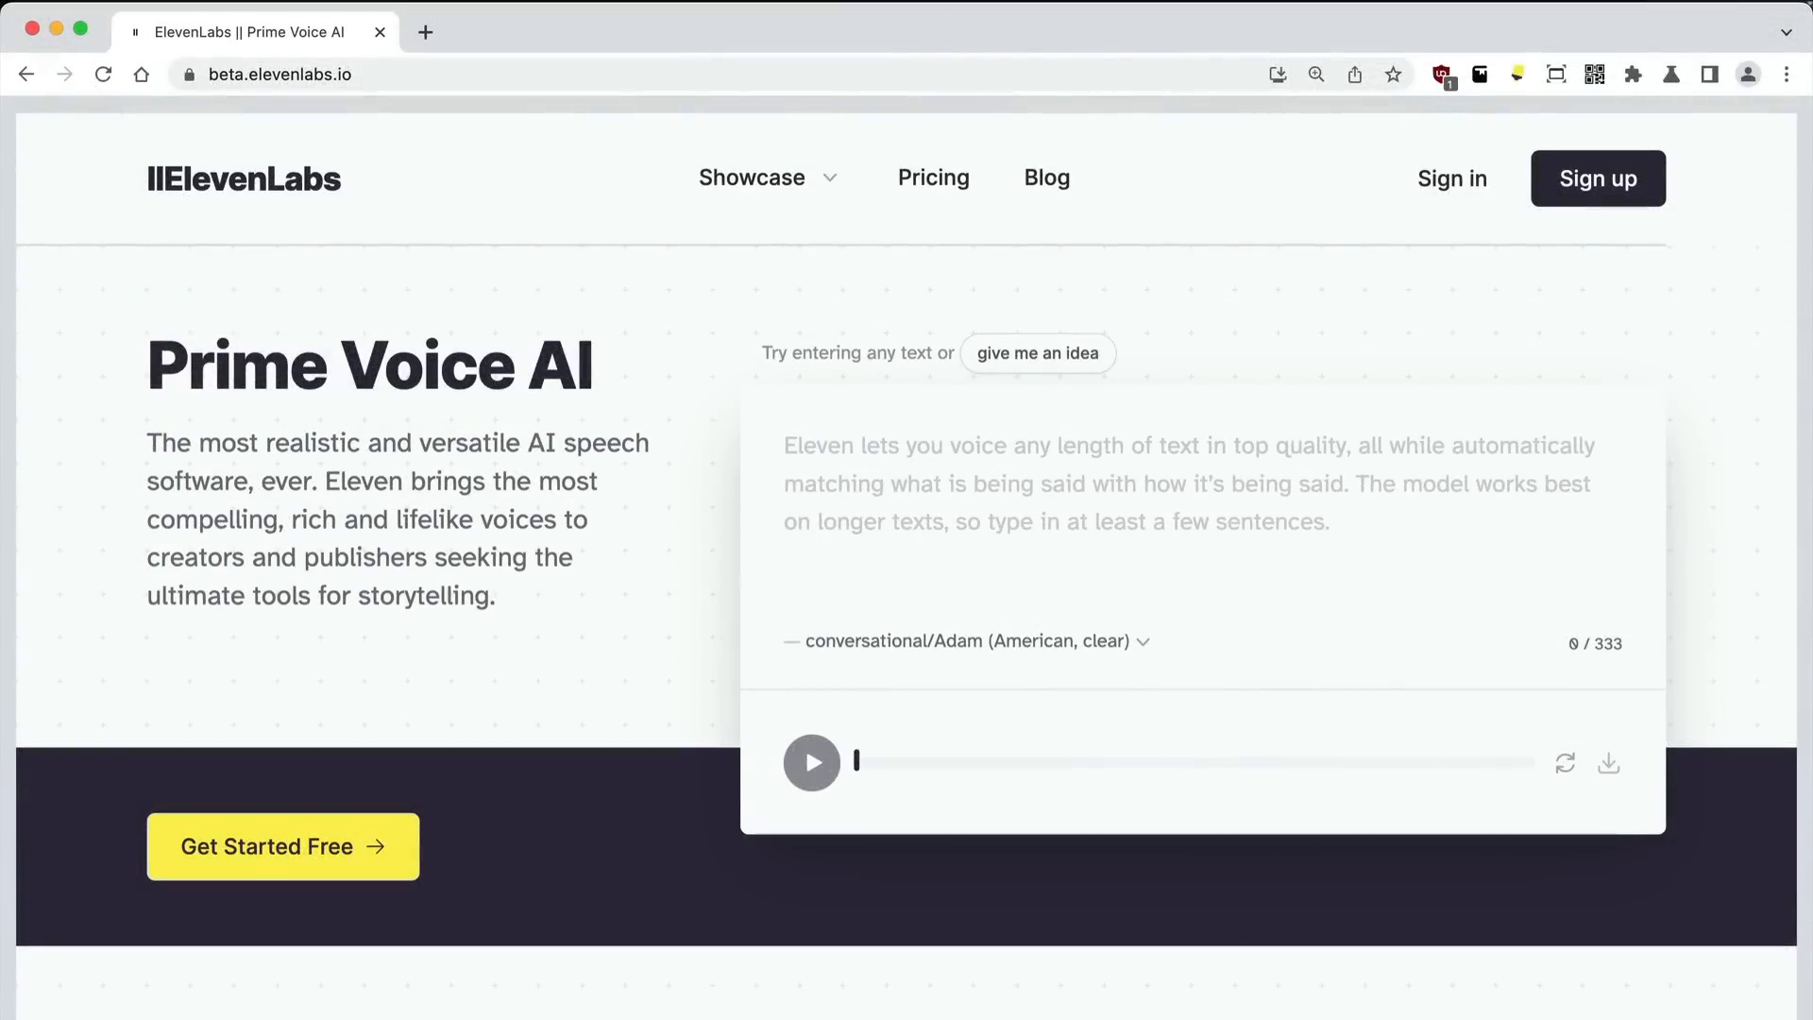
Reach the voice selector and show the available voices list with Adam still selected.
{"action": "scroll", "scroll_direction": "down", "scroll_amount": 3}
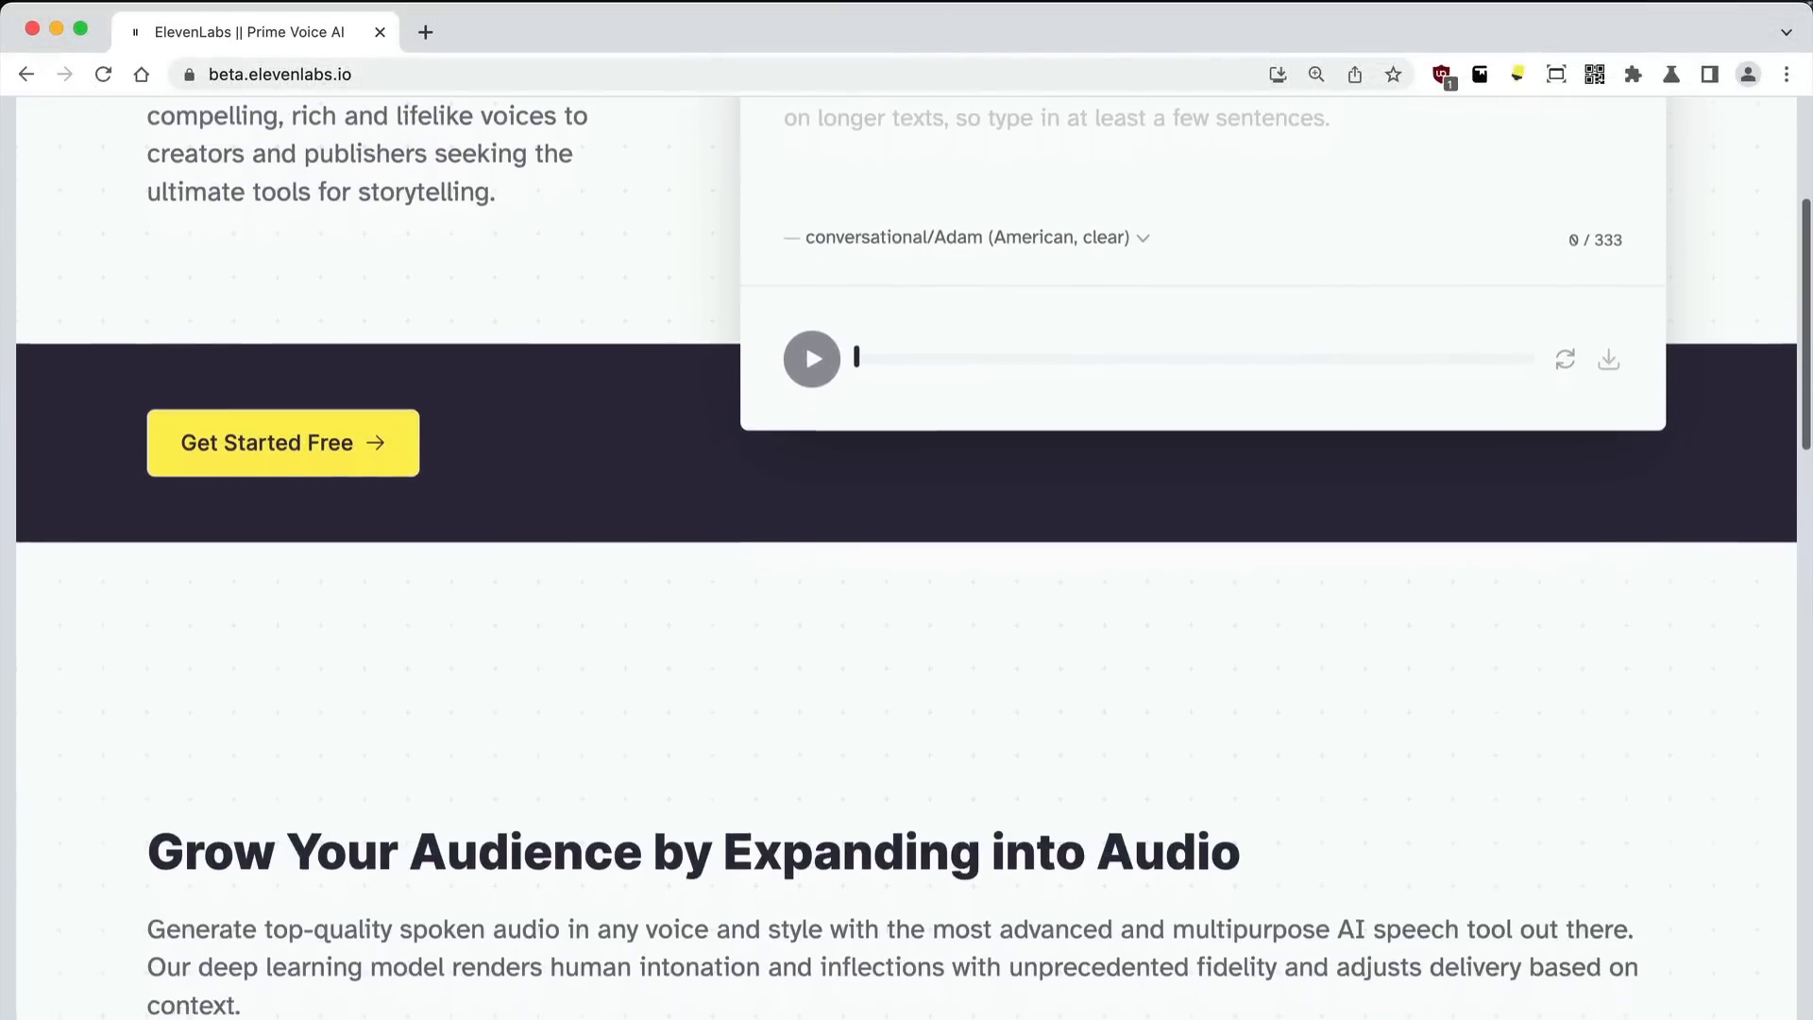
{"action": "scroll", "scroll_direction": "down", "scroll_amount": 3}
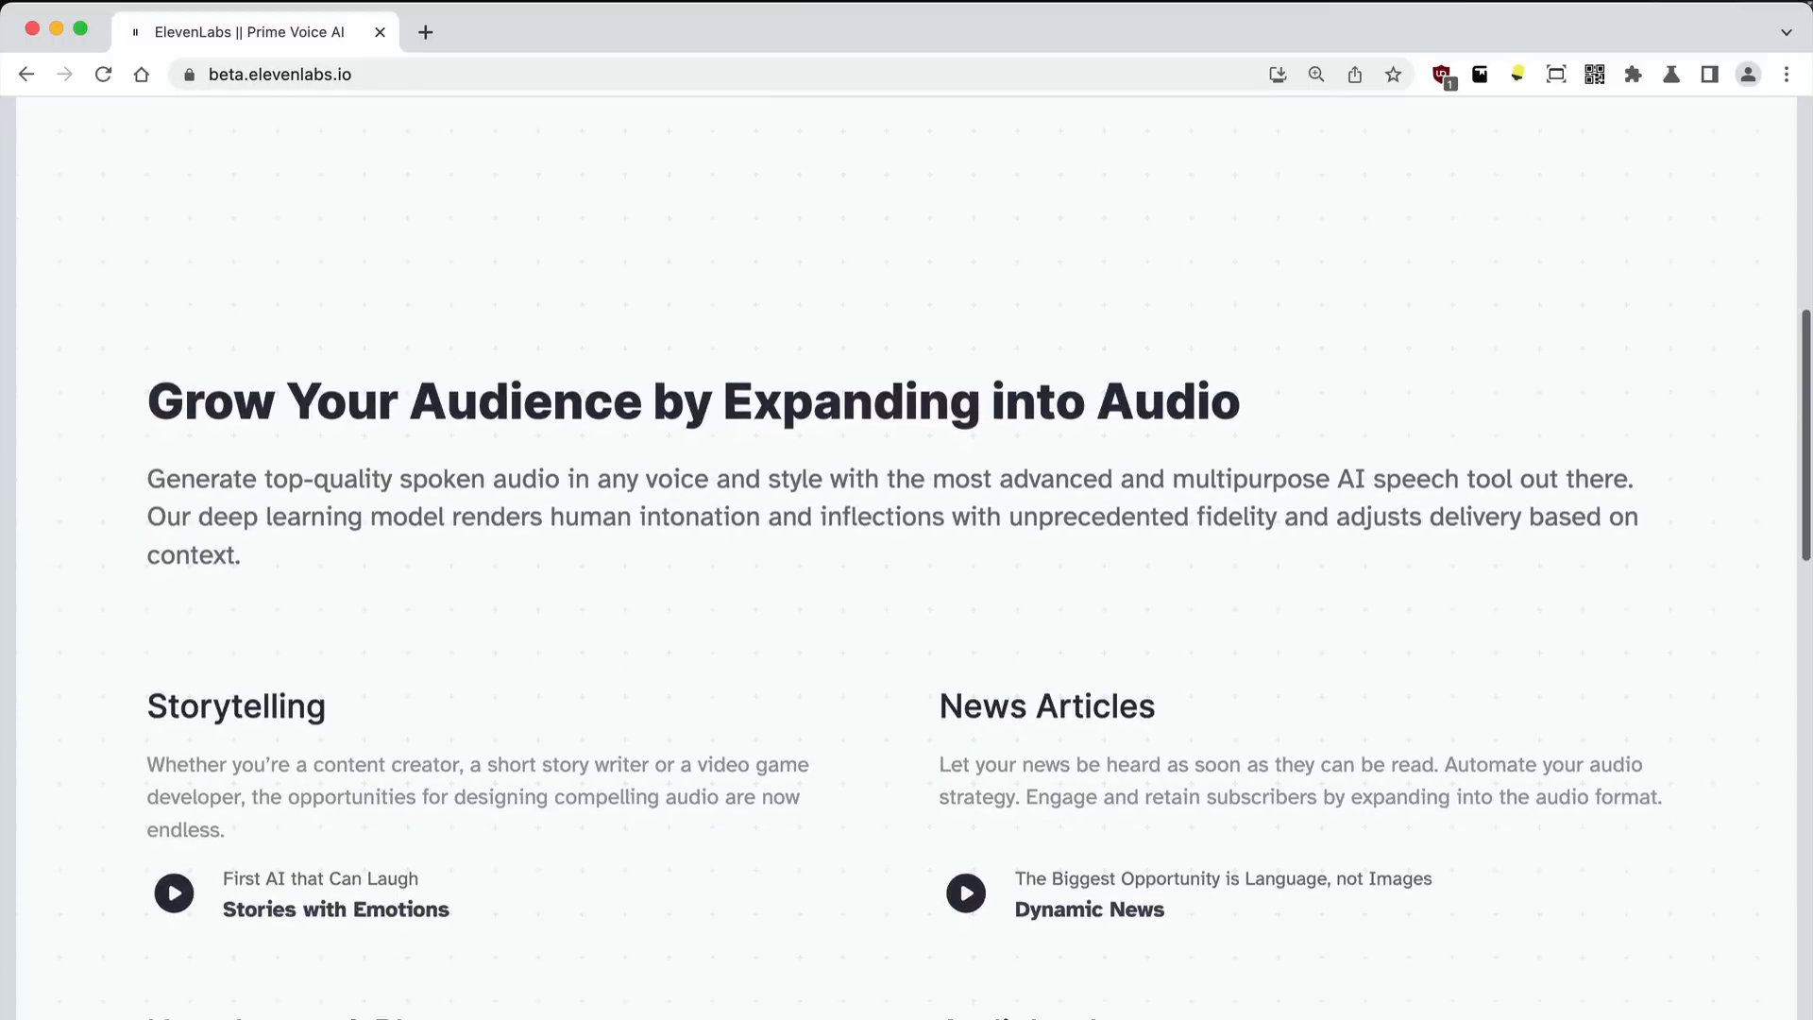
{"action": "scroll", "scroll_direction": "down", "scroll_amount": 3}
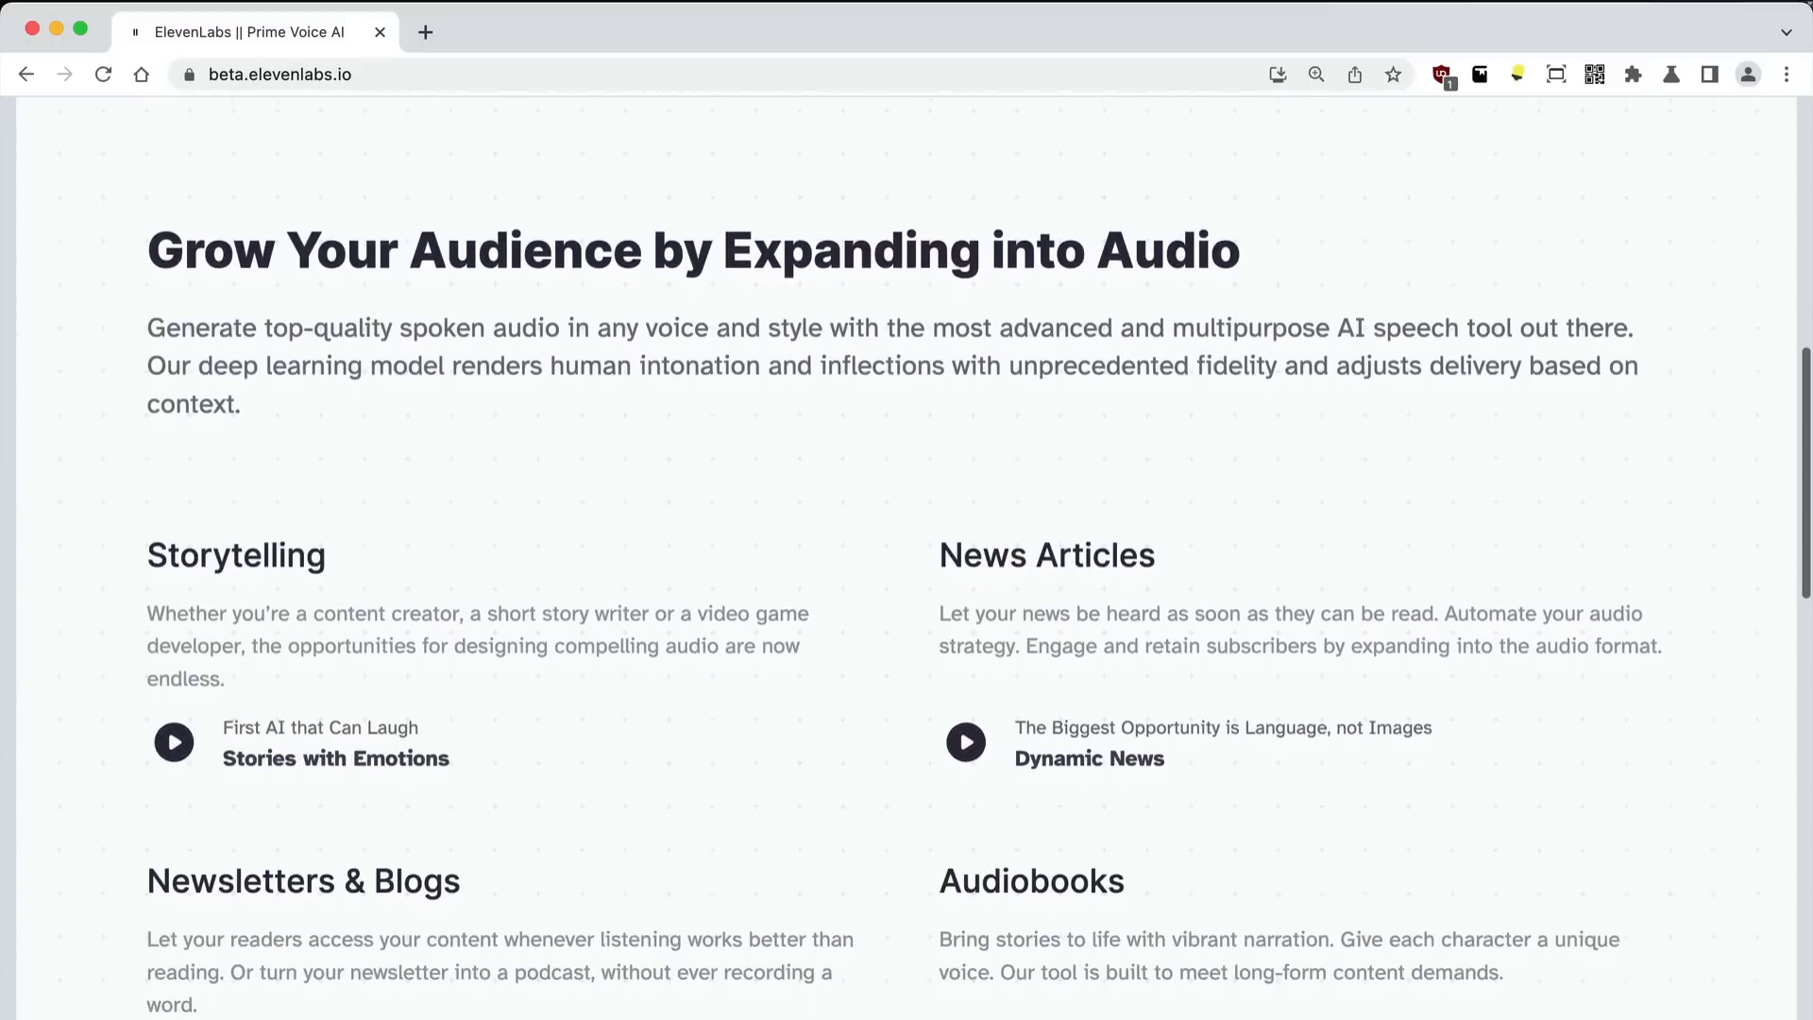
{"action": "scroll", "scroll_direction": "down", "scroll_amount": 3}
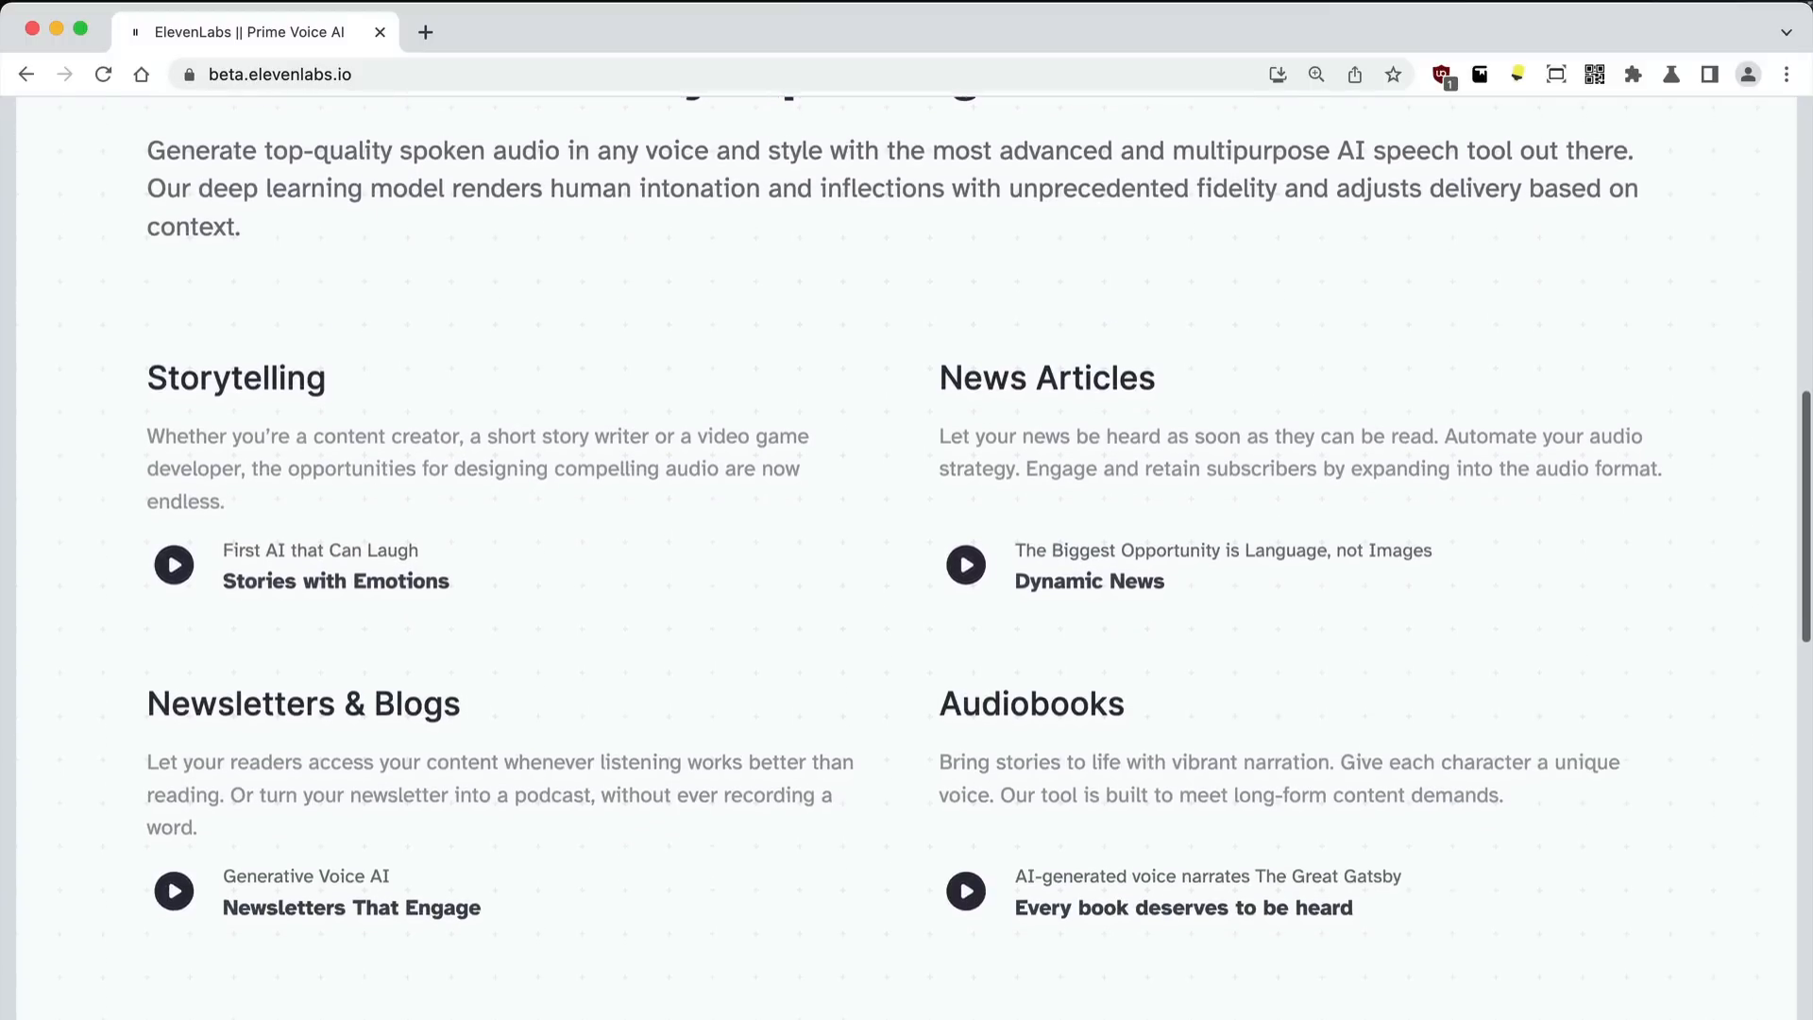
{"action": "scroll", "scroll_direction": "down", "scroll_amount": 3}
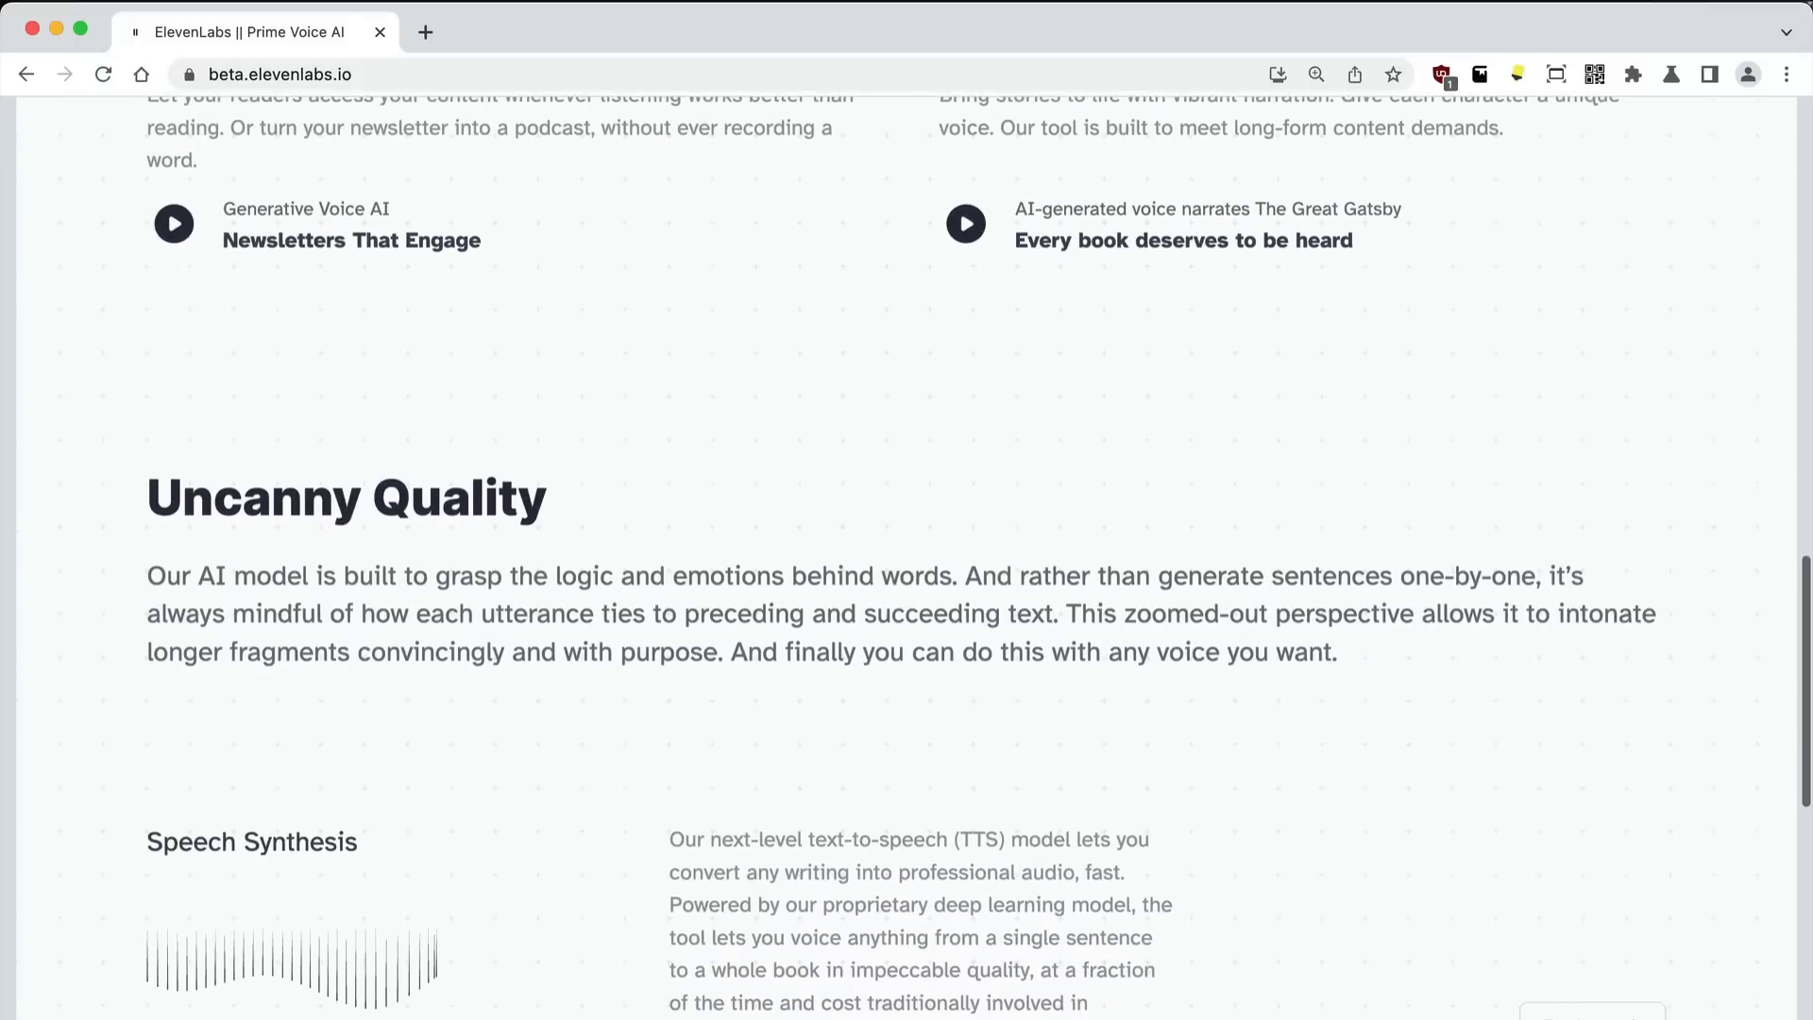
{"action": "scroll", "scroll_direction": "down", "scroll_amount": 3}
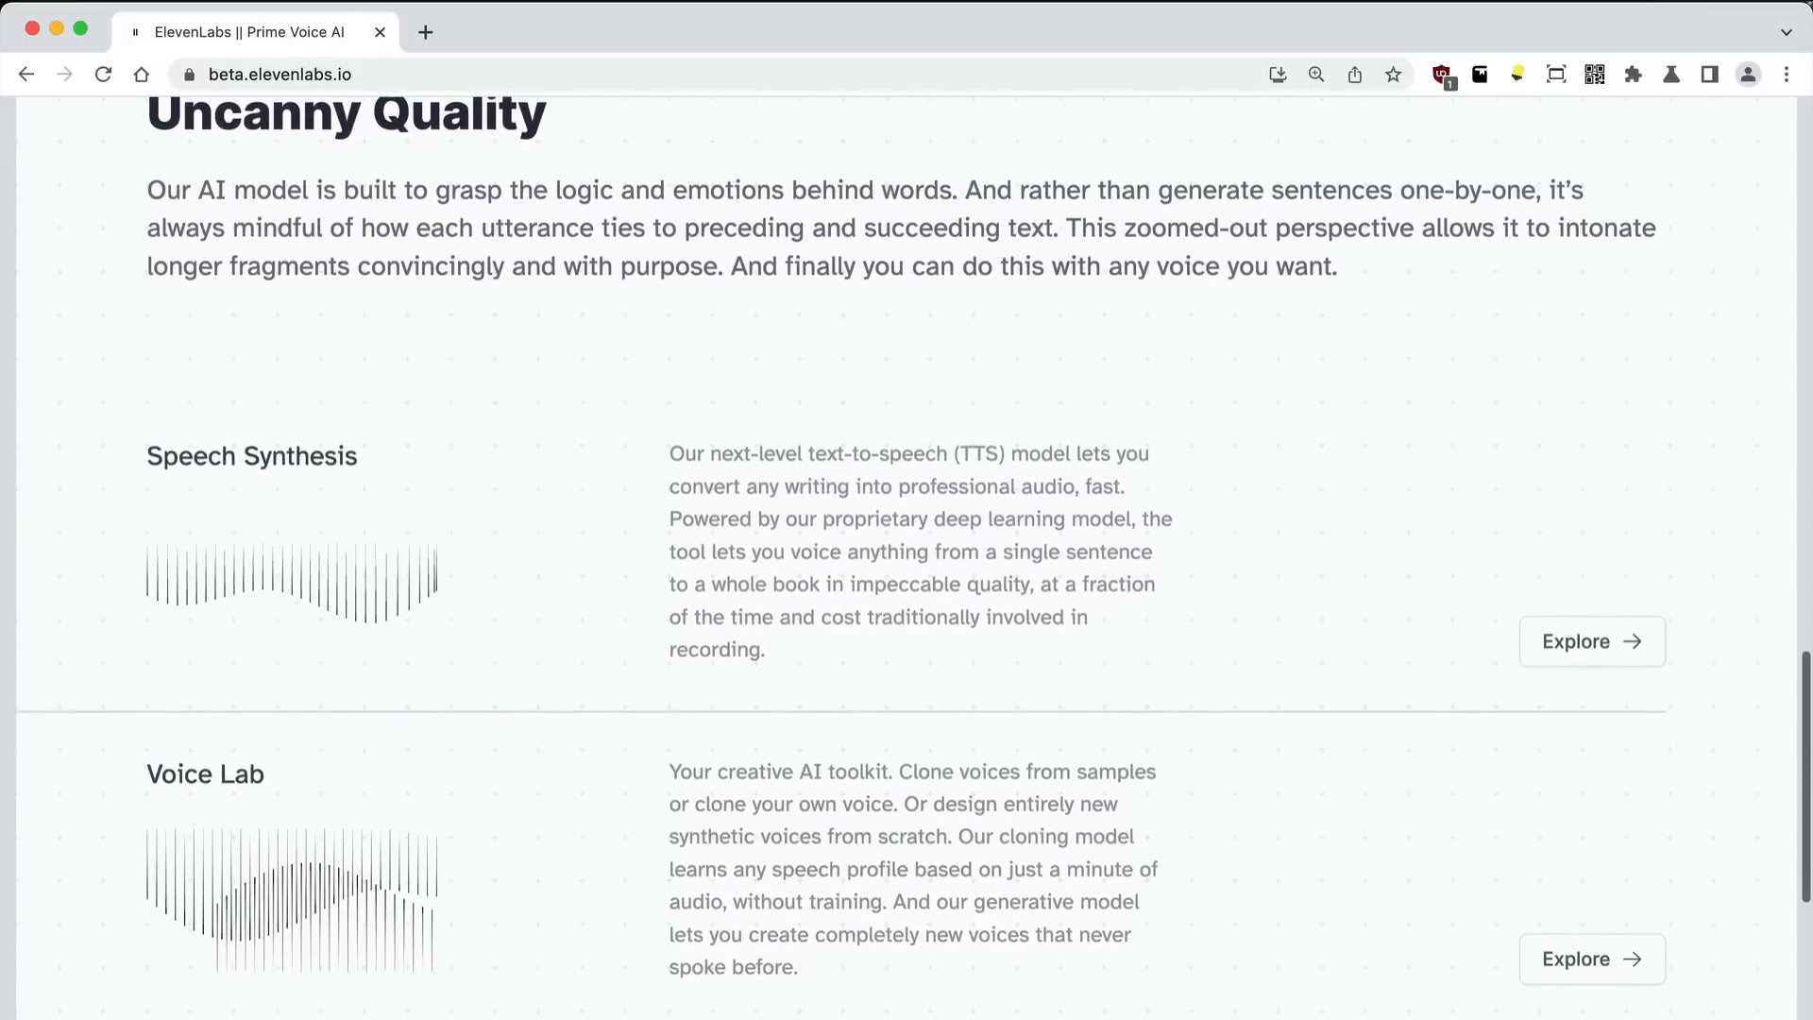
{"action": "scroll", "scroll_direction": "down", "scroll_amount": 3}
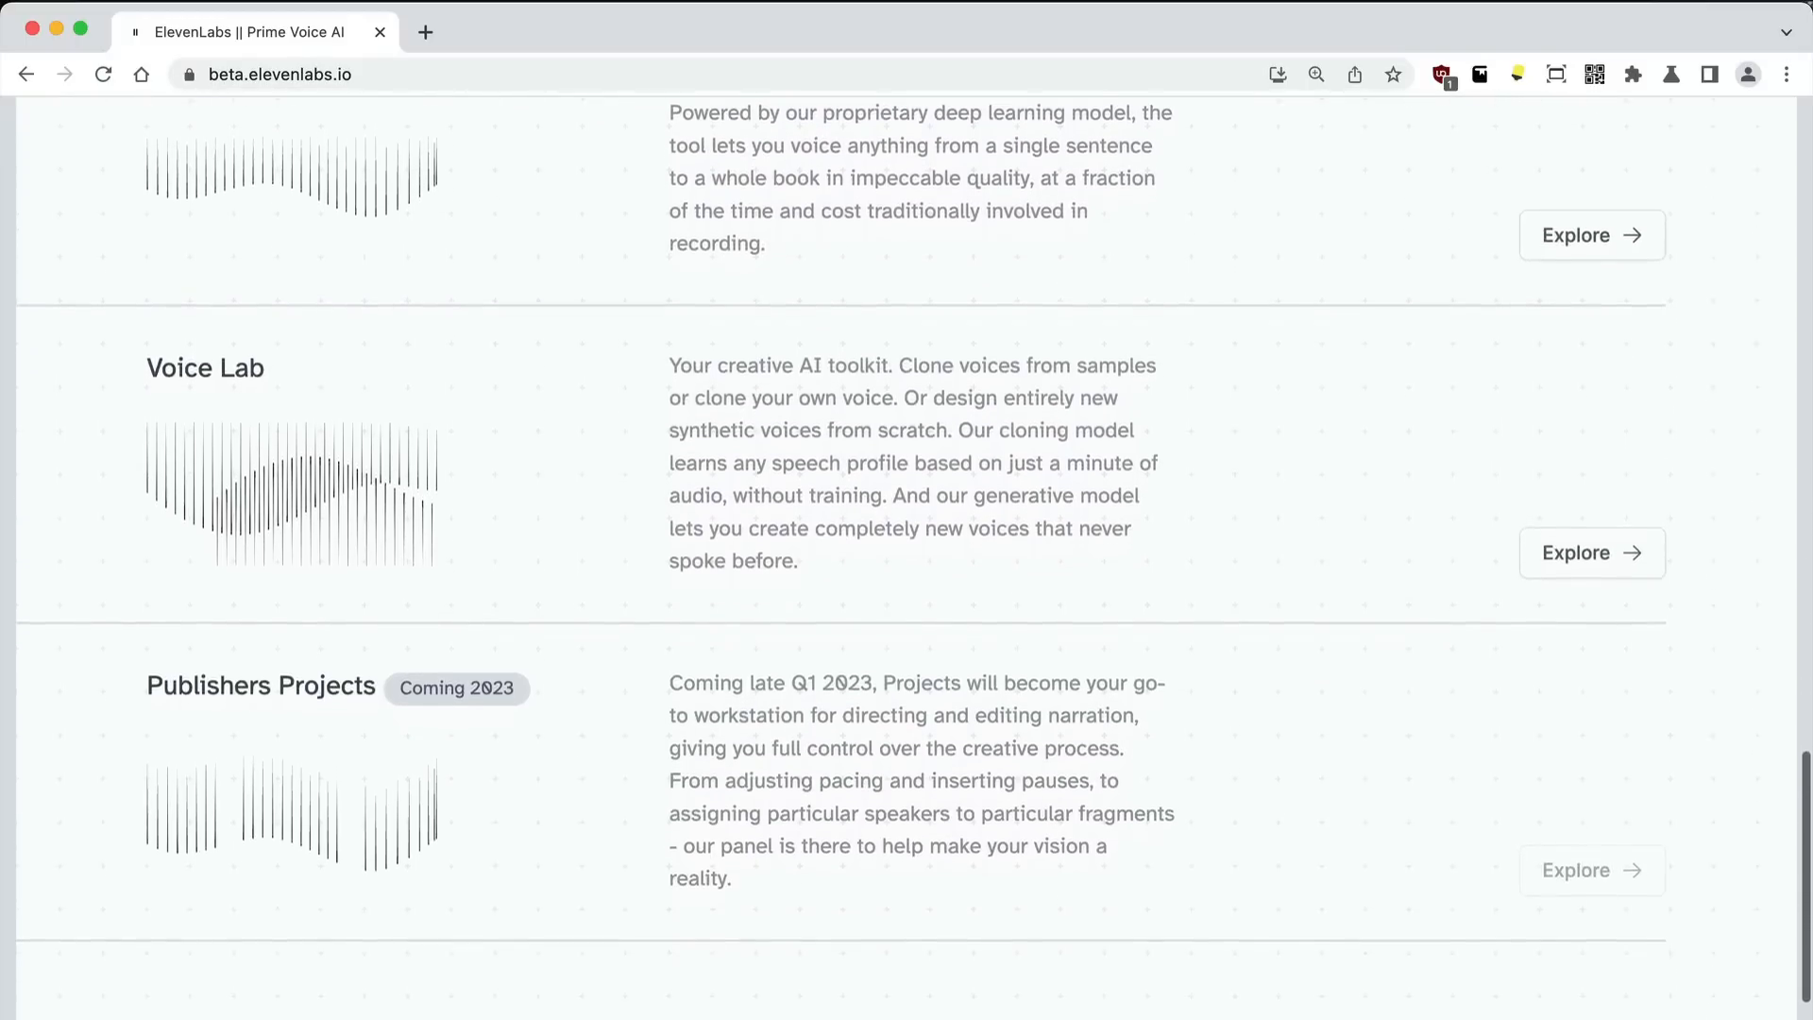
{"action": "scroll", "scroll_direction": "down", "scroll_amount": 3}
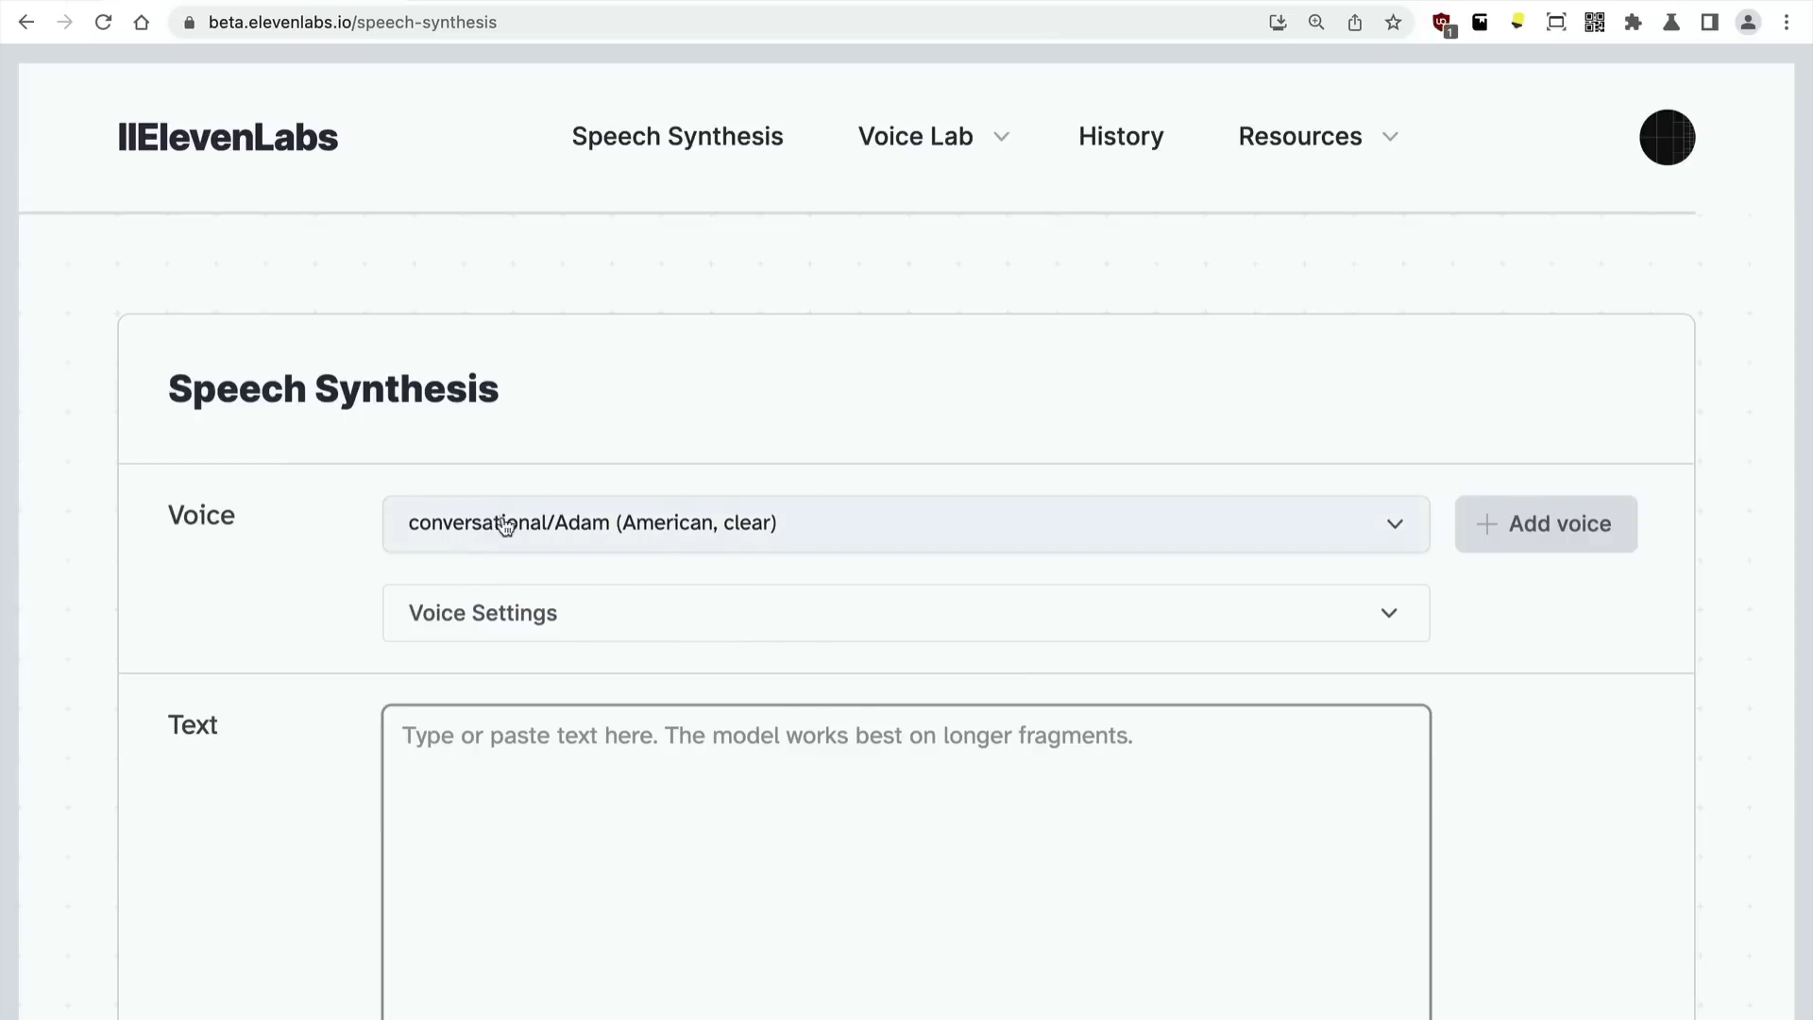
{"action": "left_click", "coordinate": [905, 523]}
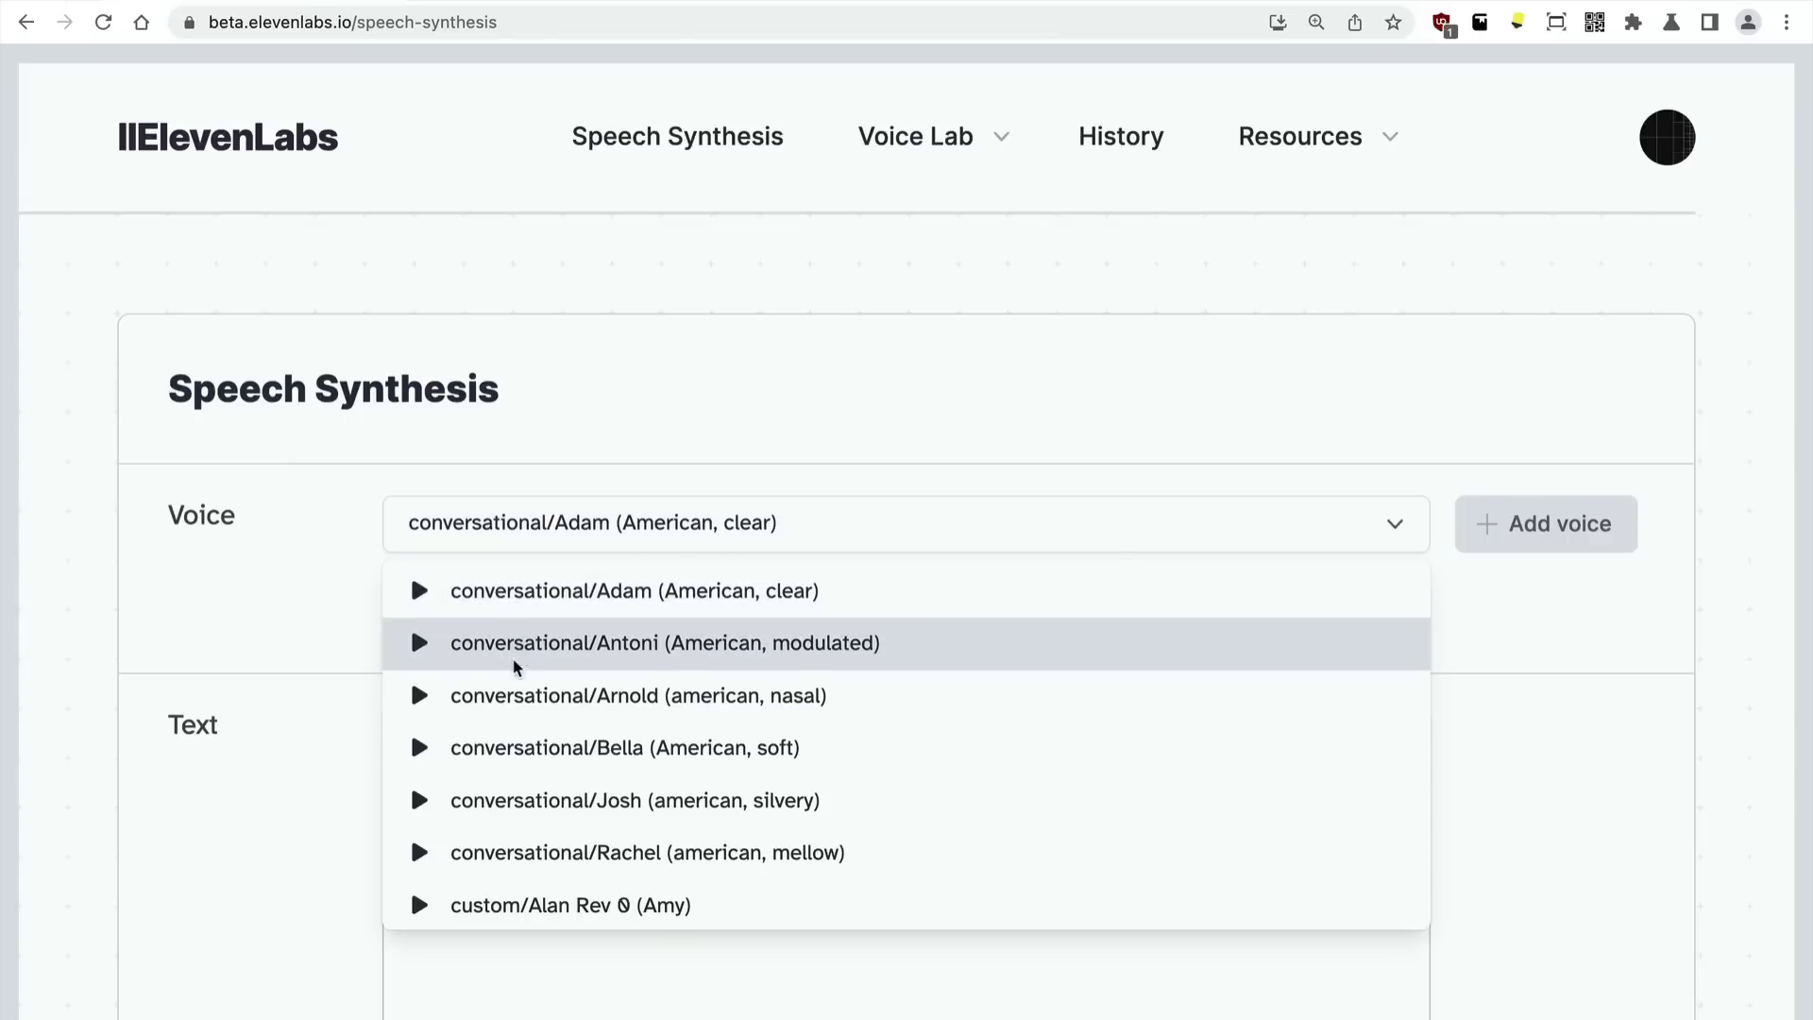
{"action": "mouse_move", "coordinate": [525, 718]}
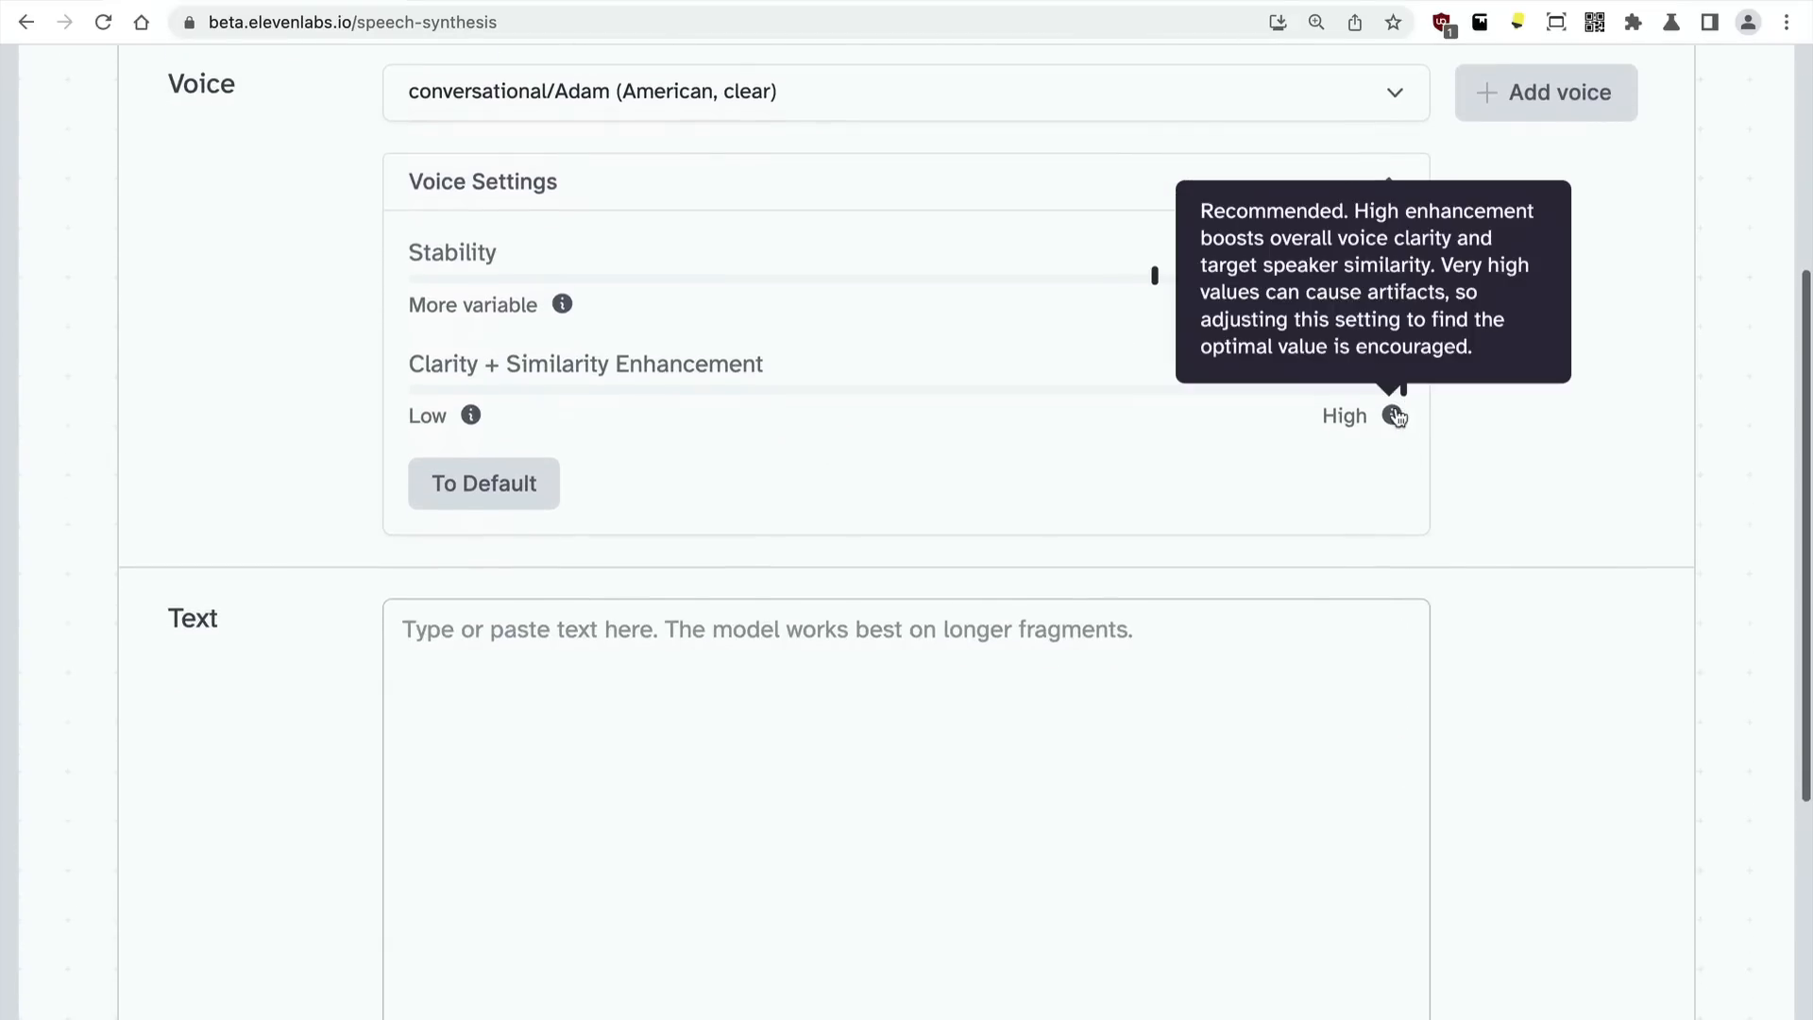
{"action": "mouse_move", "coordinate": [1099, 701]}
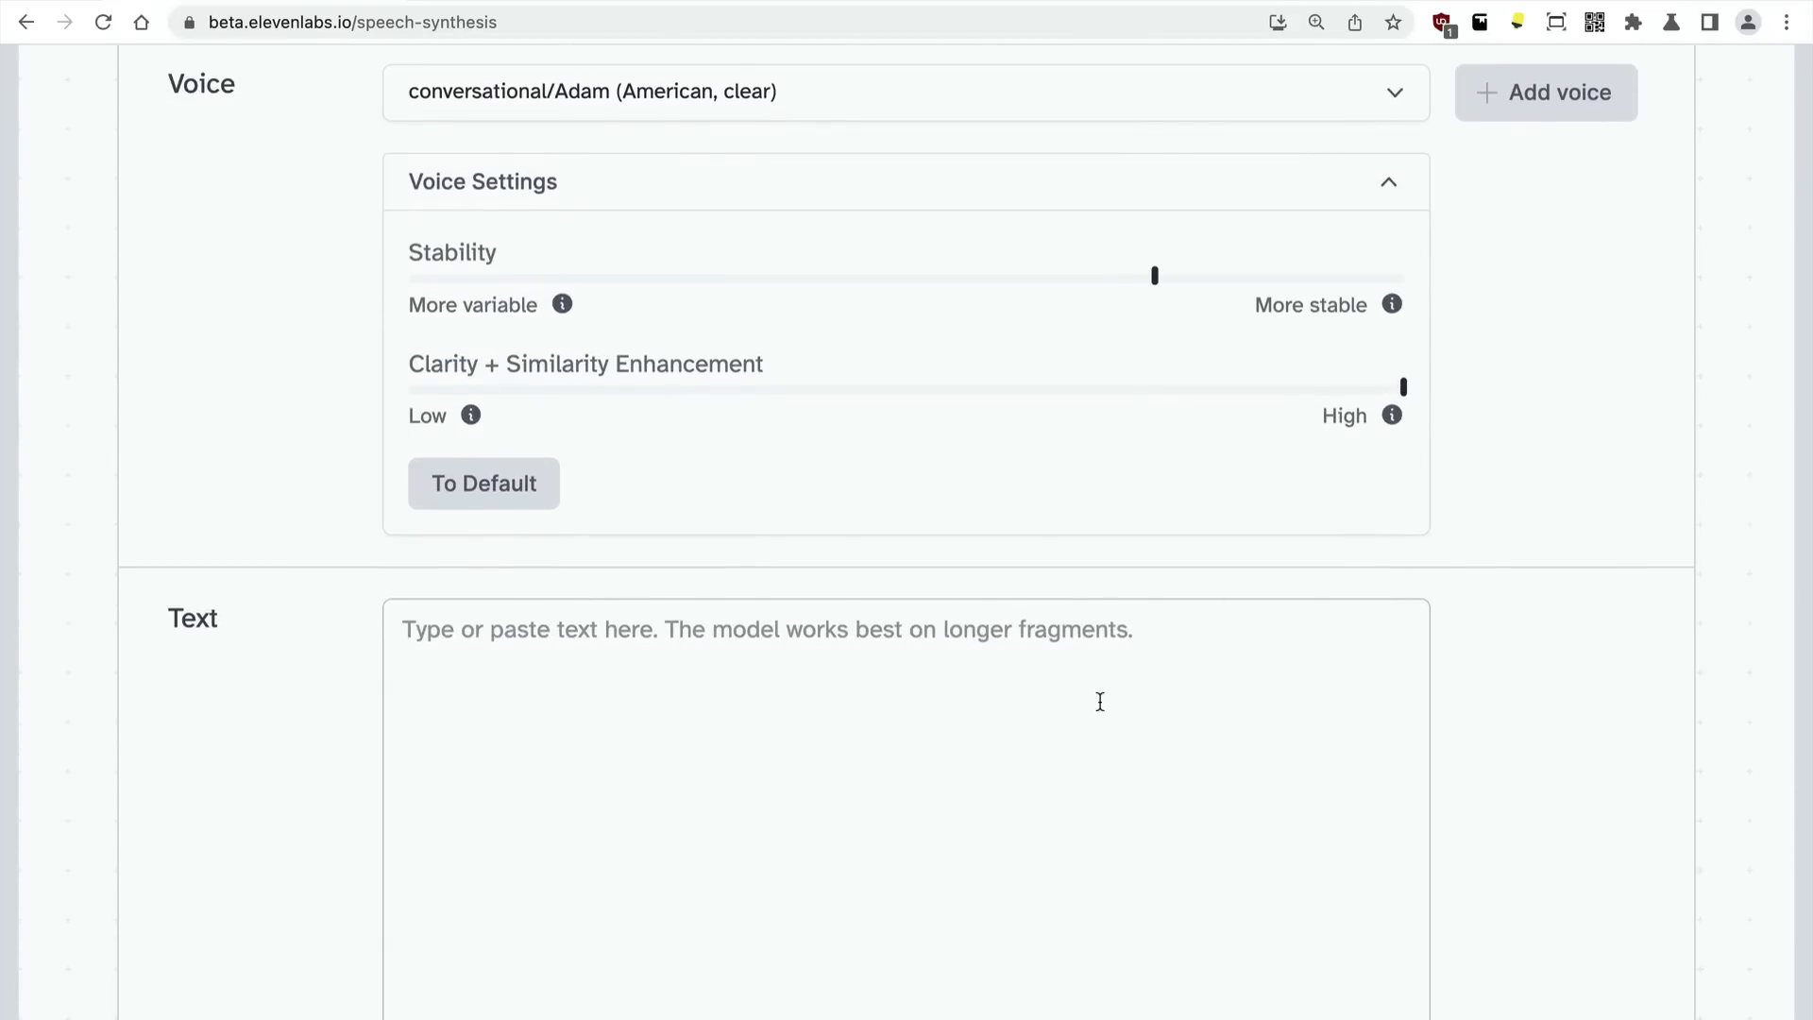
Enter the announcement: AI is shifting the Earth, GPT-4 is due out in 2023, 'You should be!'.
{"action": "type", "text": "Artificial intelligence"}
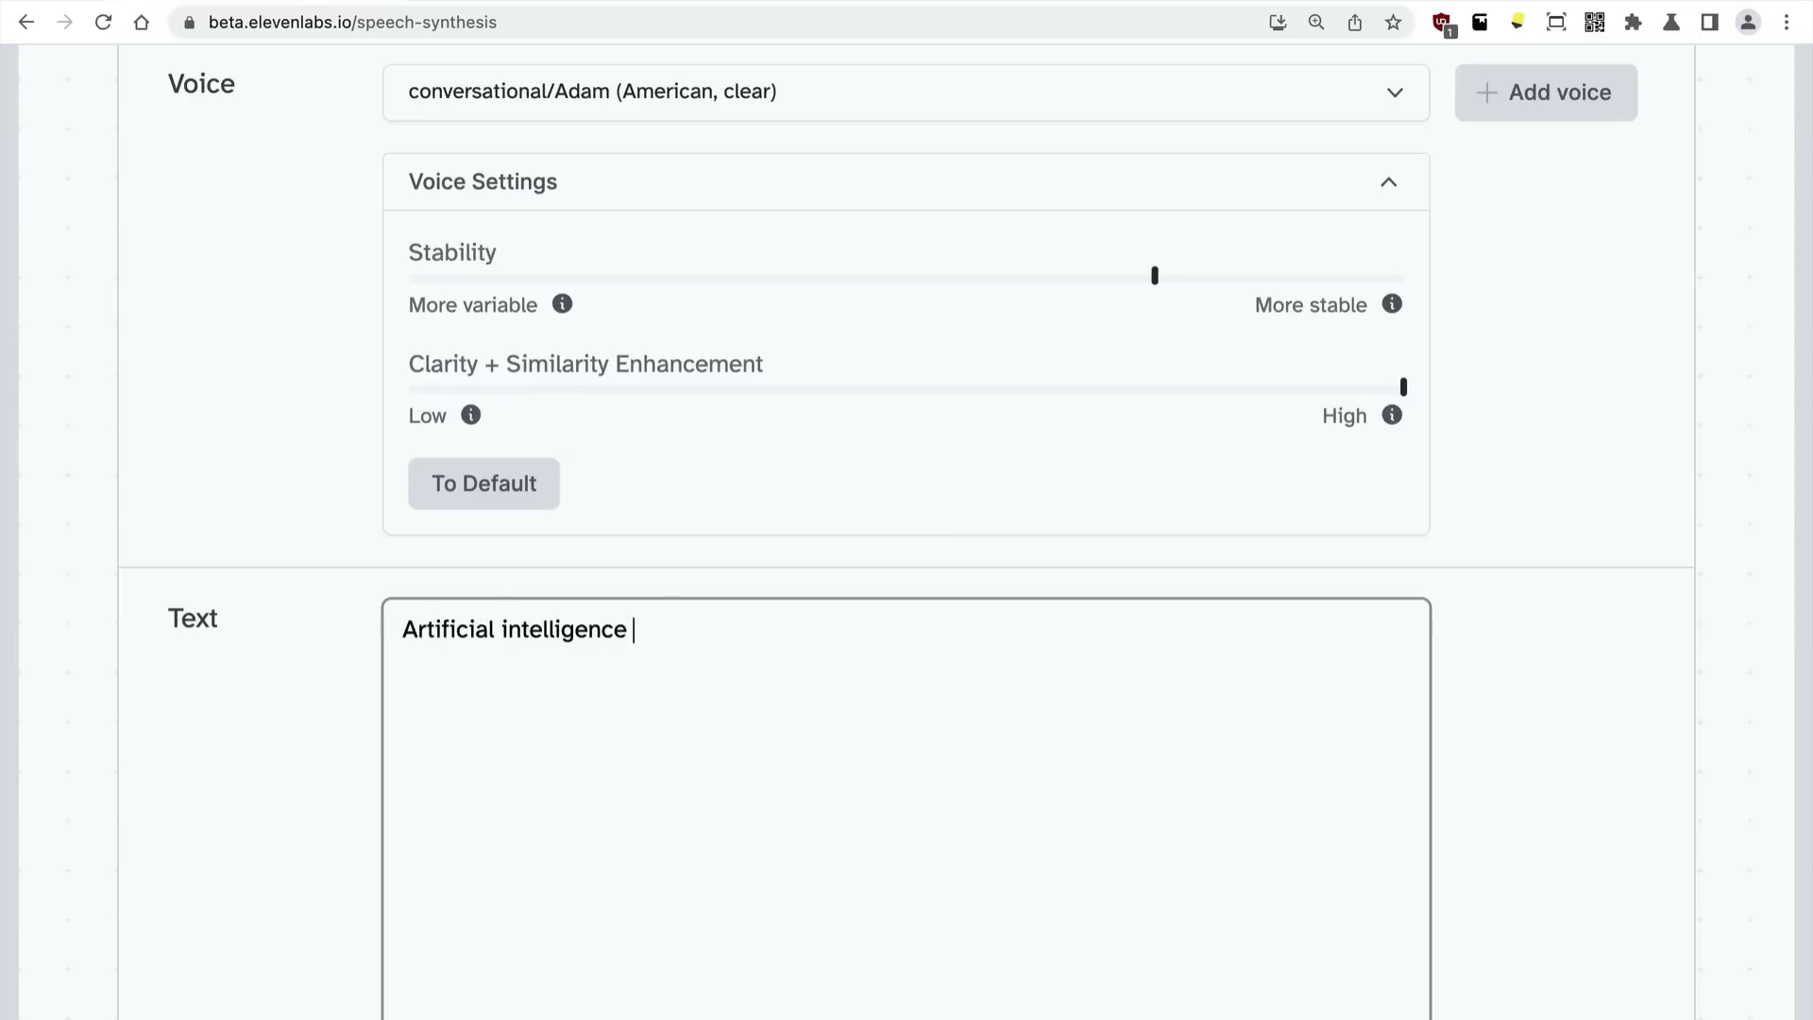
{"action": "type", "text": "is shifting th"}
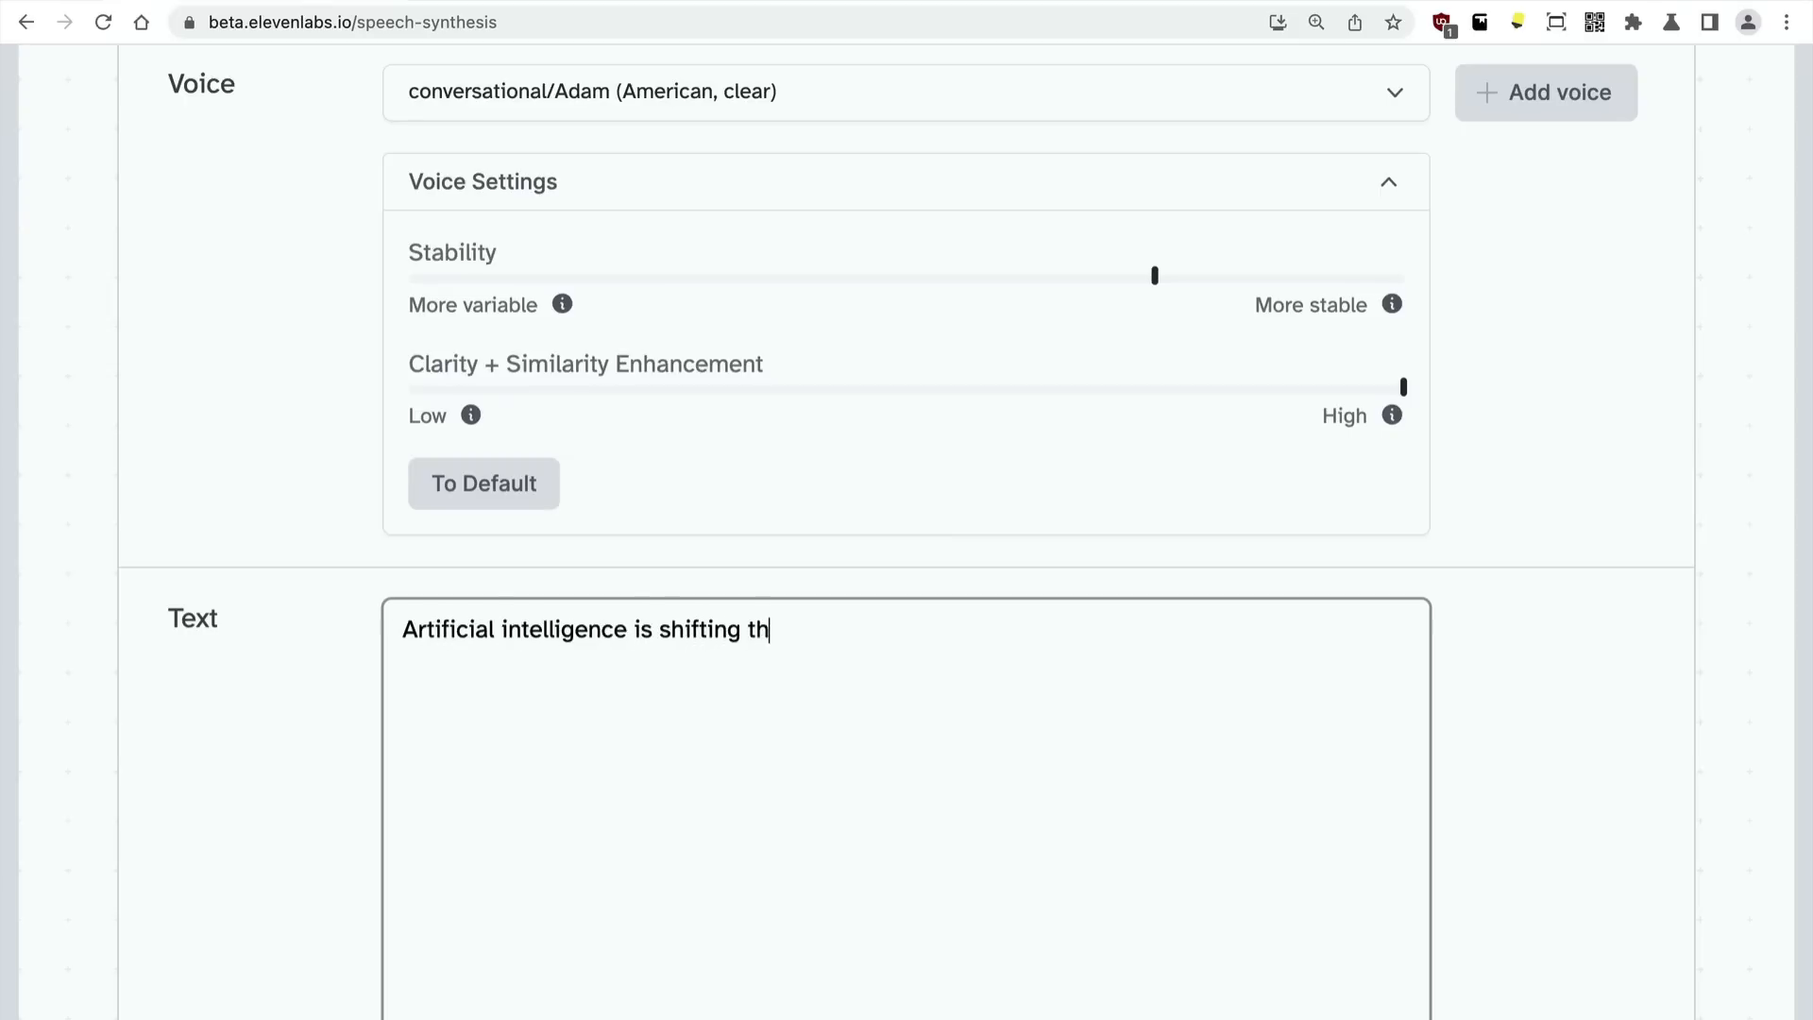
{"action": "type", "text": "e Earth. GP"}
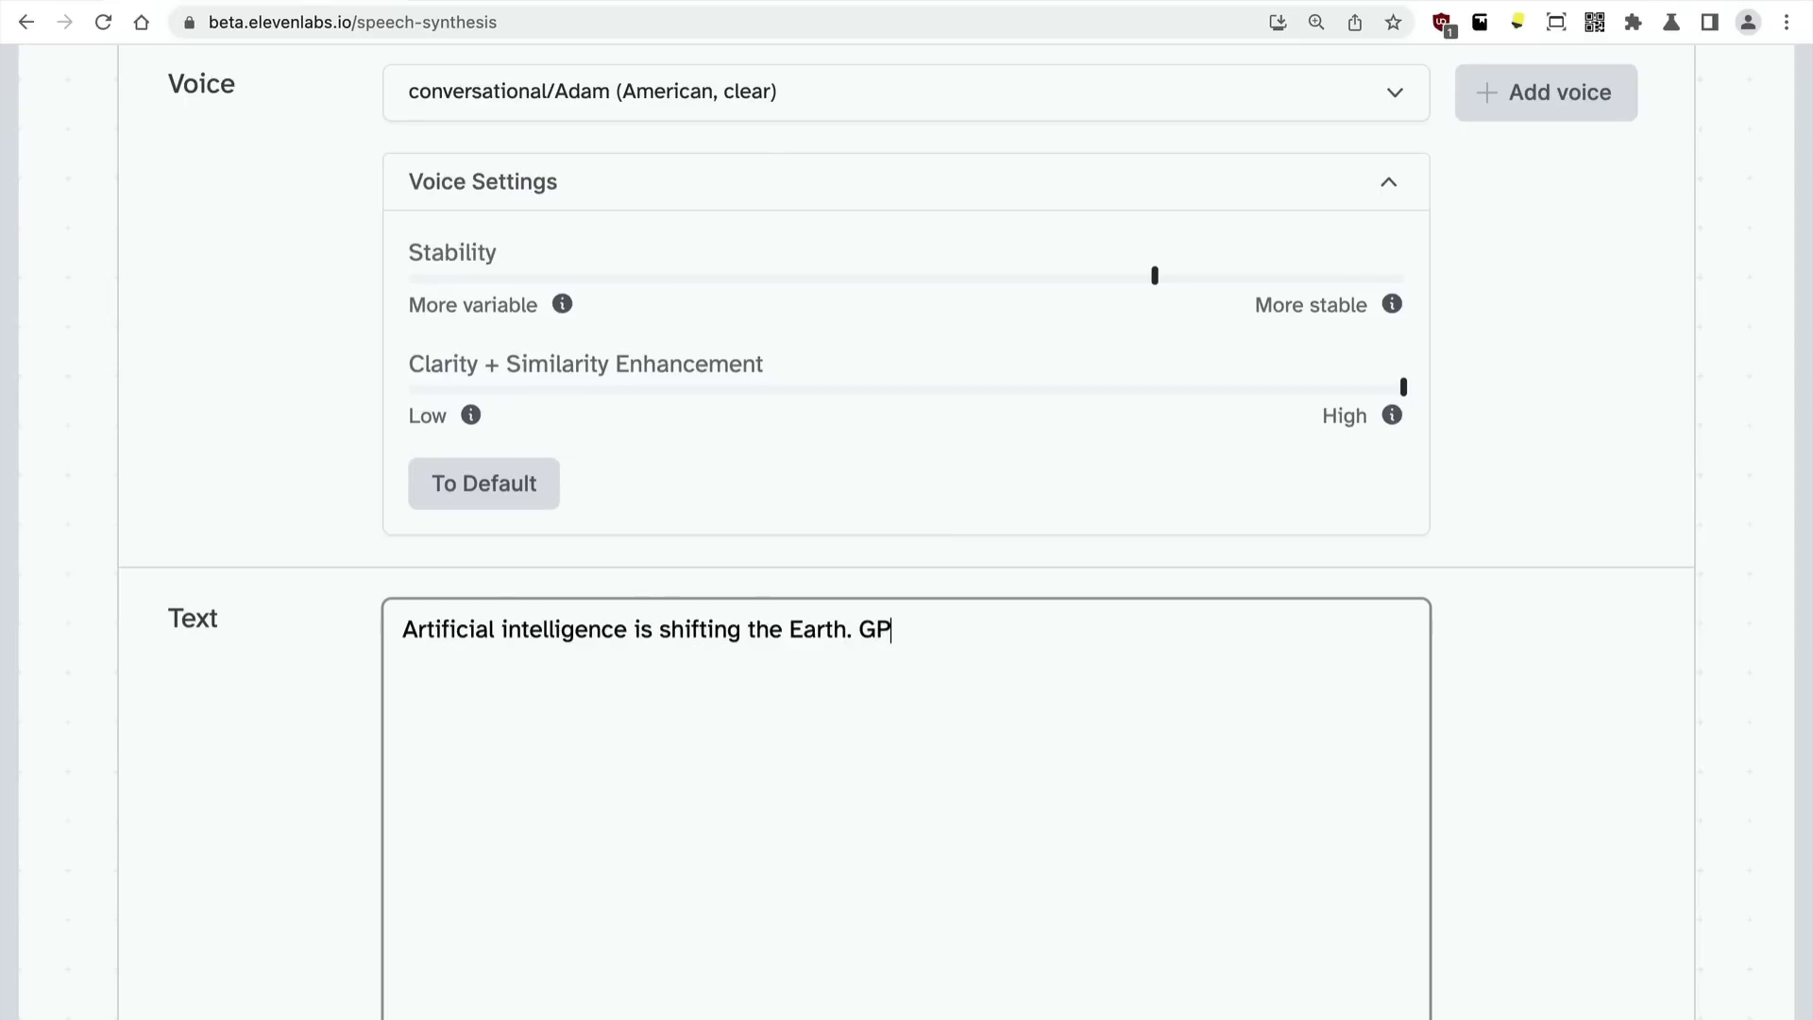
{"action": "type", "text": "T-4 is due"}
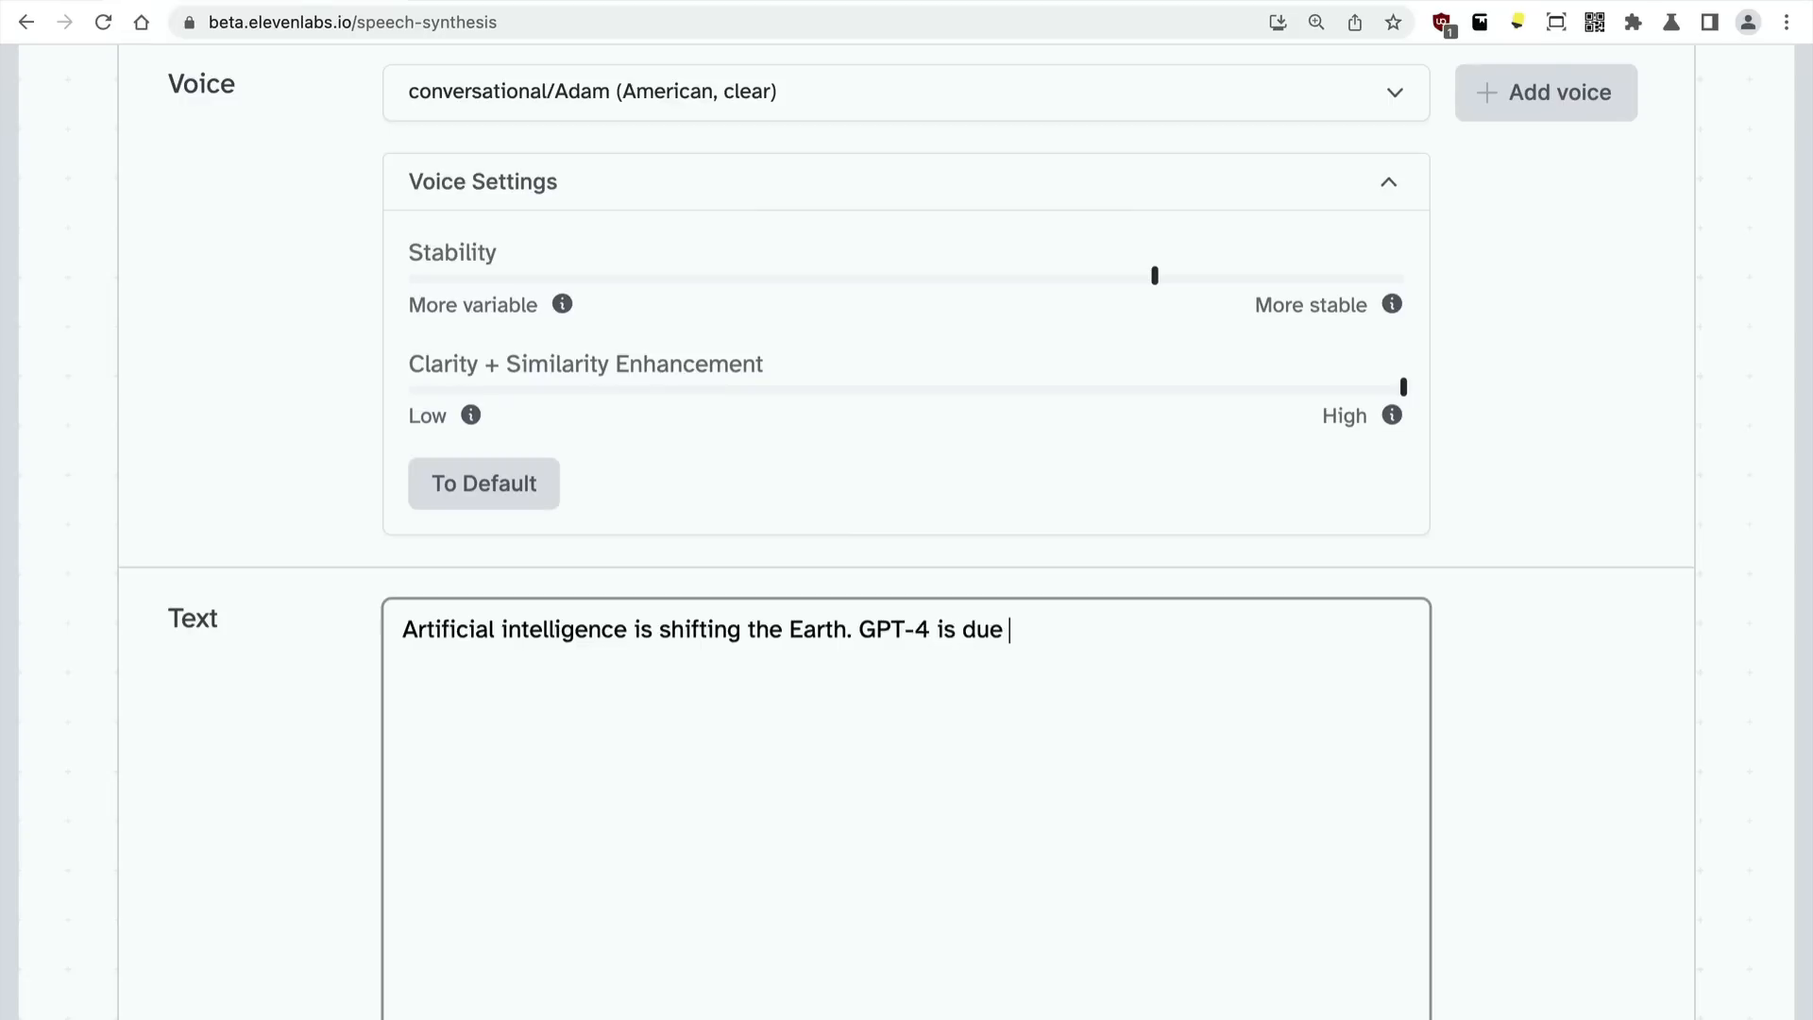
{"action": "type", "text": "out in 2023. Are you ready?"}
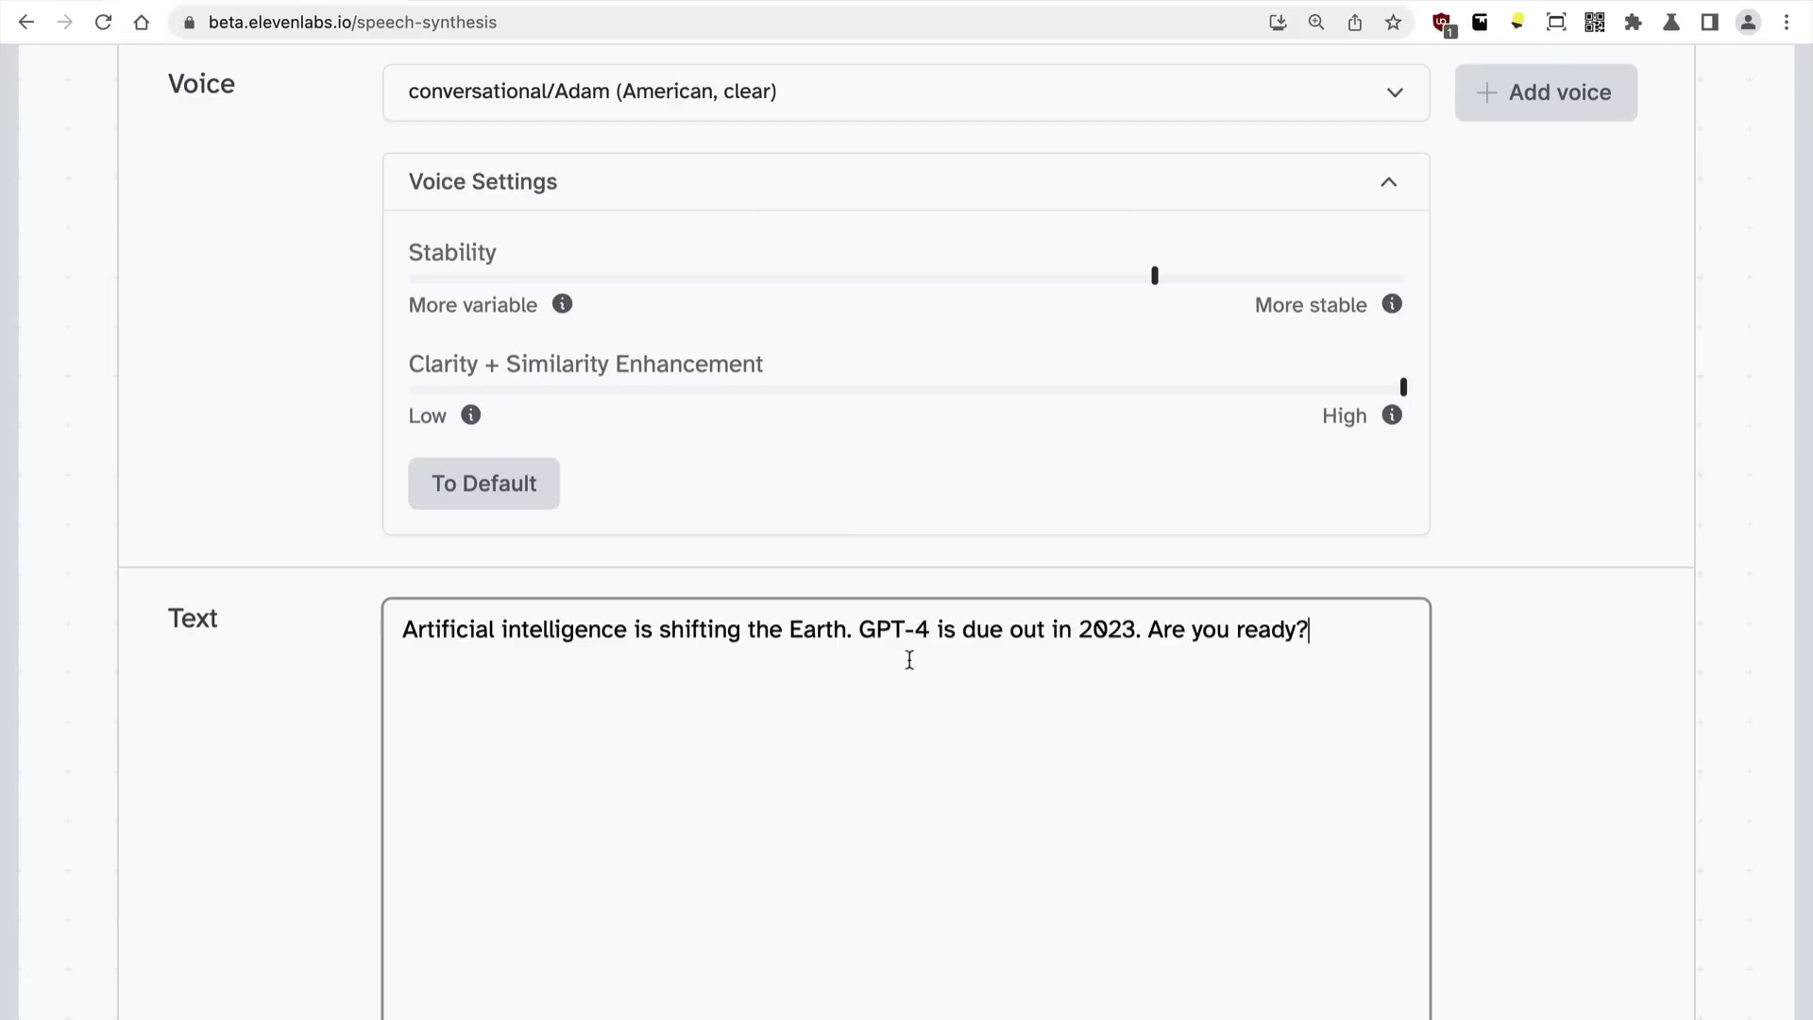
{"action": "type", "text": "!"}
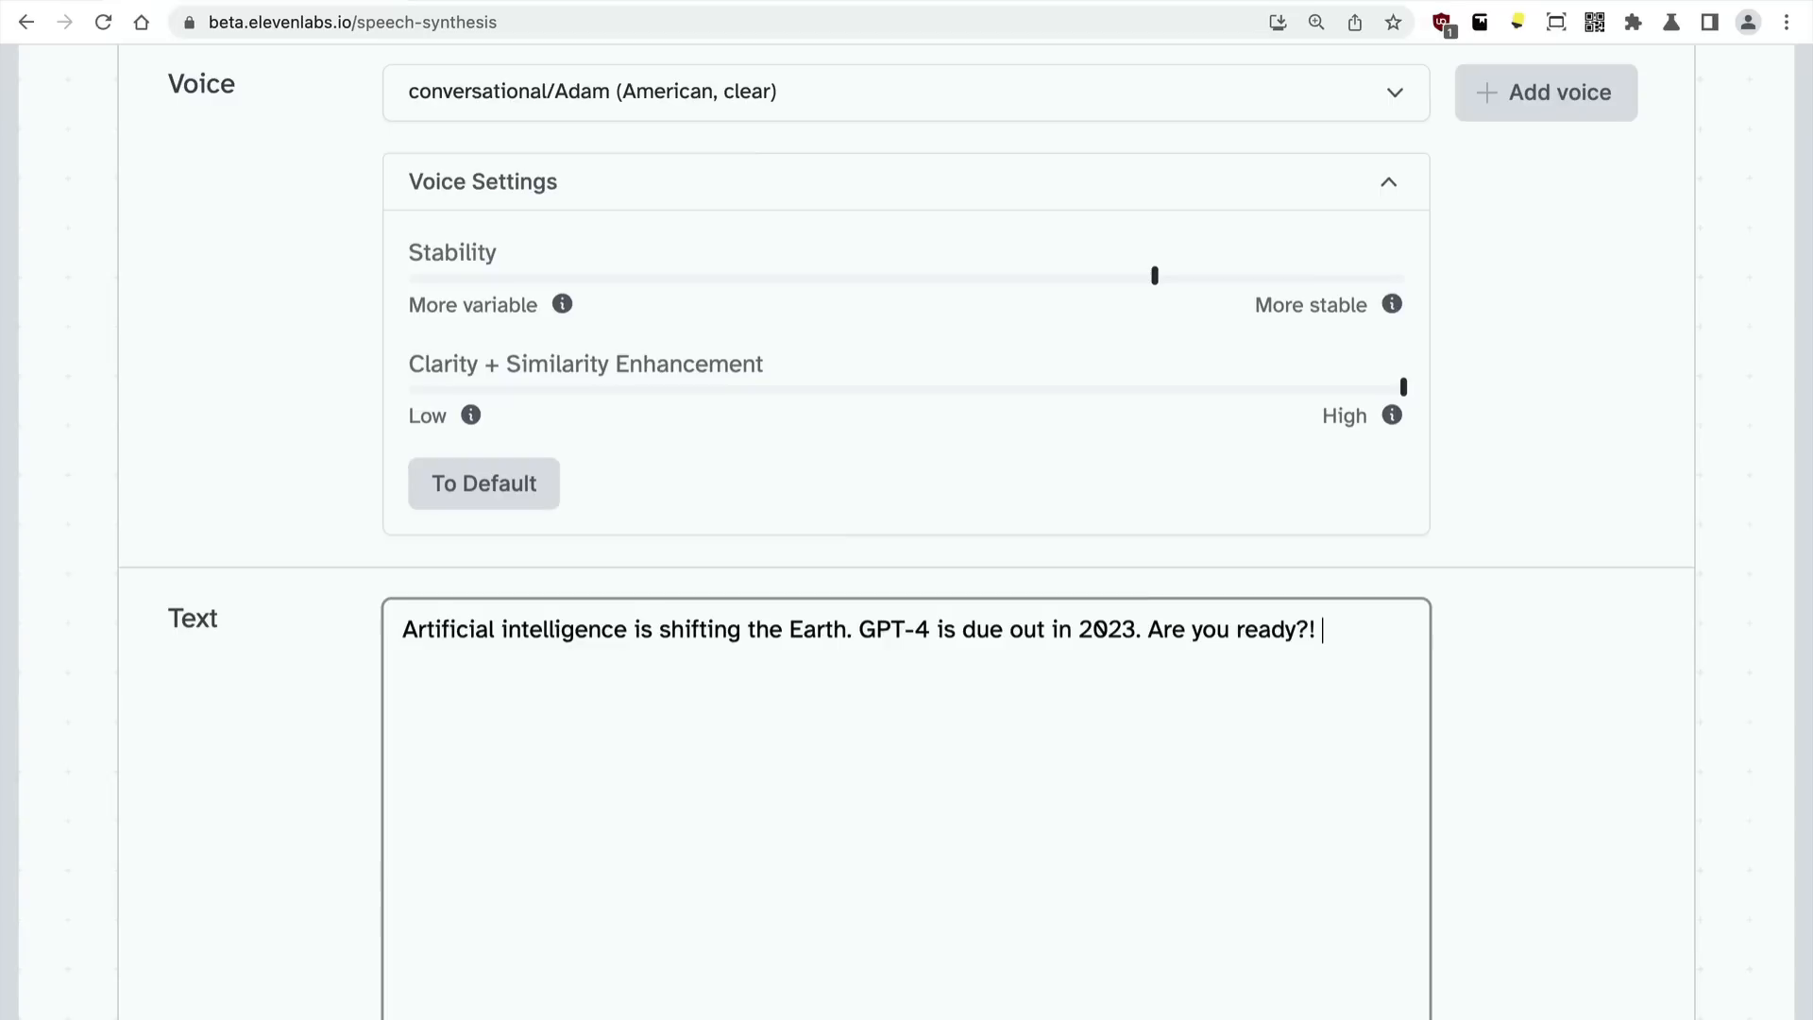
{"action": "type", "text": "You should be!"}
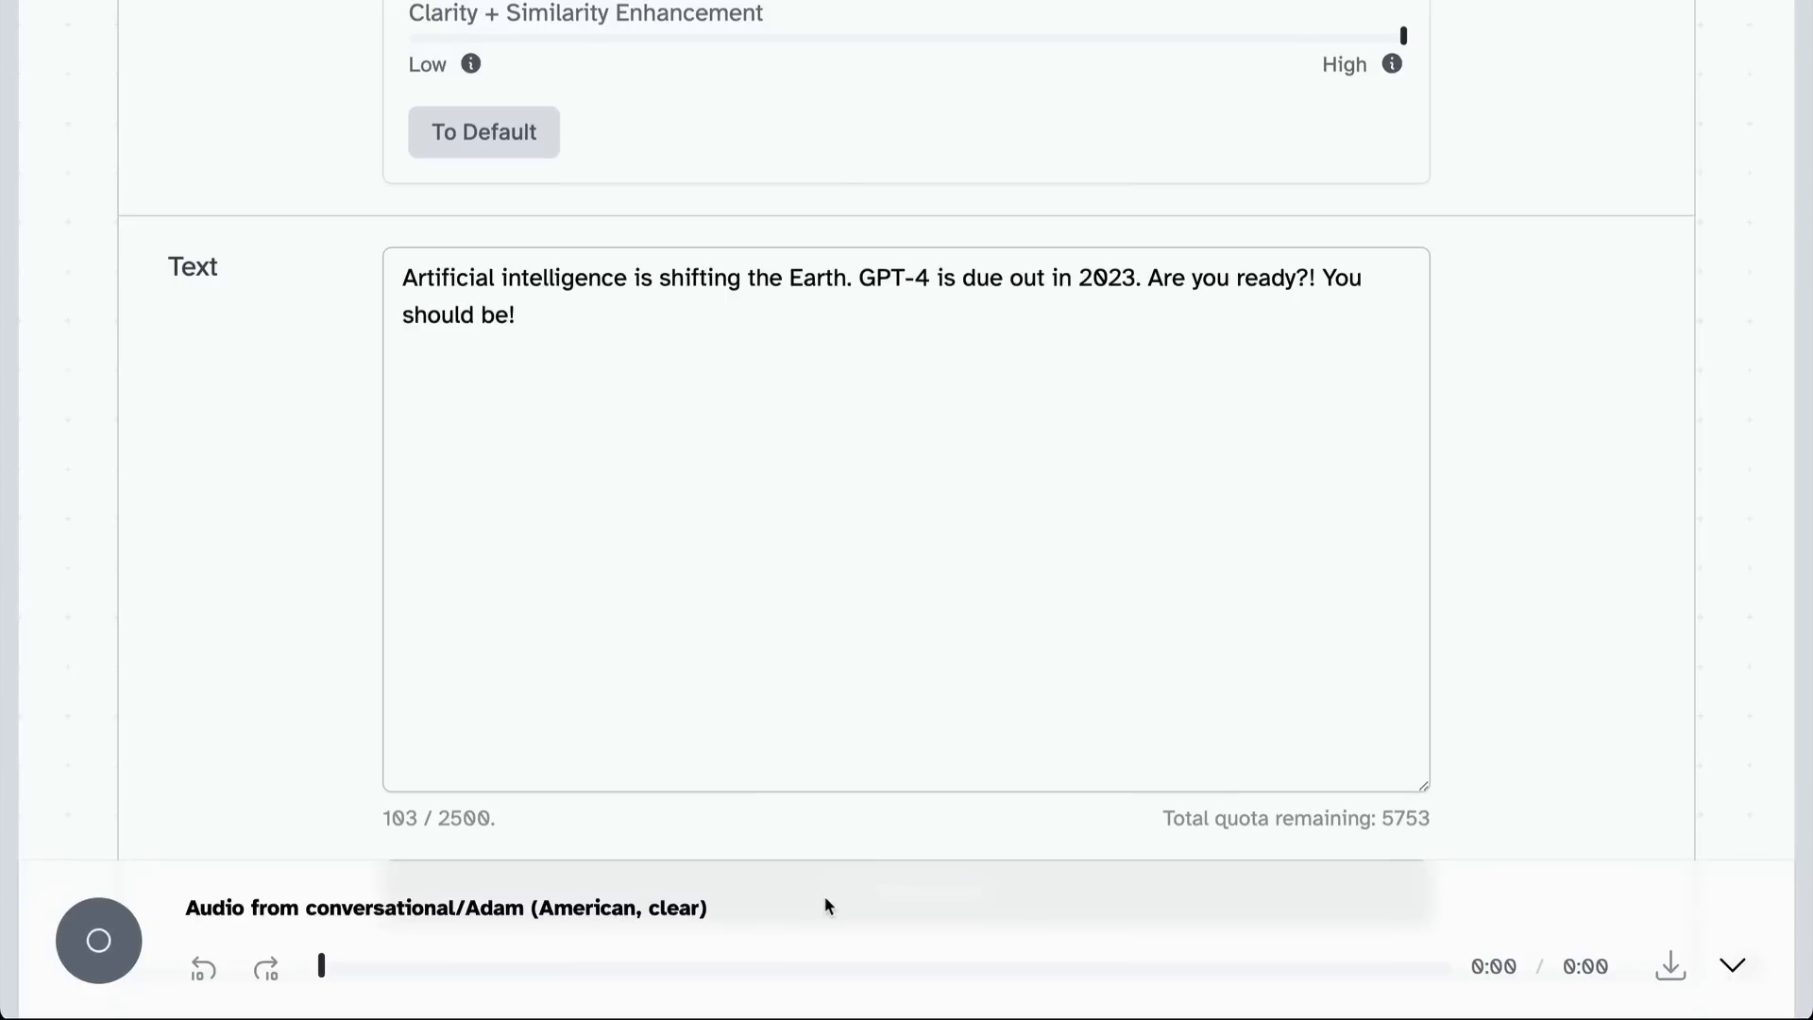
{"action": "left_click", "coordinate": [94, 941]}
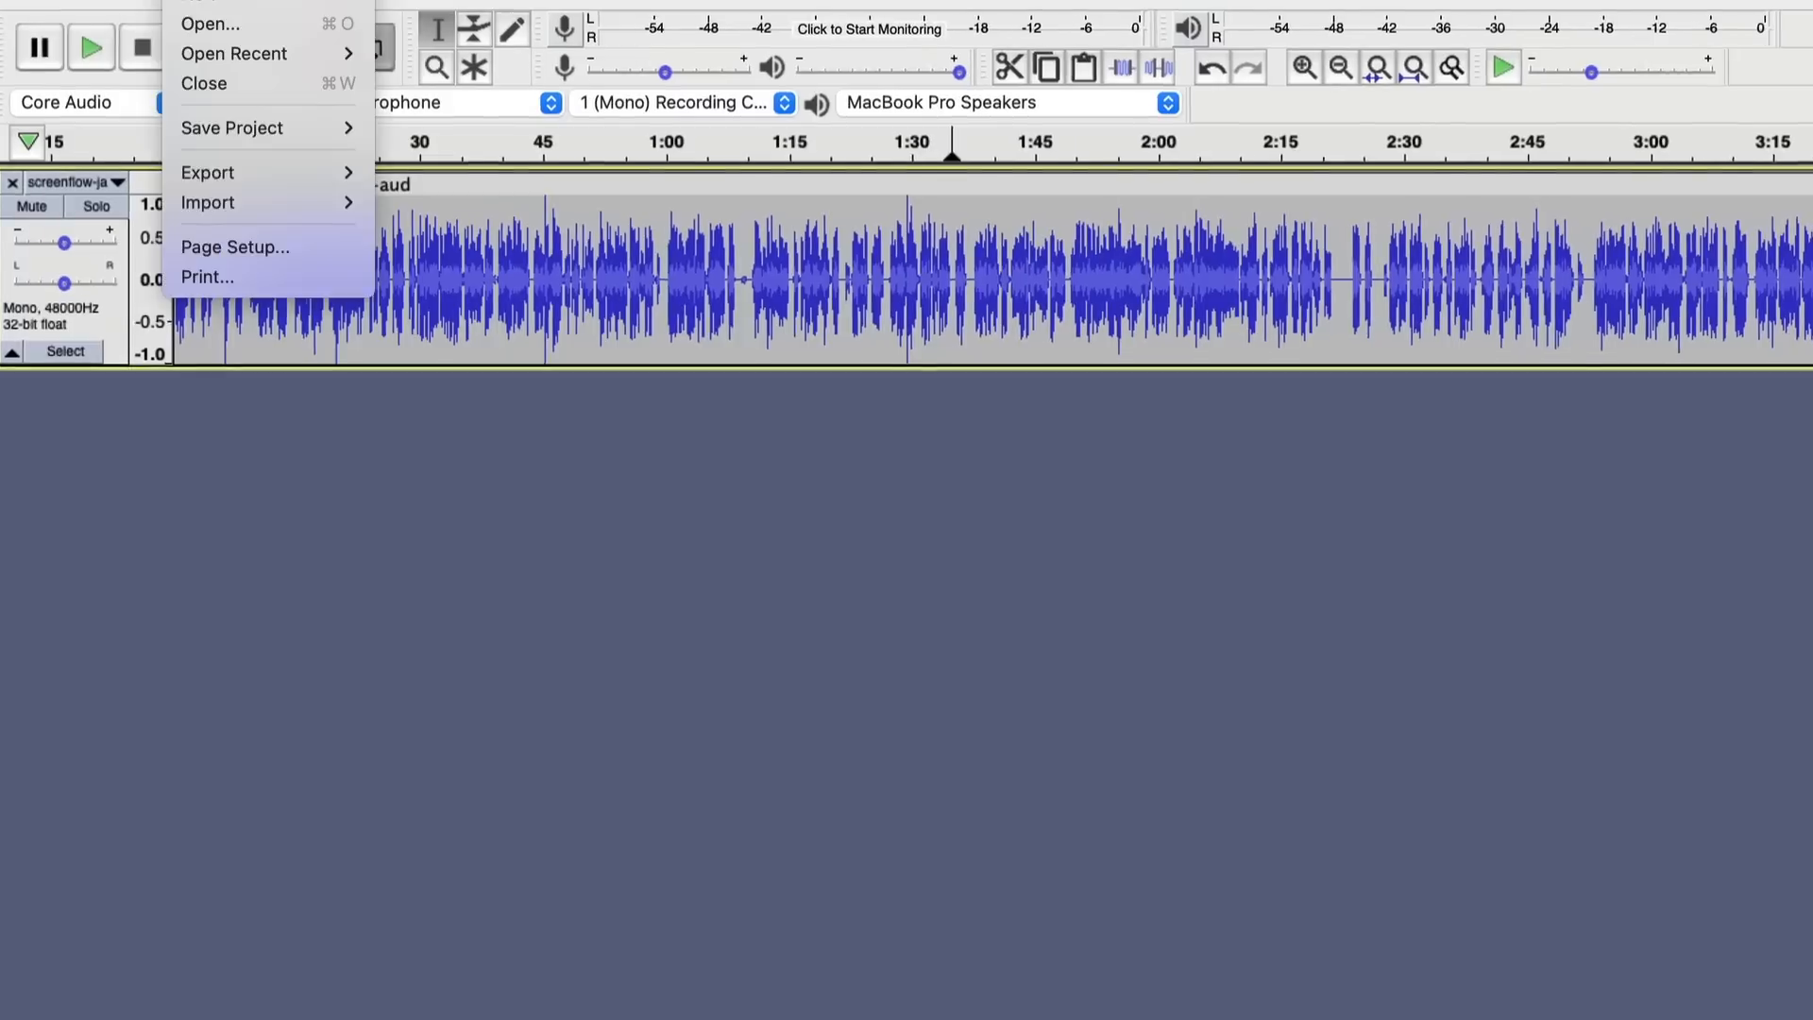
Export the recorded voice track from Audacity's File menu.
{"action": "left_click", "coordinate": [206, 172]}
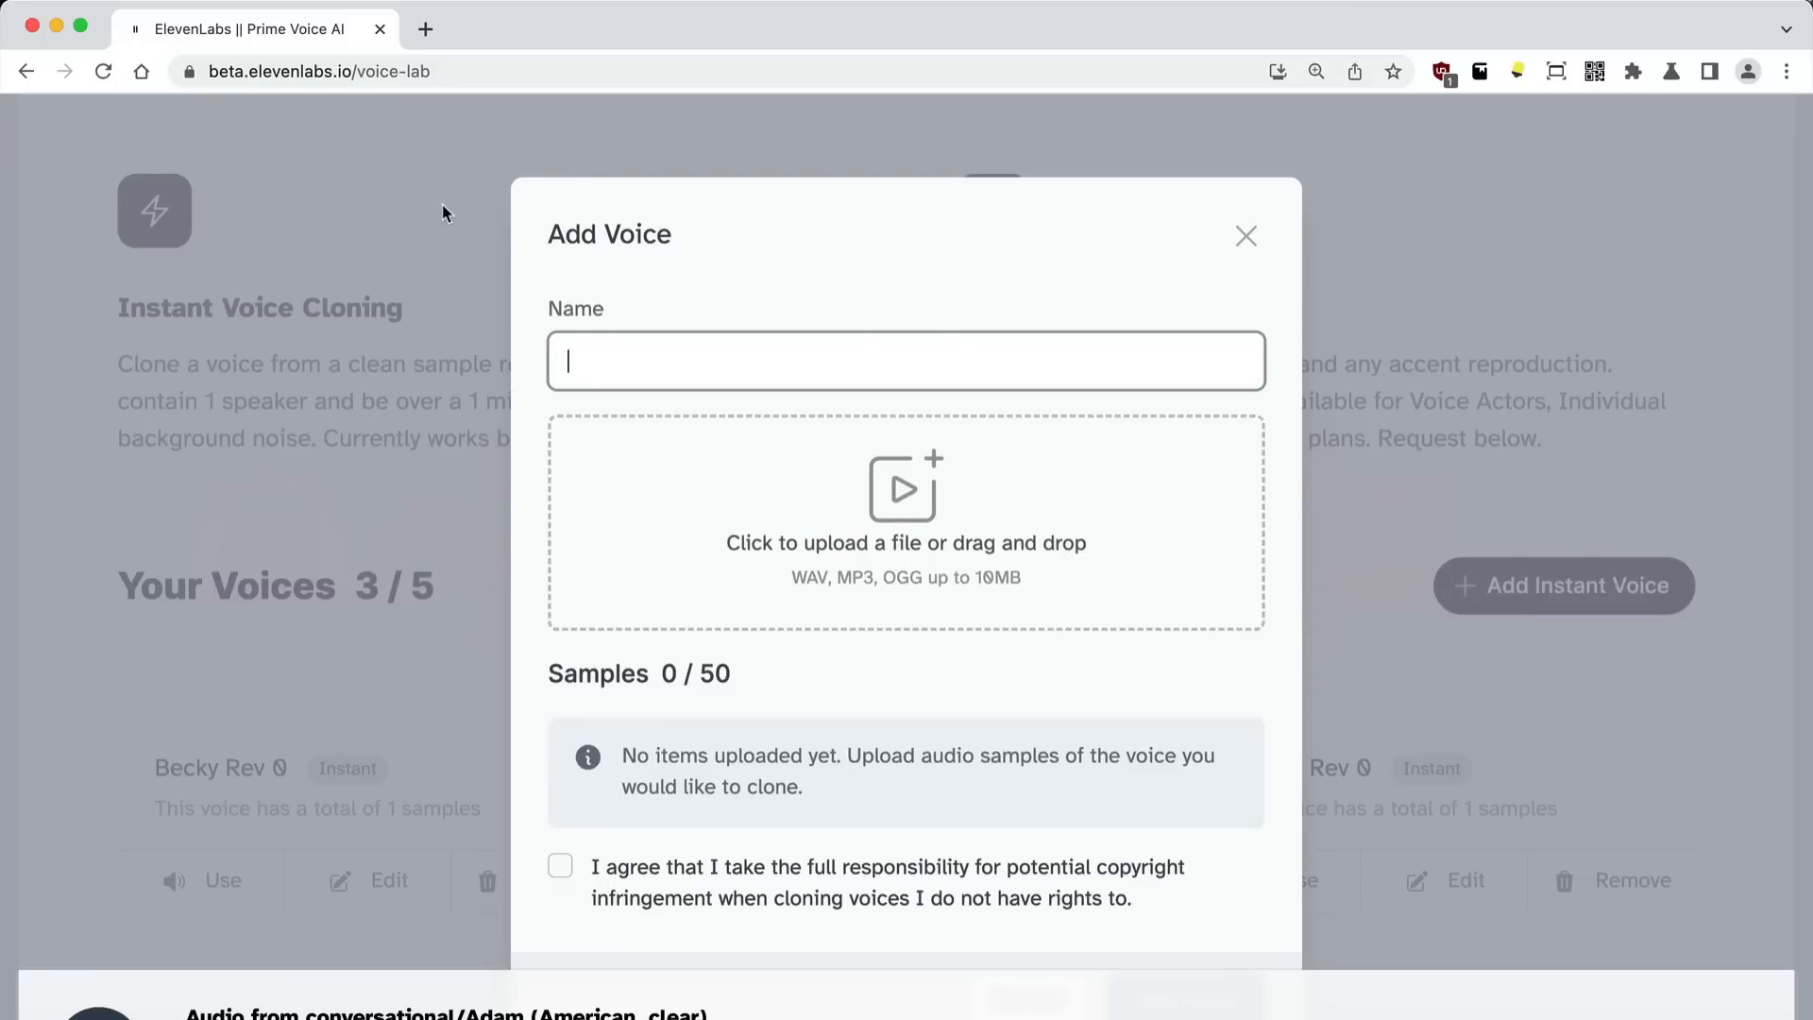
Name the new cloned voice with the suggested 'J' name and accept the copyright responsibility box.
{"action": "type", "text": "J"}
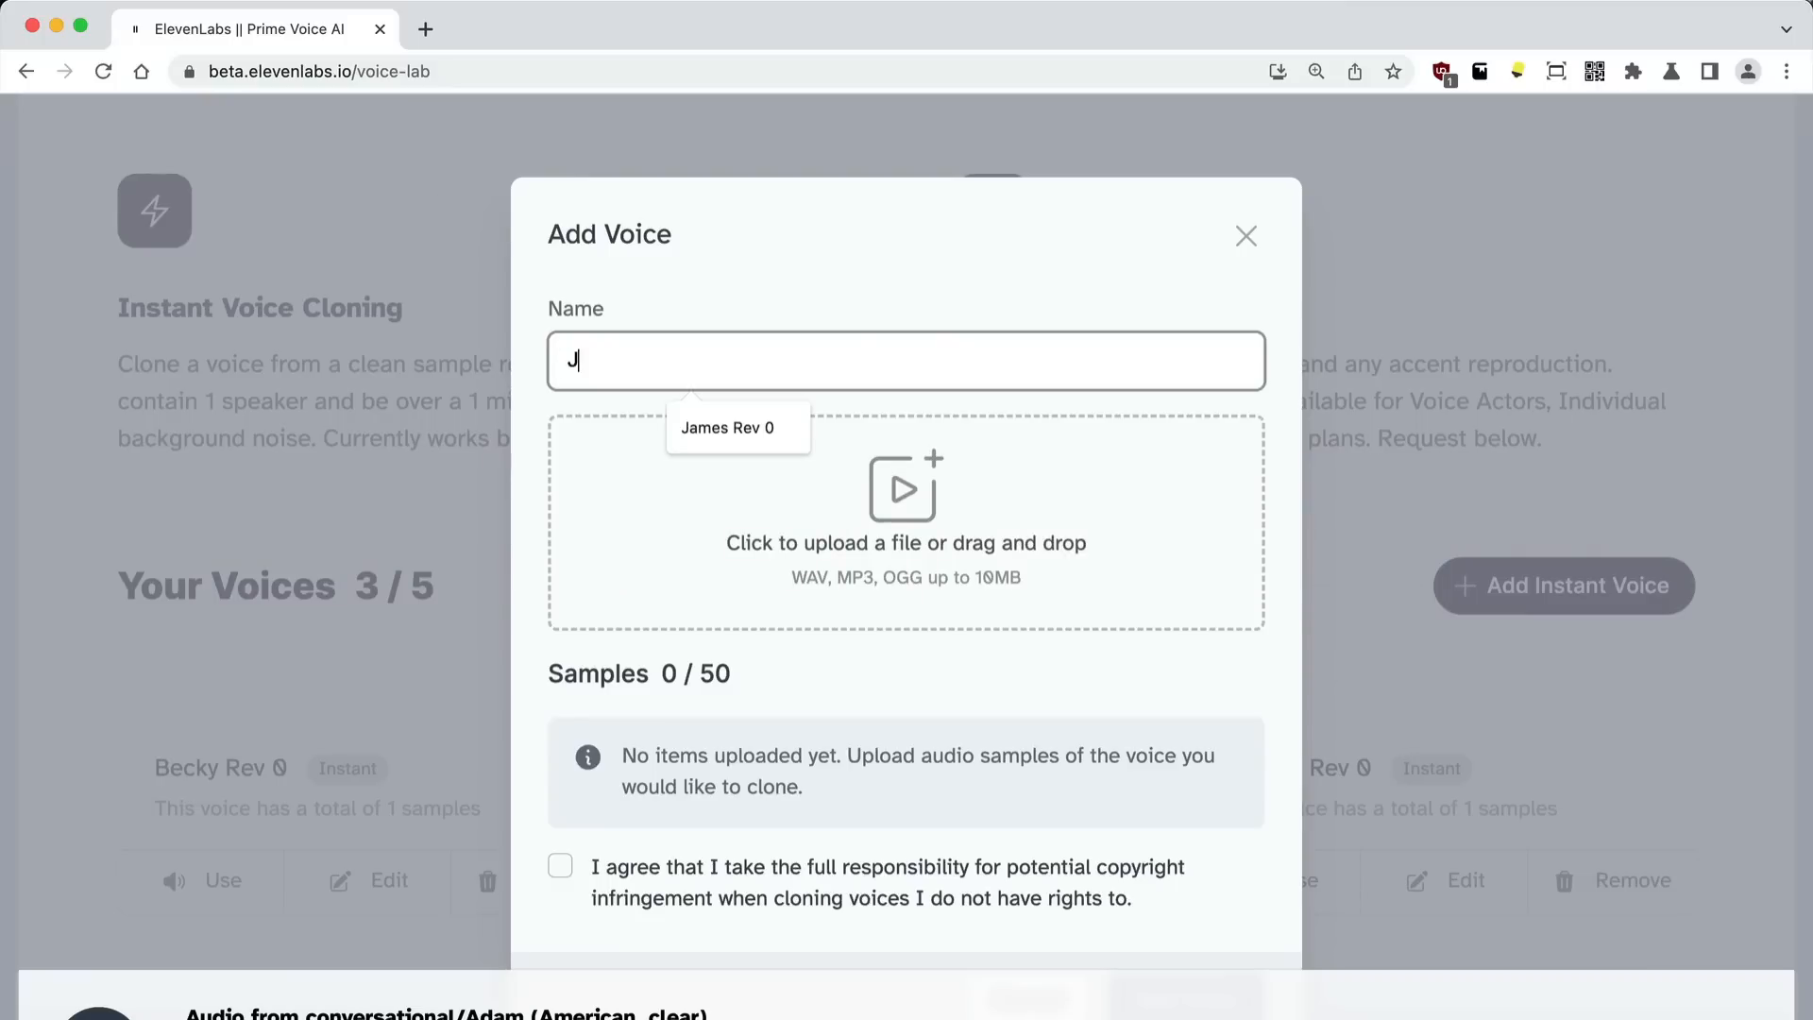
{"action": "left_click", "coordinate": [729, 426]}
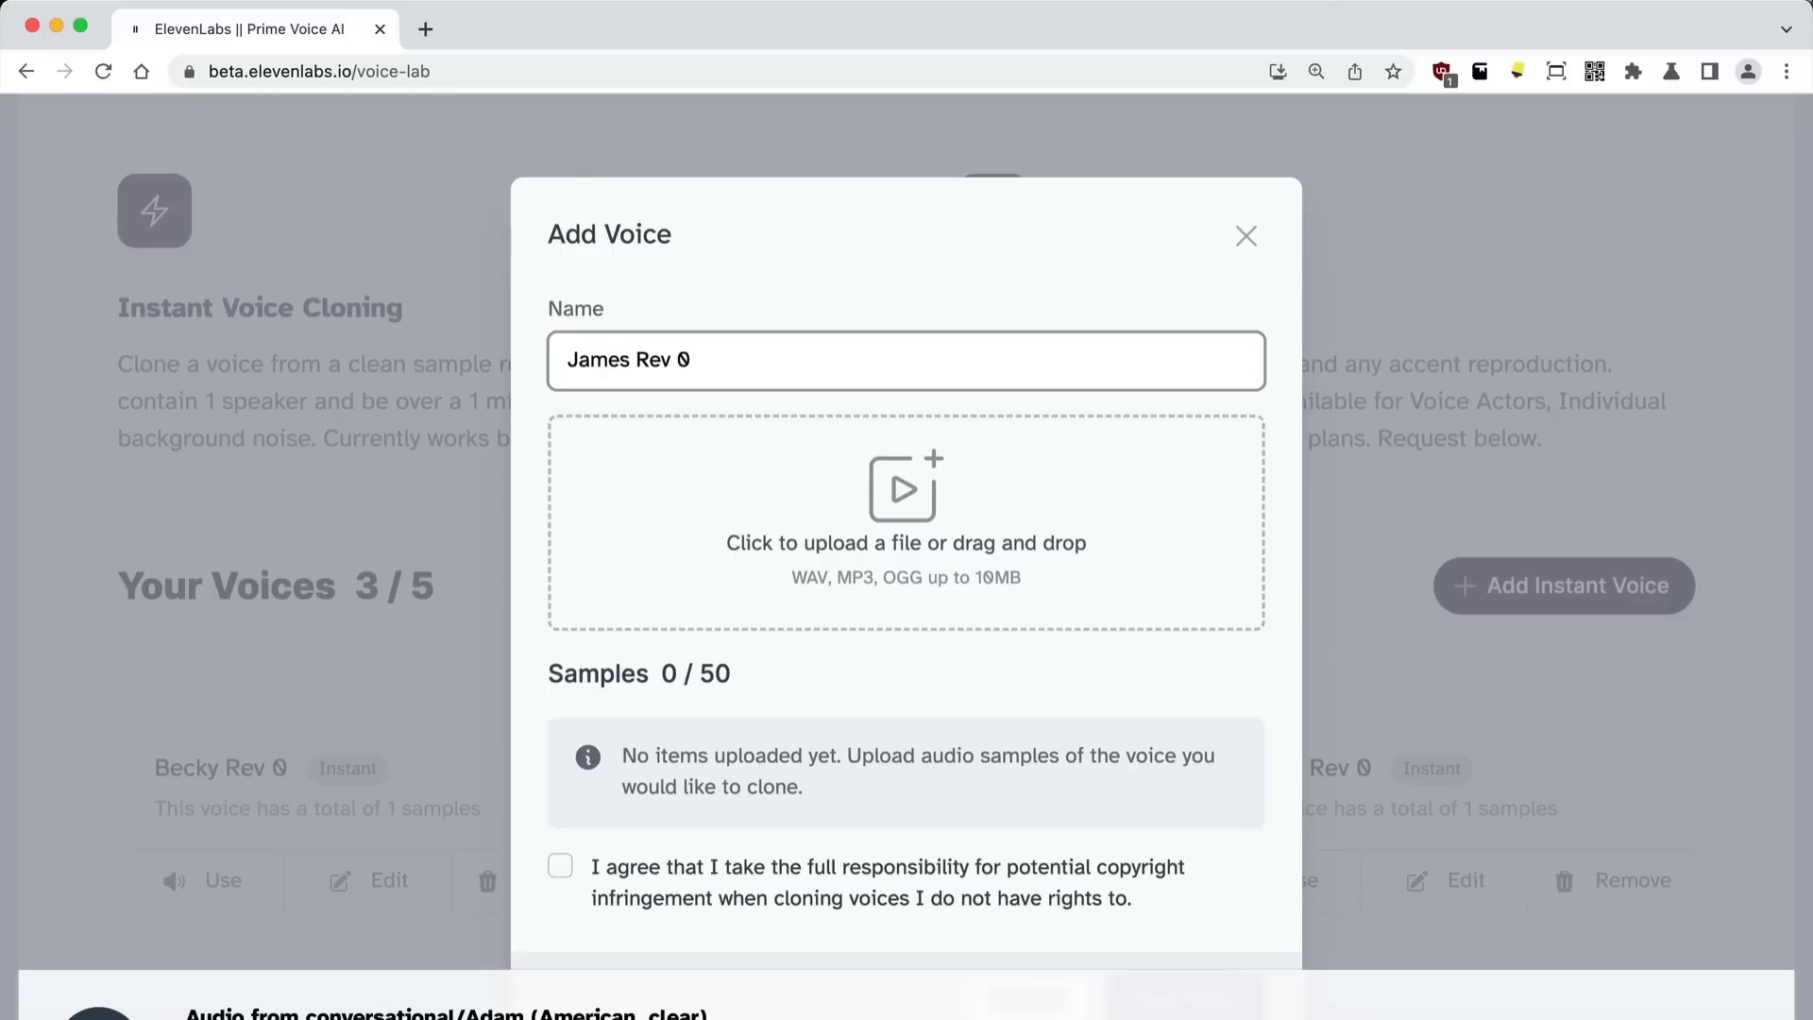
{"action": "left_click", "coordinate": [559, 867]}
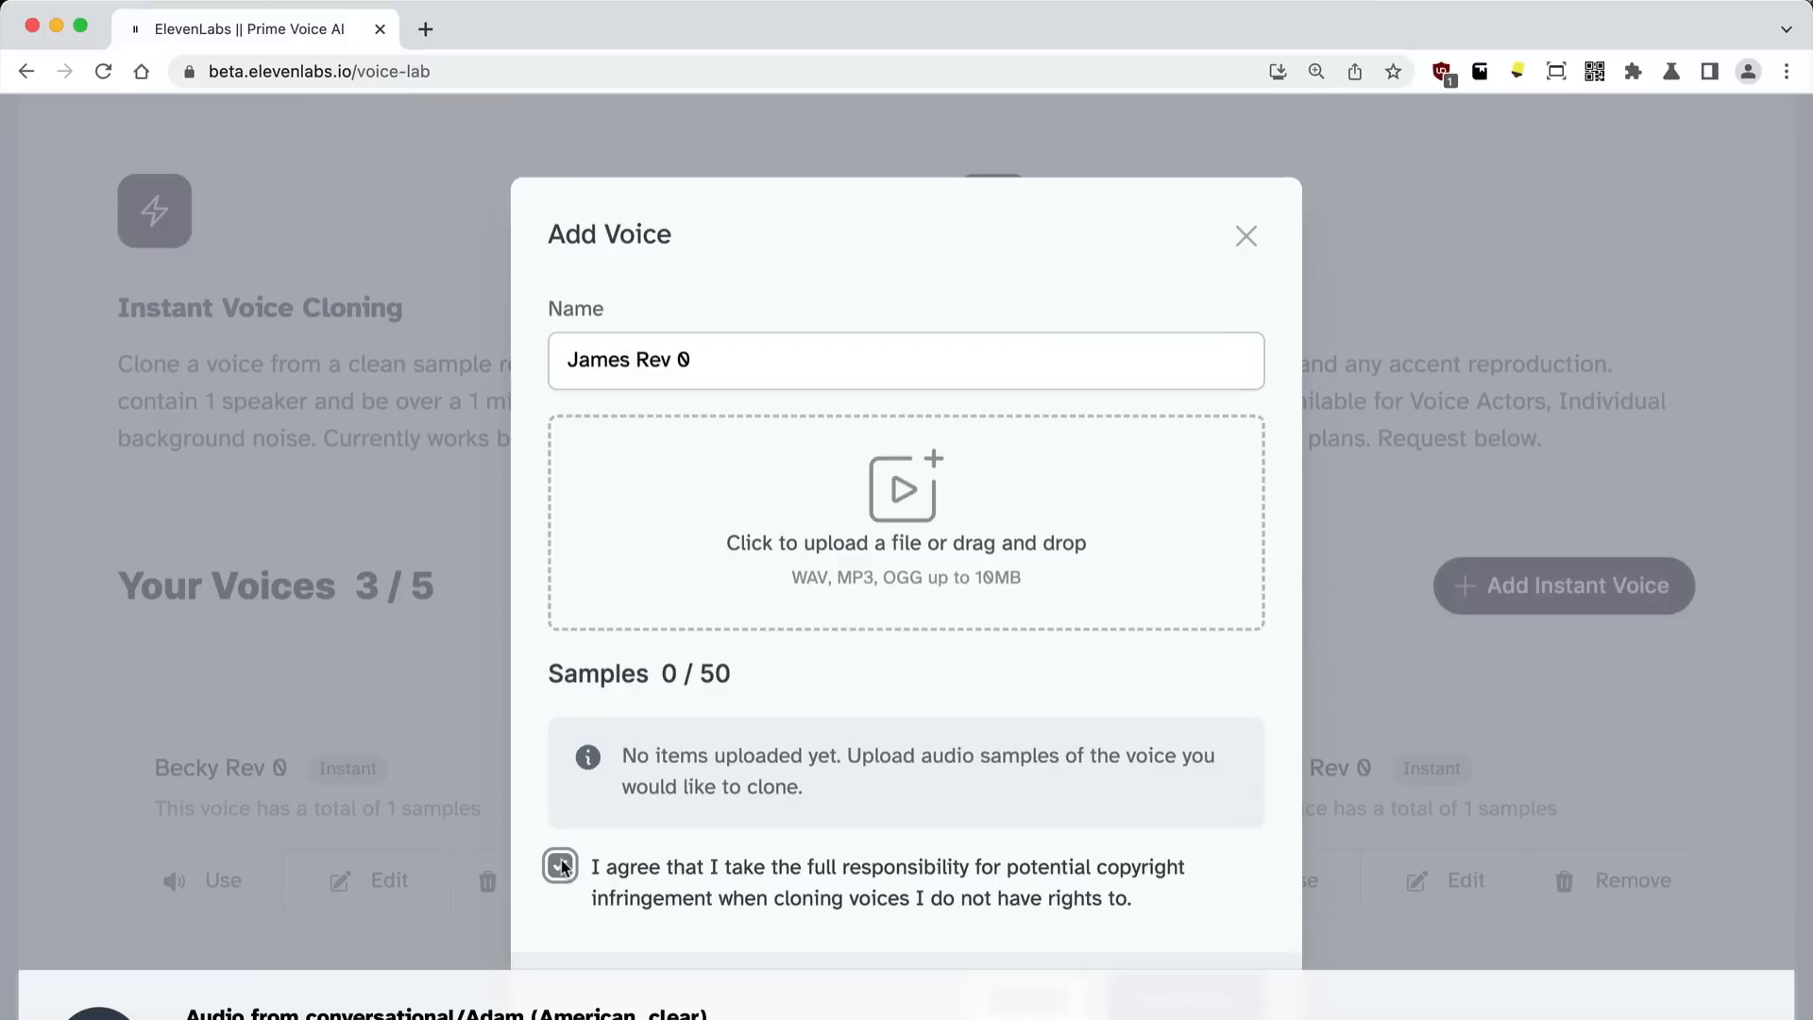
{"action": "left_click", "coordinate": [559, 865]}
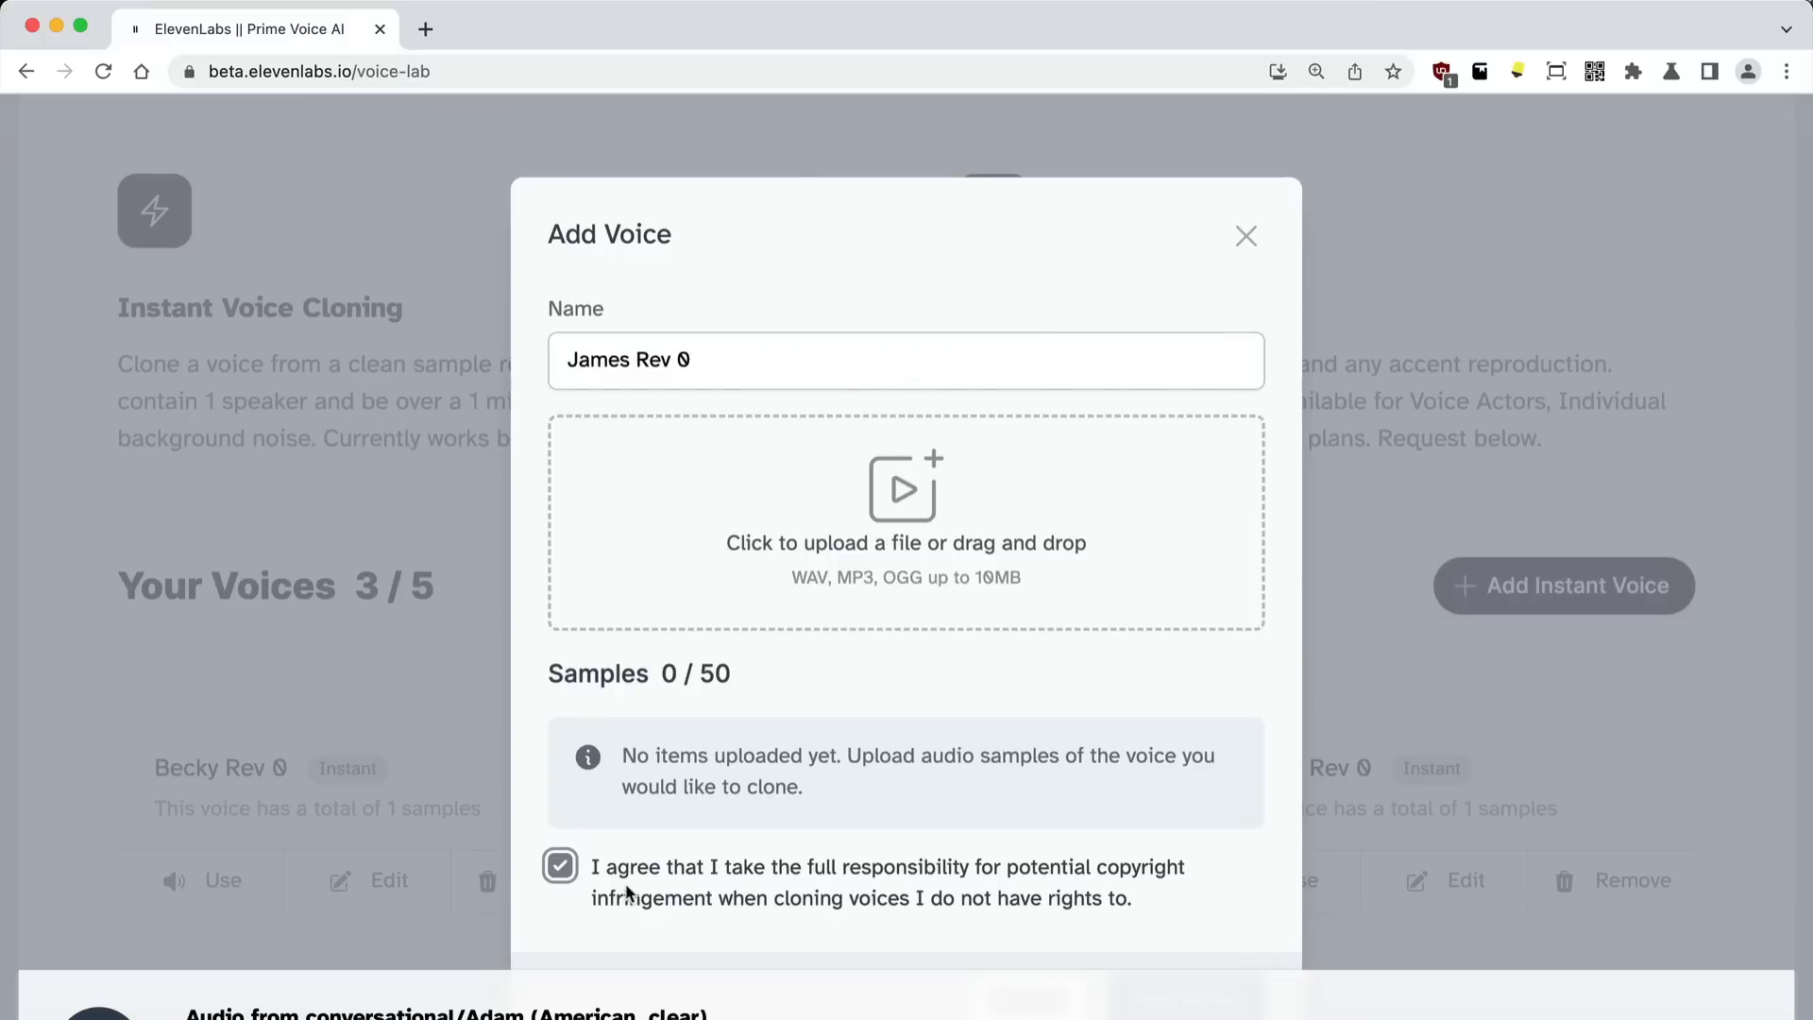
{"action": "mouse_move", "coordinate": [551, 928]}
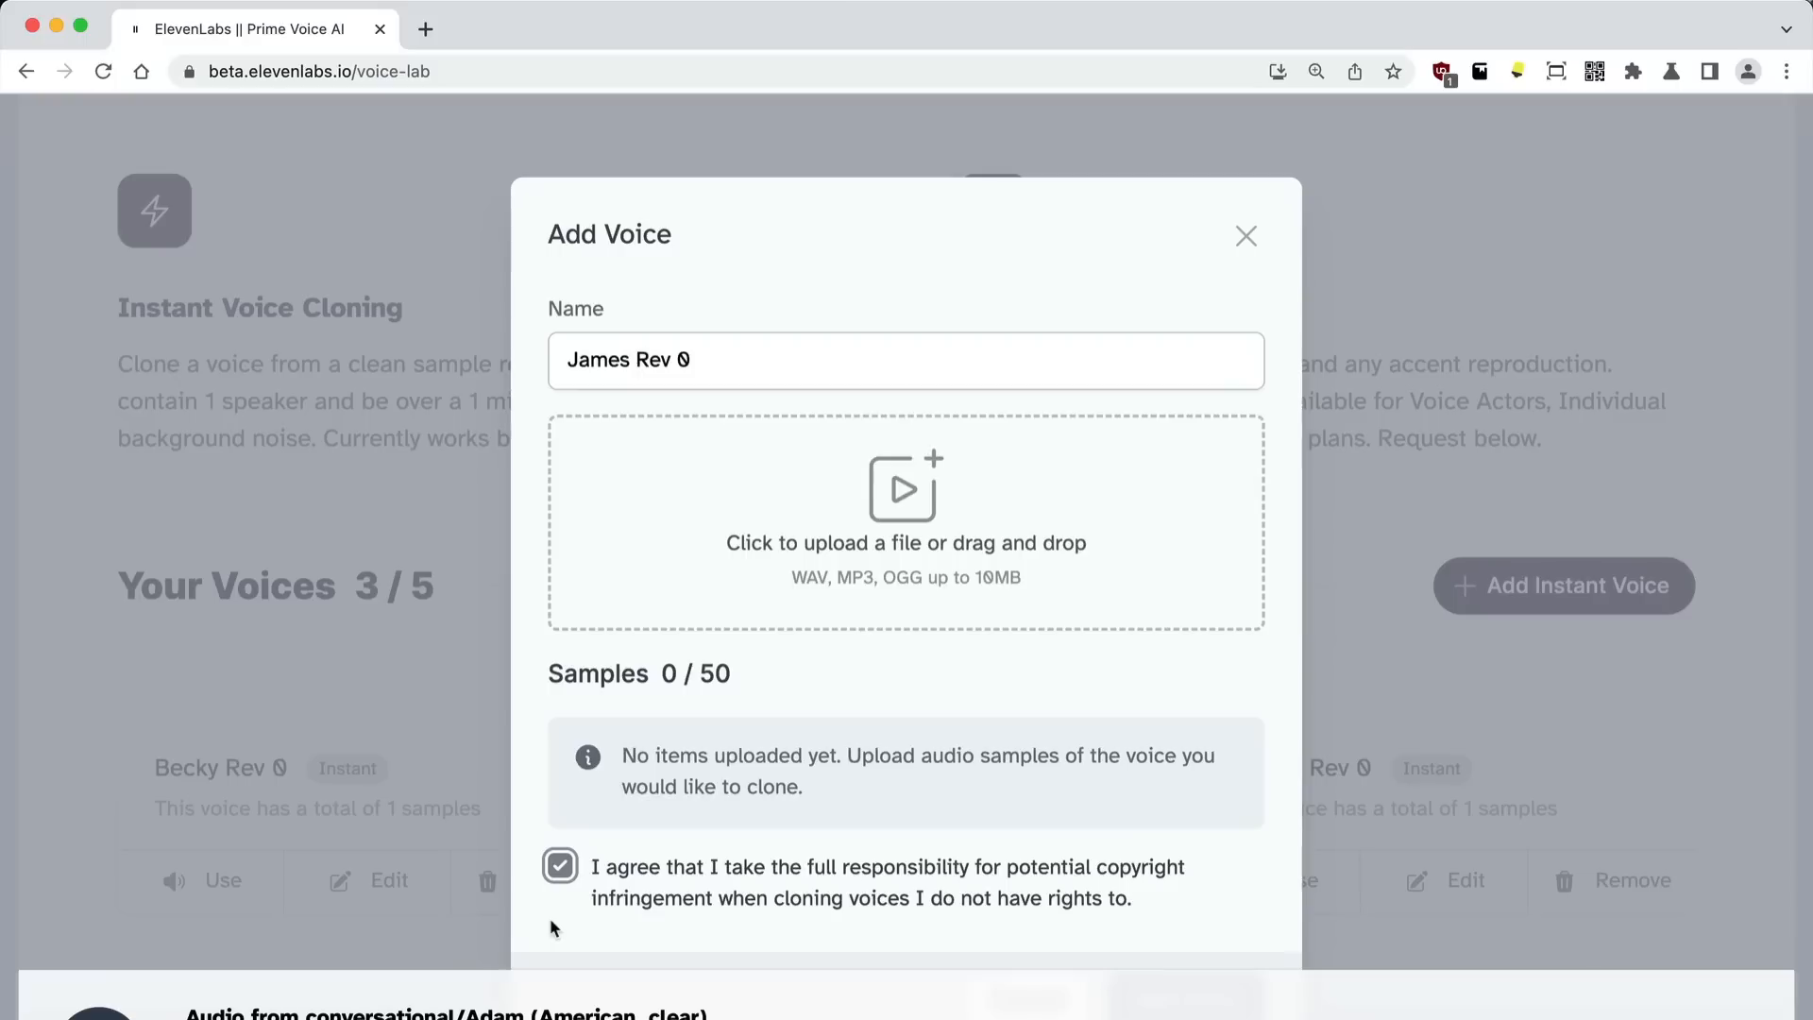
{"action": "mouse_move", "coordinate": [536, 925]}
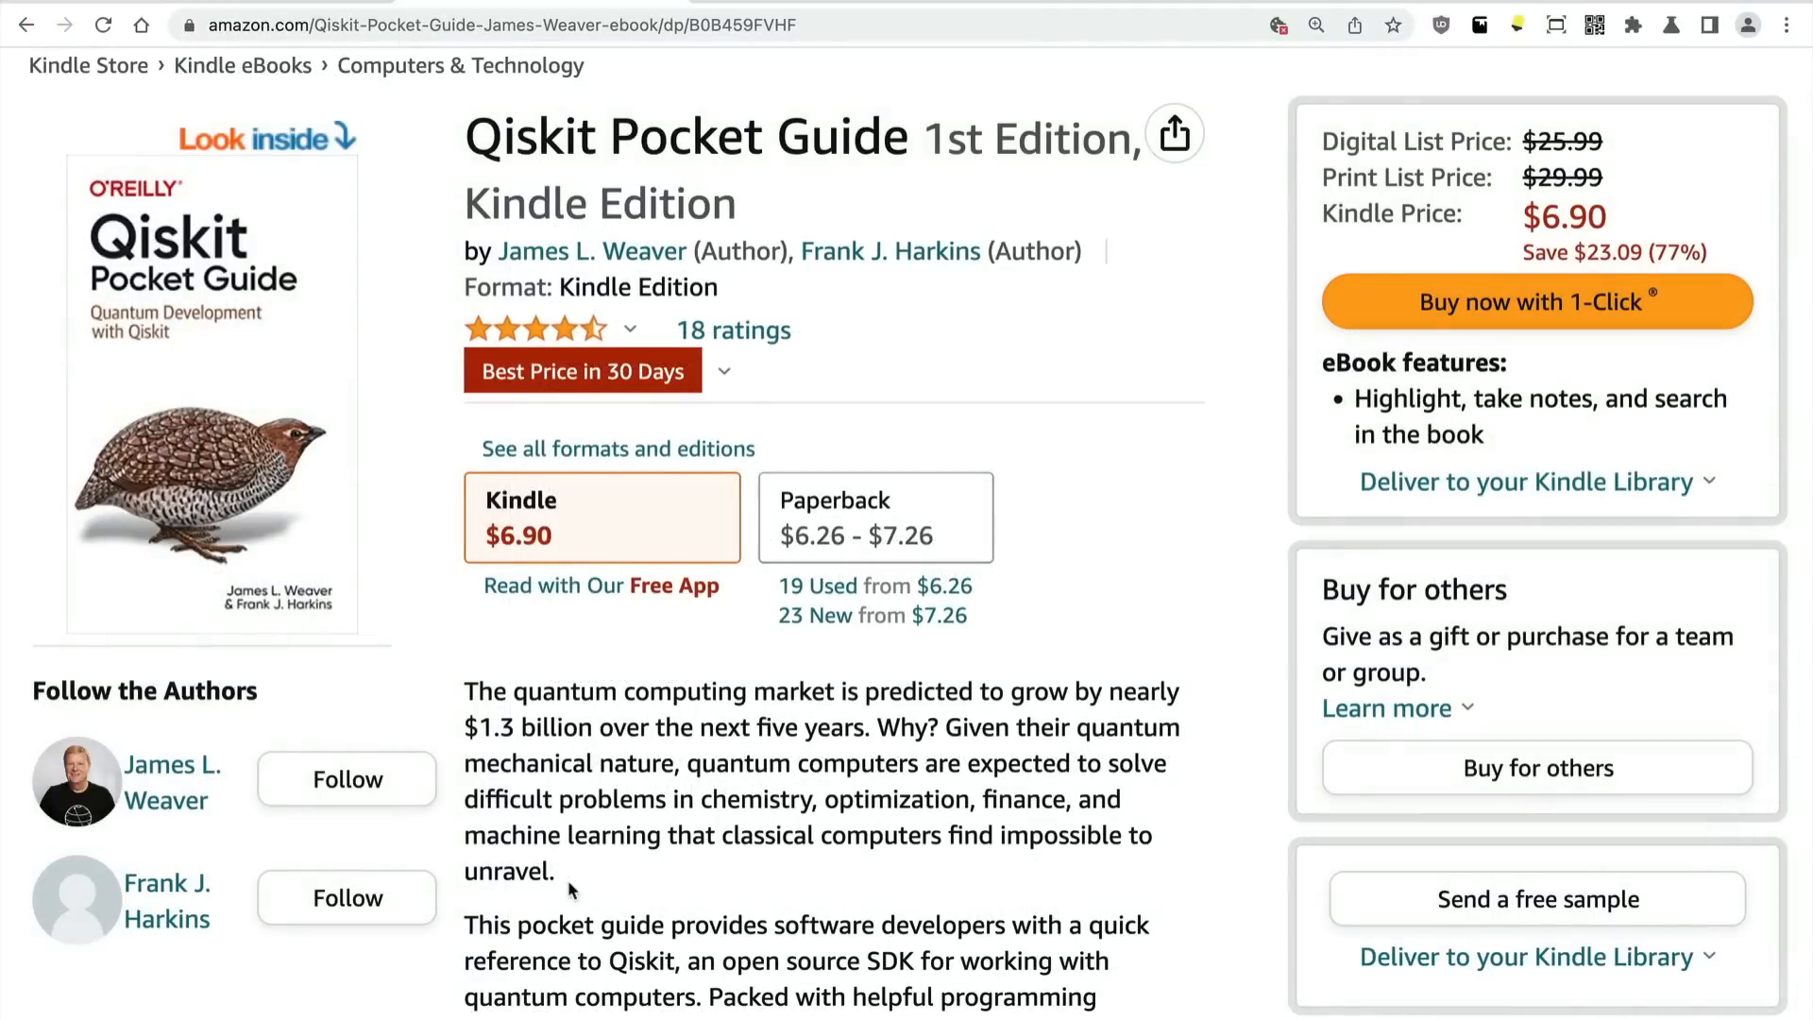
Select the Qiskit Pocket Guide's opening quantum computing paragraph on its store page.
{"action": "left_click_drag", "start_coordinate": [465, 691], "coordinate": [554, 873]}
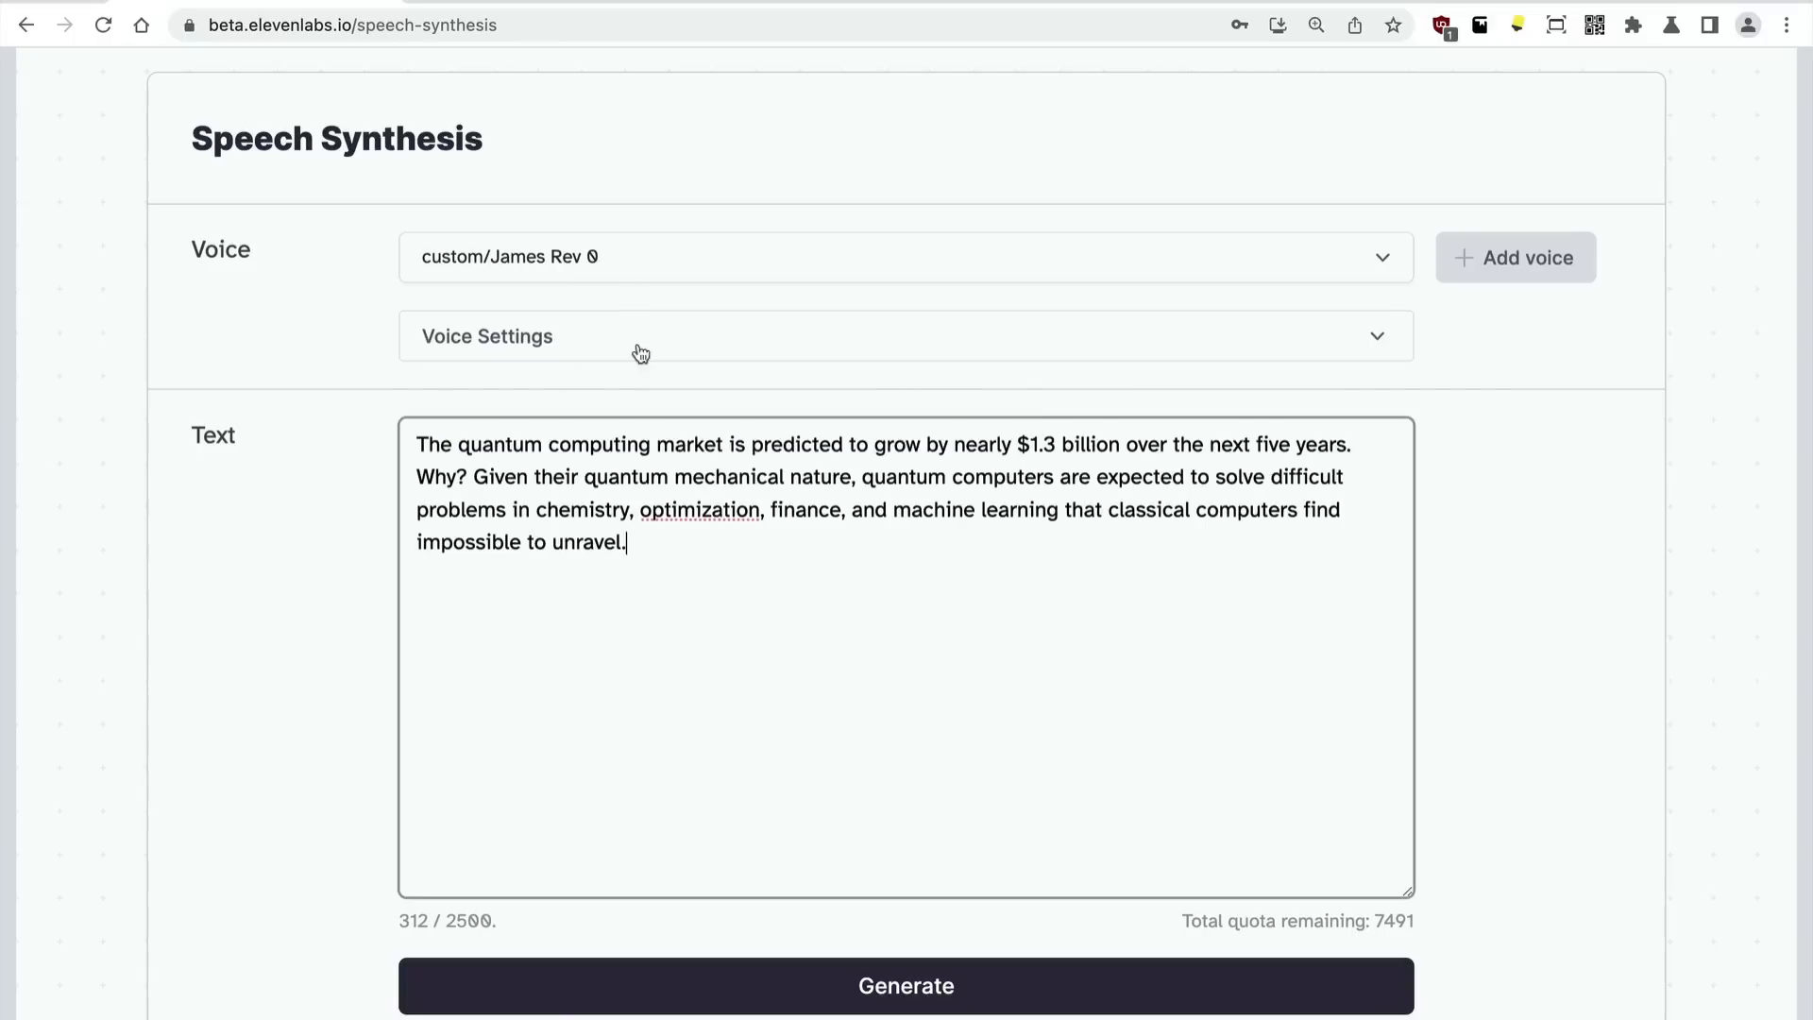
Generate the quantum computing paragraph in the cloned James voice and play it.
{"action": "left_click", "coordinate": [905, 986]}
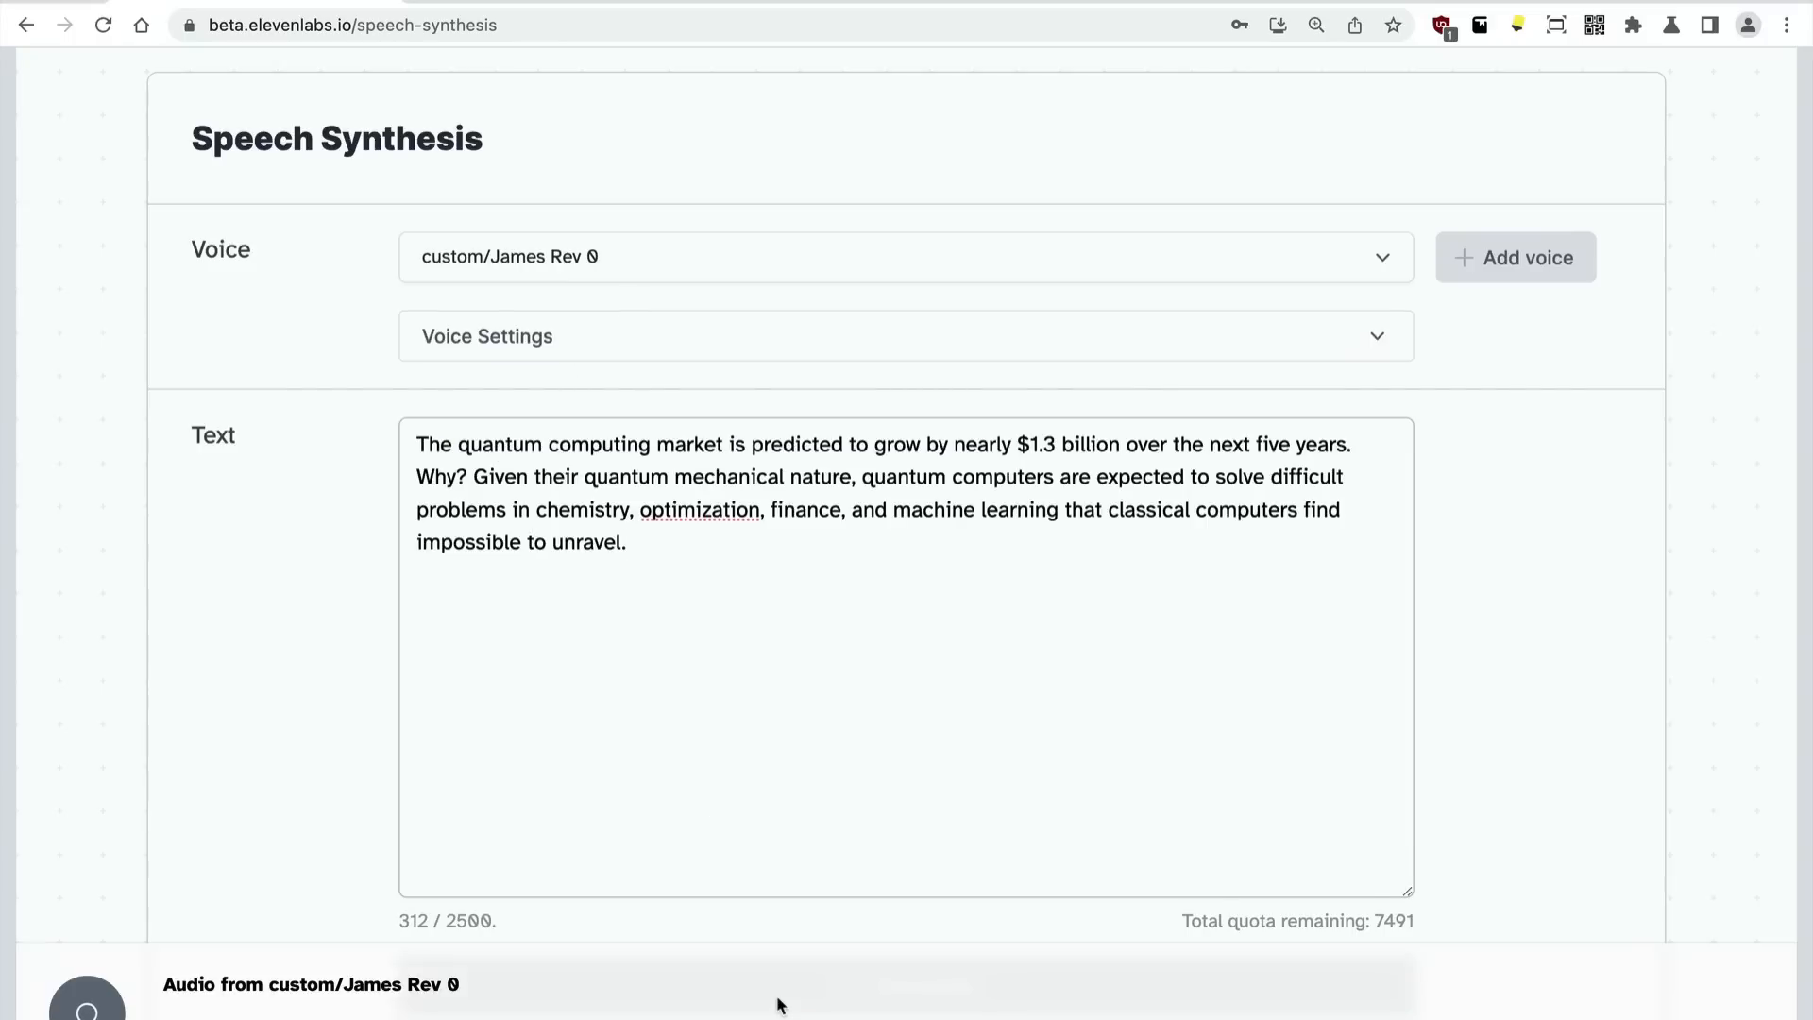
{"action": "left_click", "coordinate": [87, 950]}
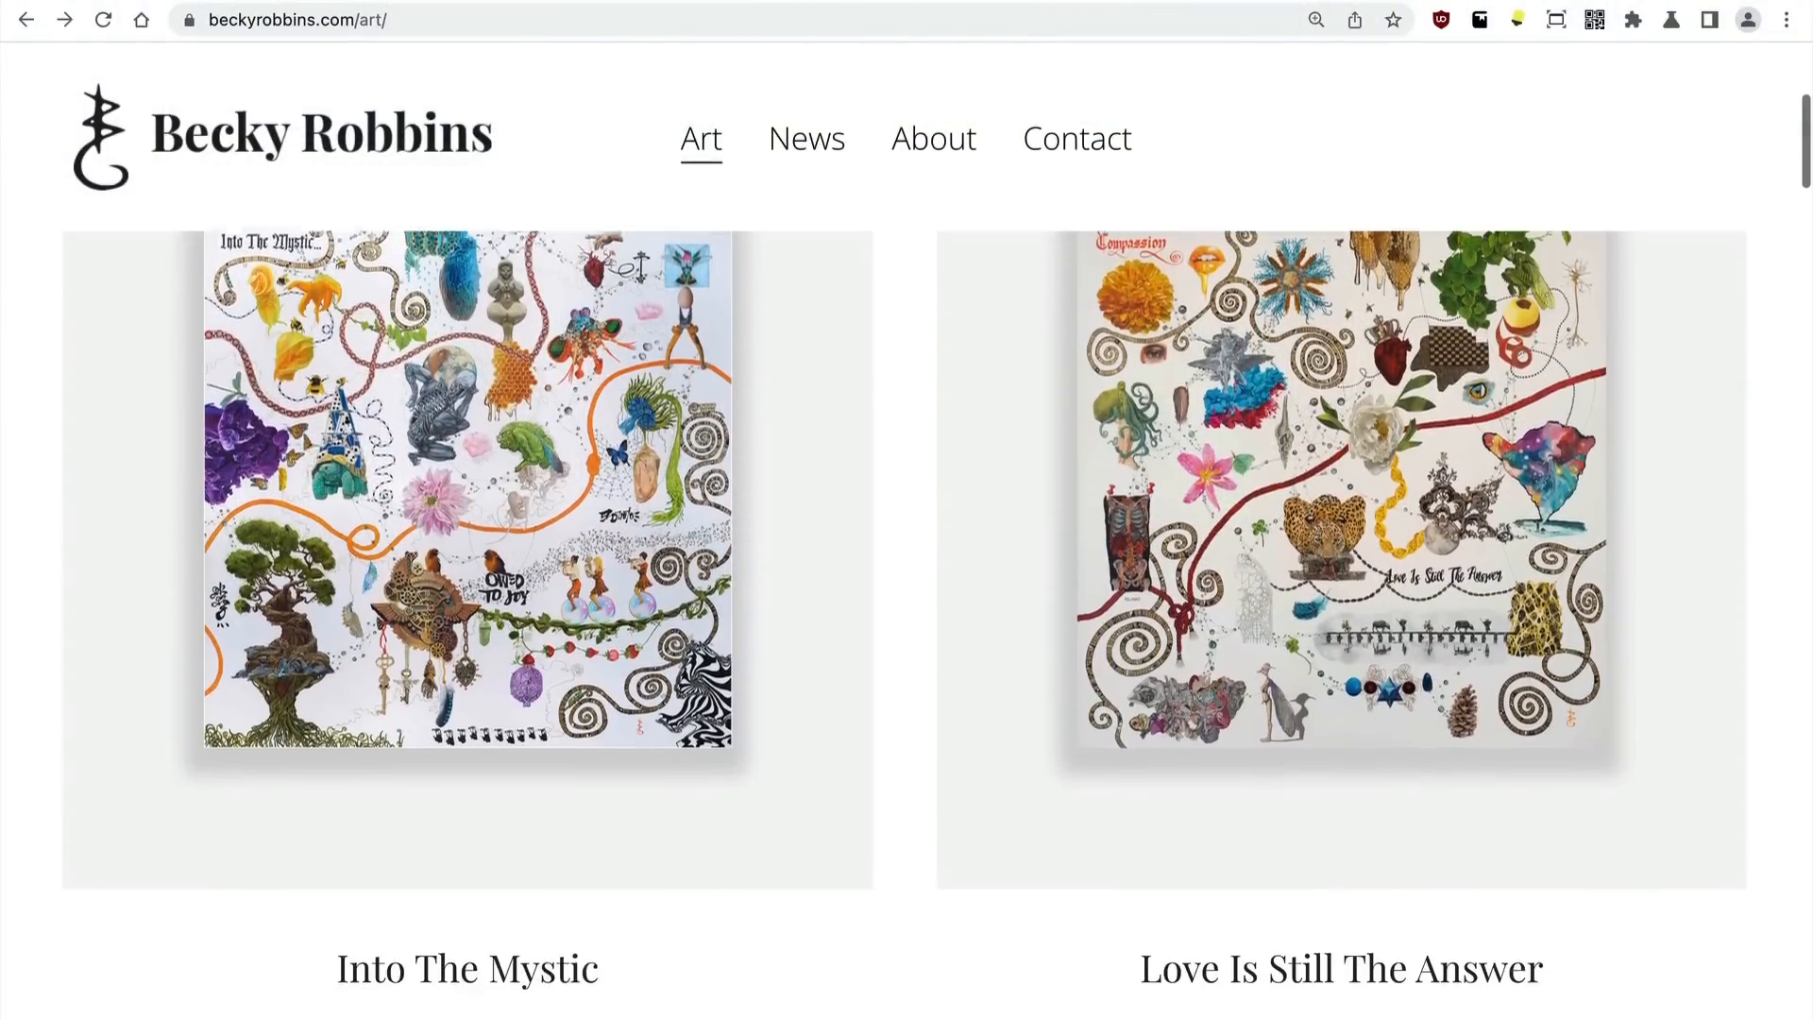
Scroll the Becky Robbins Art gallery down to the Pale Blue Dot painting and its Voyager description.
{"action": "scroll", "scroll_direction": "down", "scroll_amount": 3}
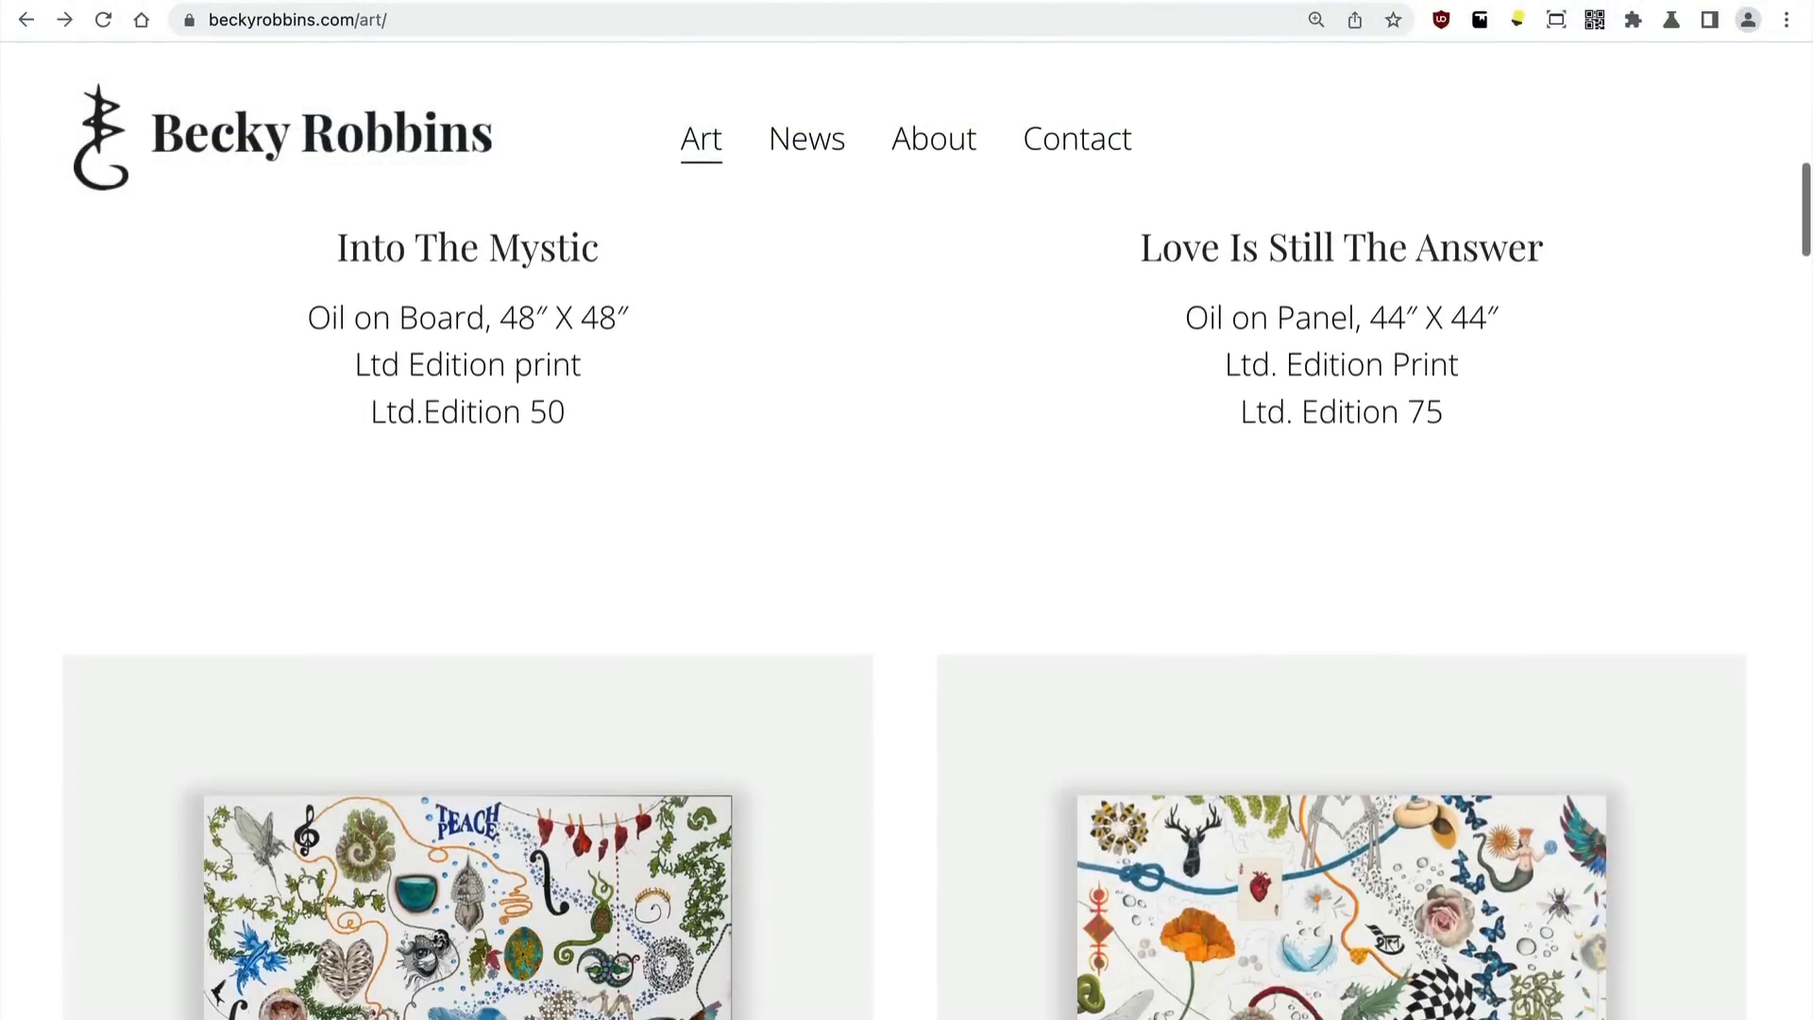
{"action": "scroll", "scroll_direction": "down", "scroll_amount": 3}
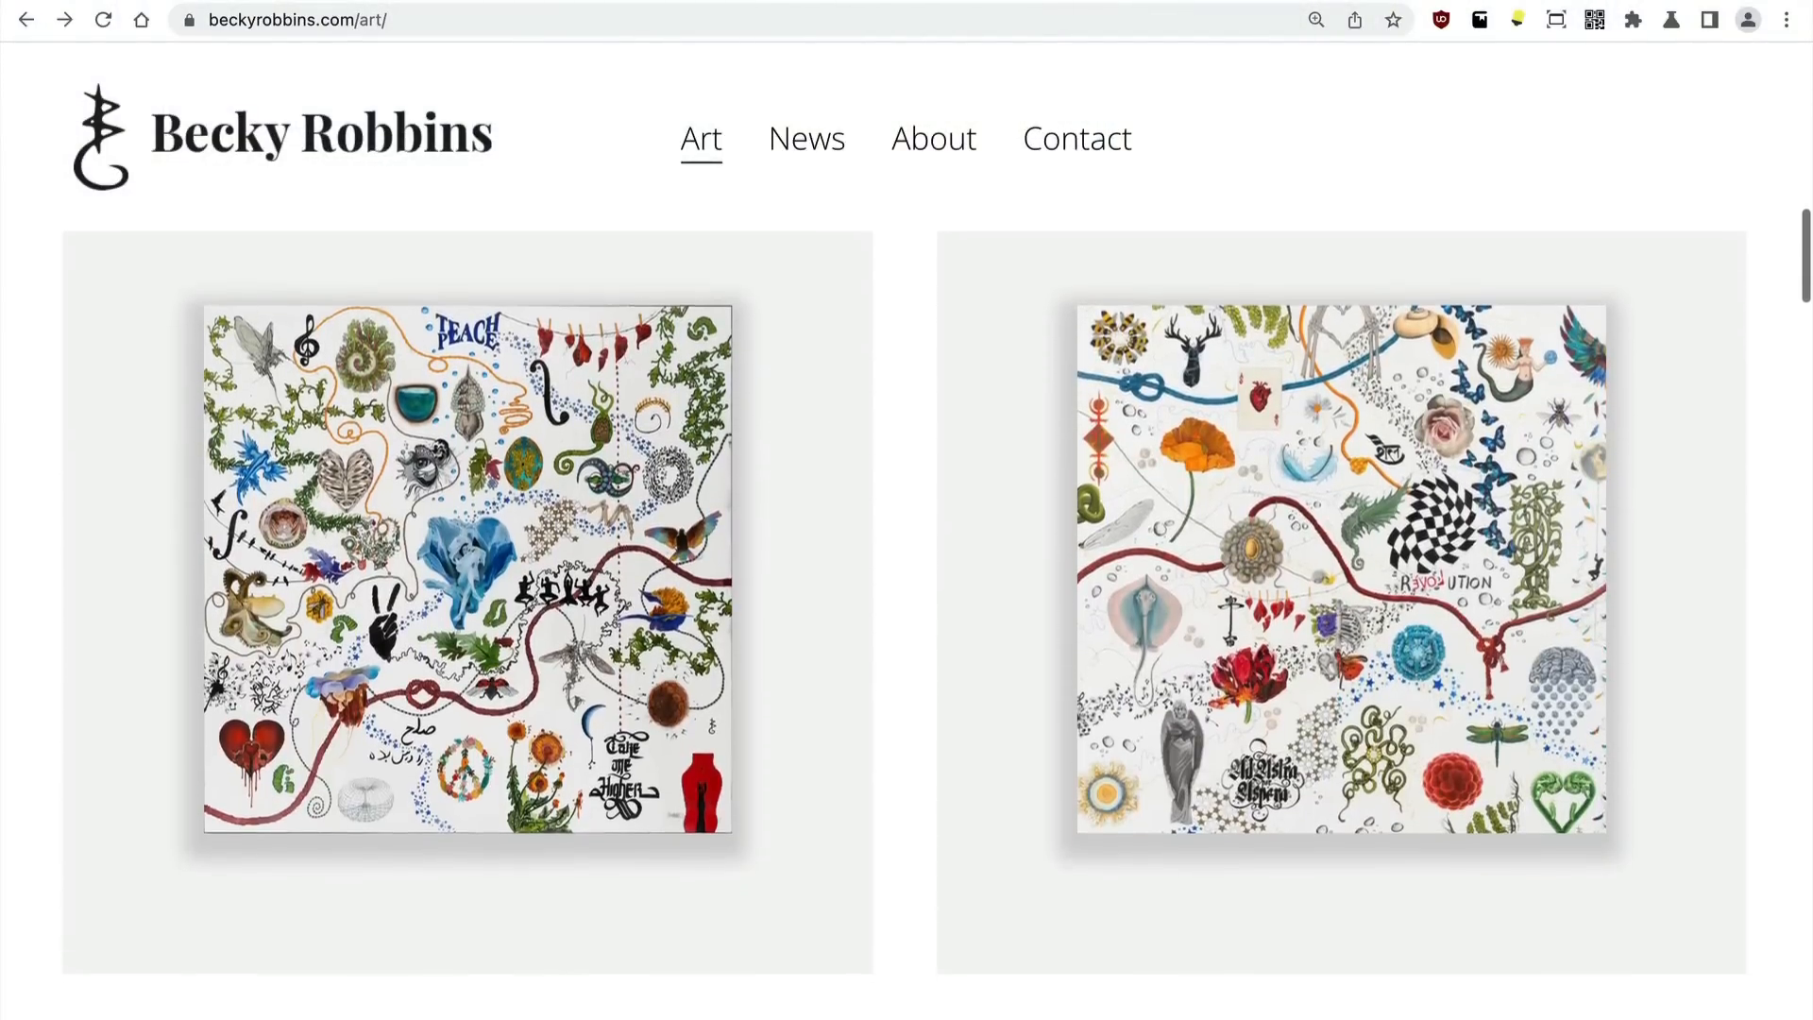
{"action": "scroll", "scroll_direction": "down", "scroll_amount": 3}
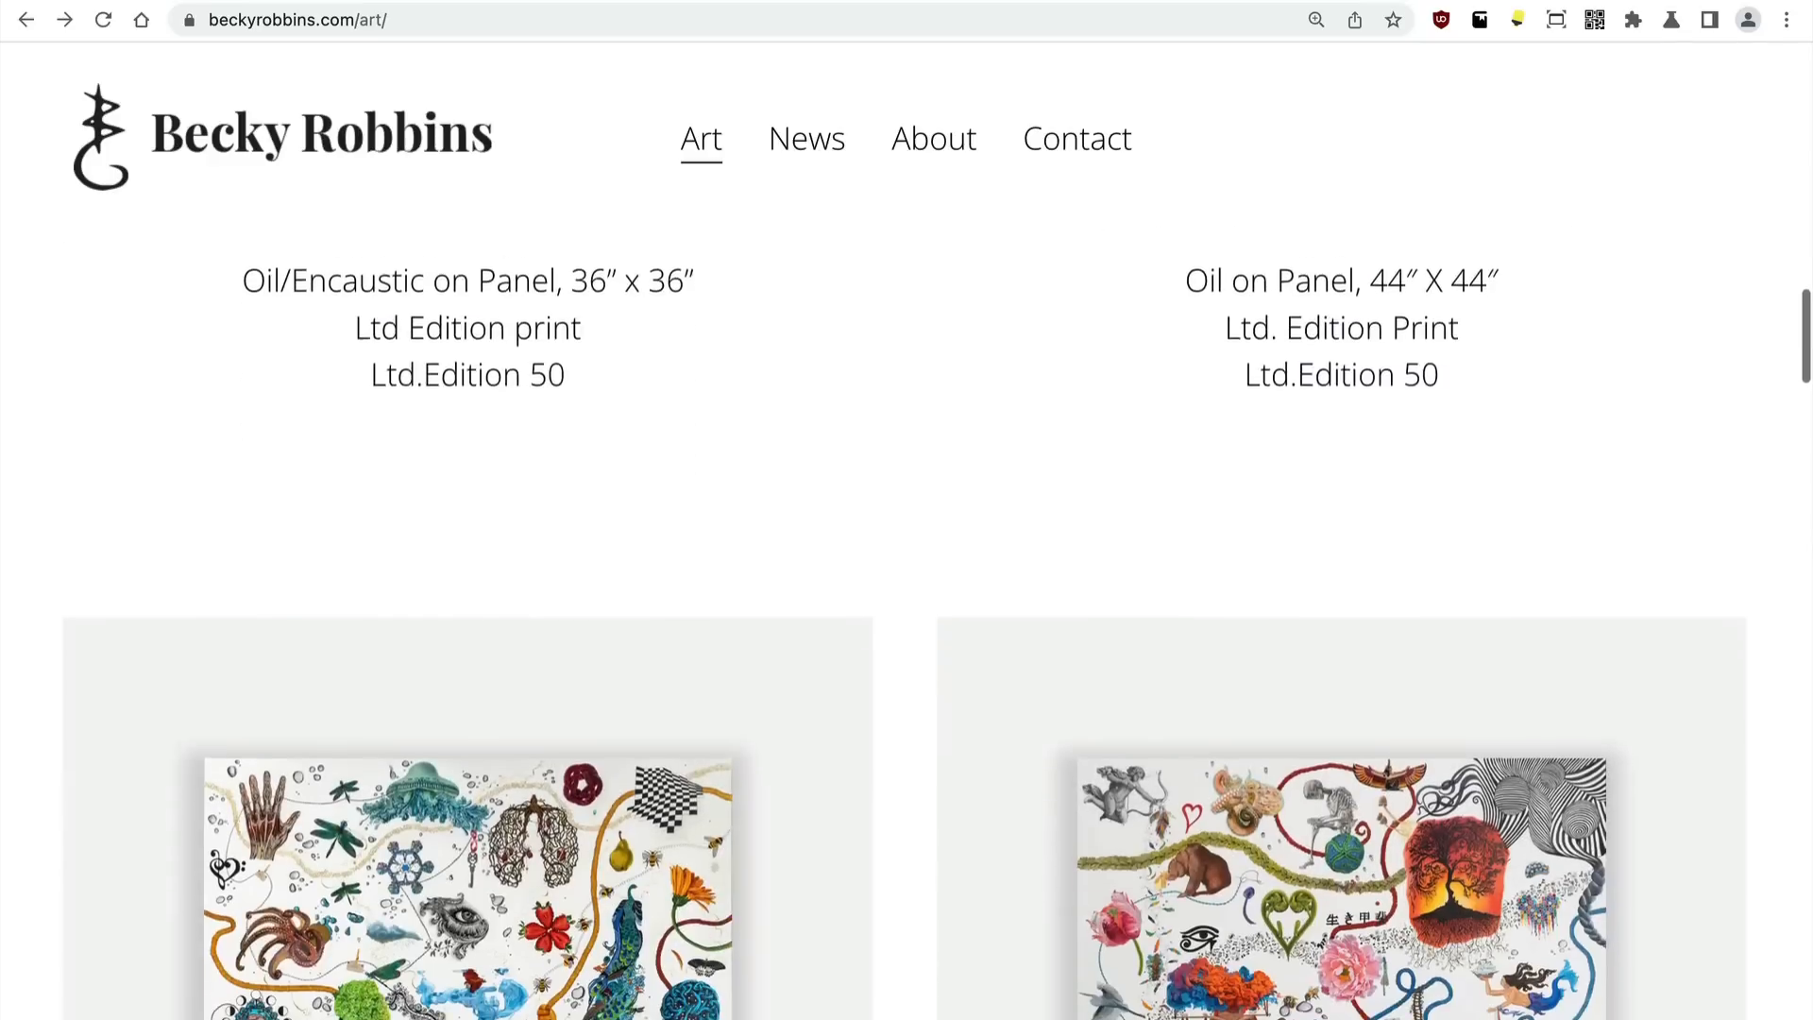
{"action": "scroll", "scroll_direction": "down", "scroll_amount": 3}
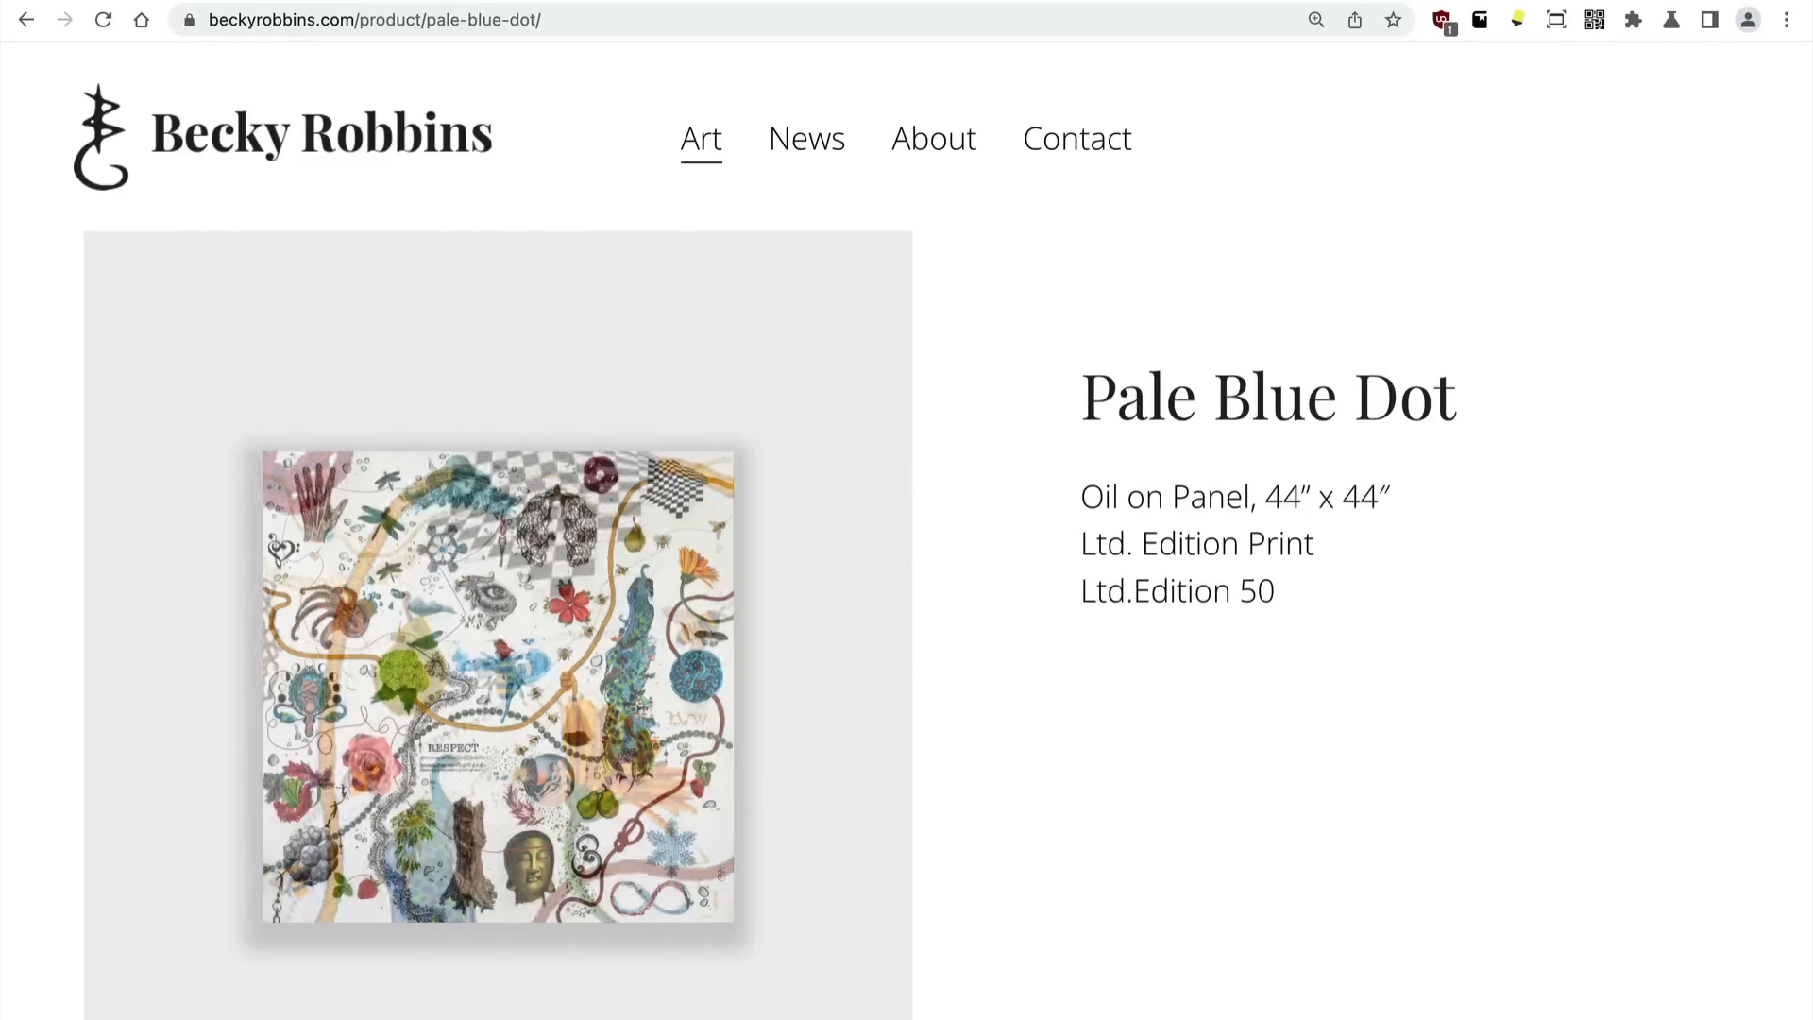
{"action": "scroll", "scroll_direction": "down", "scroll_amount": 3}
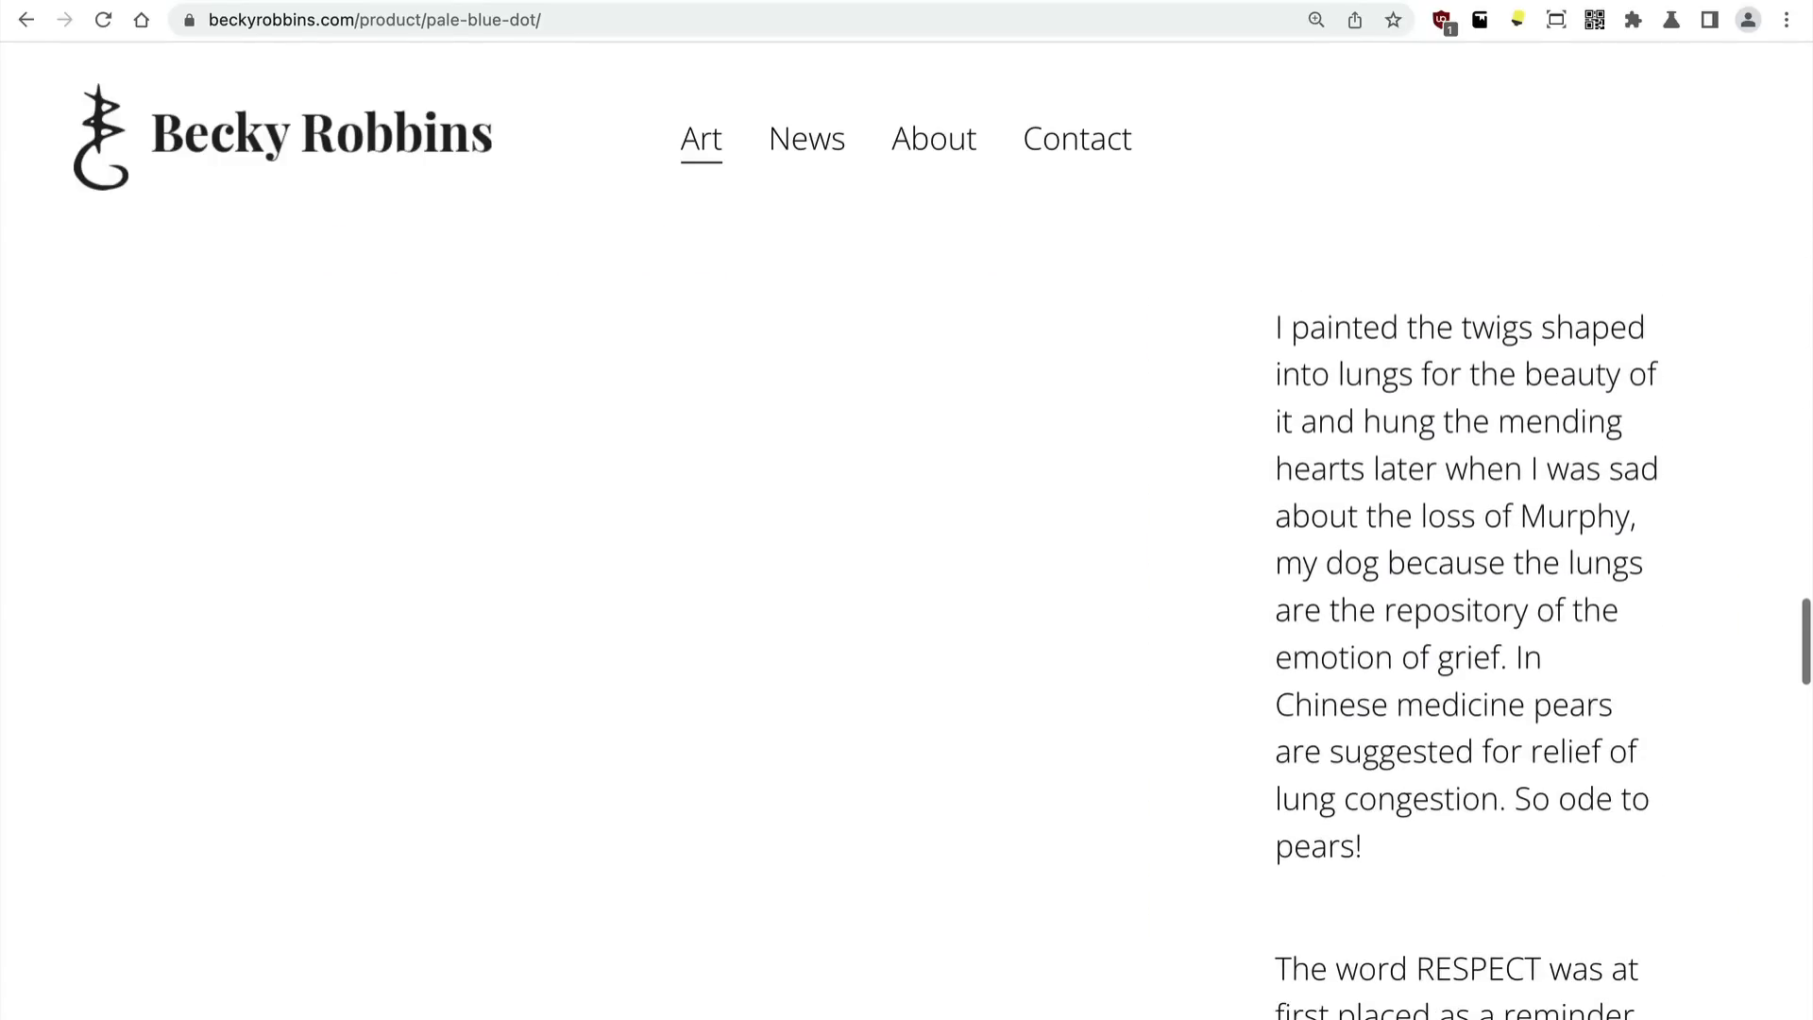
{"action": "scroll", "scroll_direction": "down", "scroll_amount": 3}
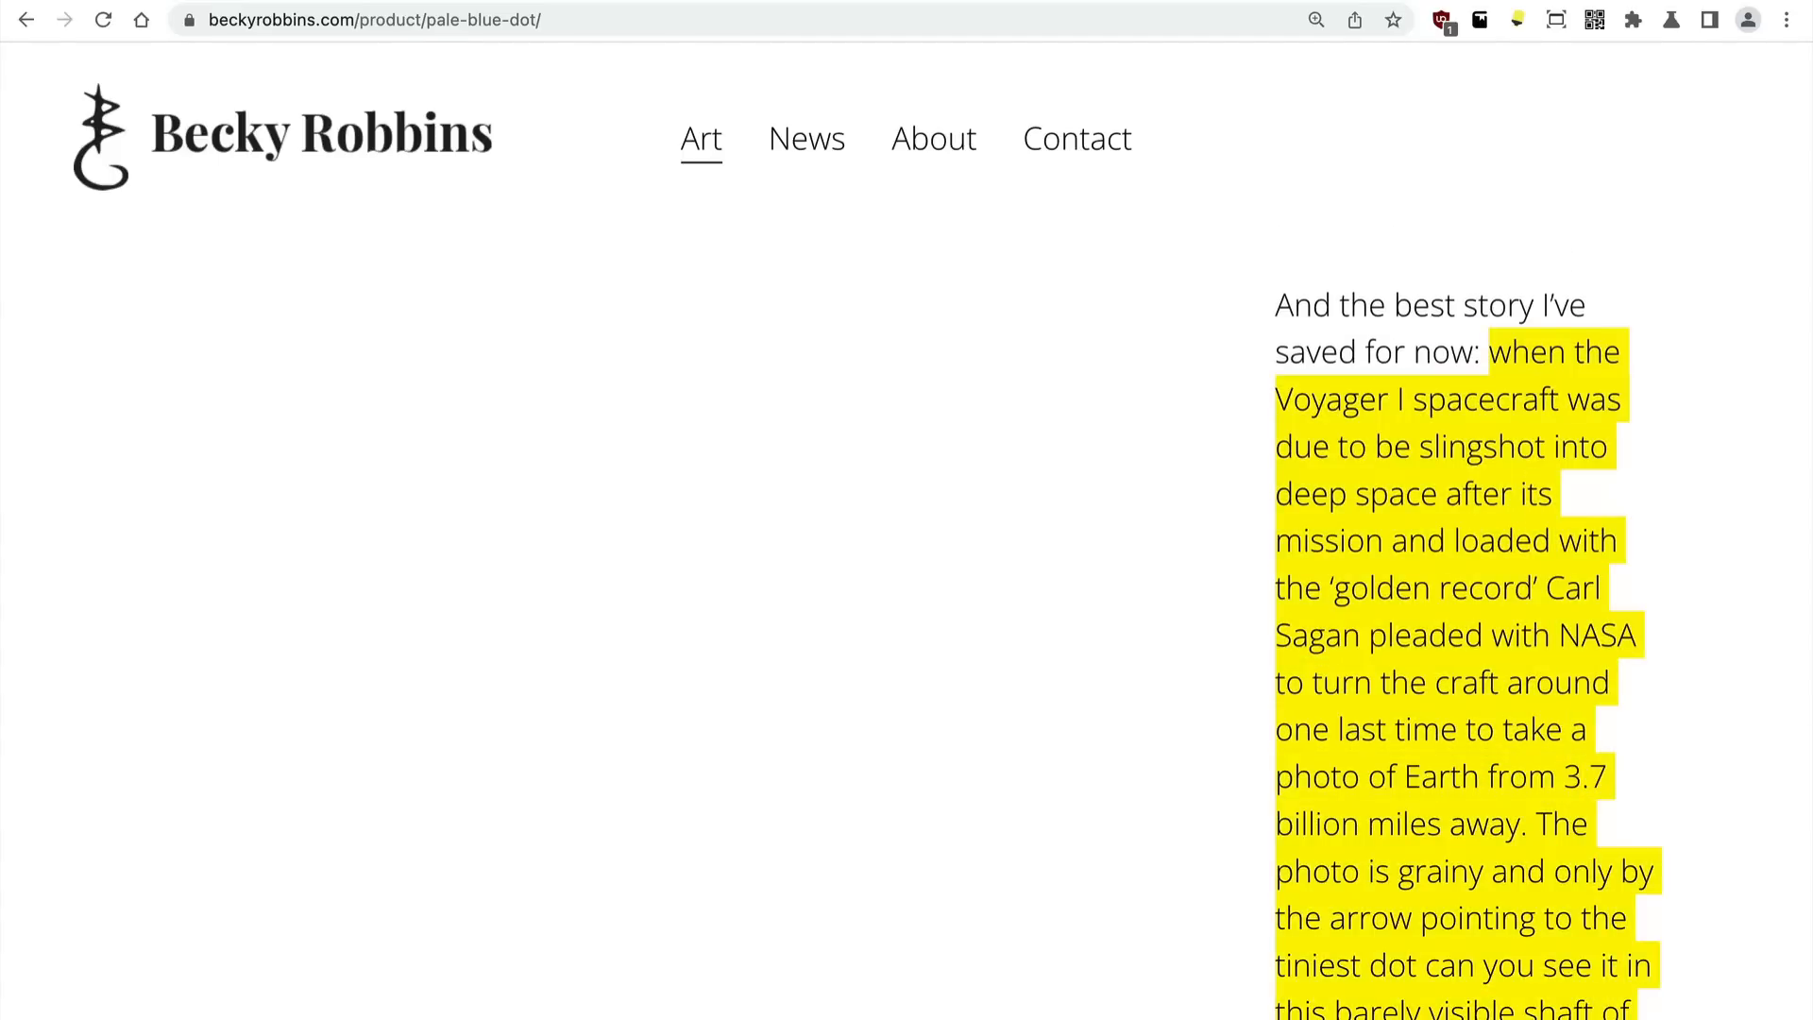
{"action": "scroll", "scroll_direction": "down", "scroll_amount": 3}
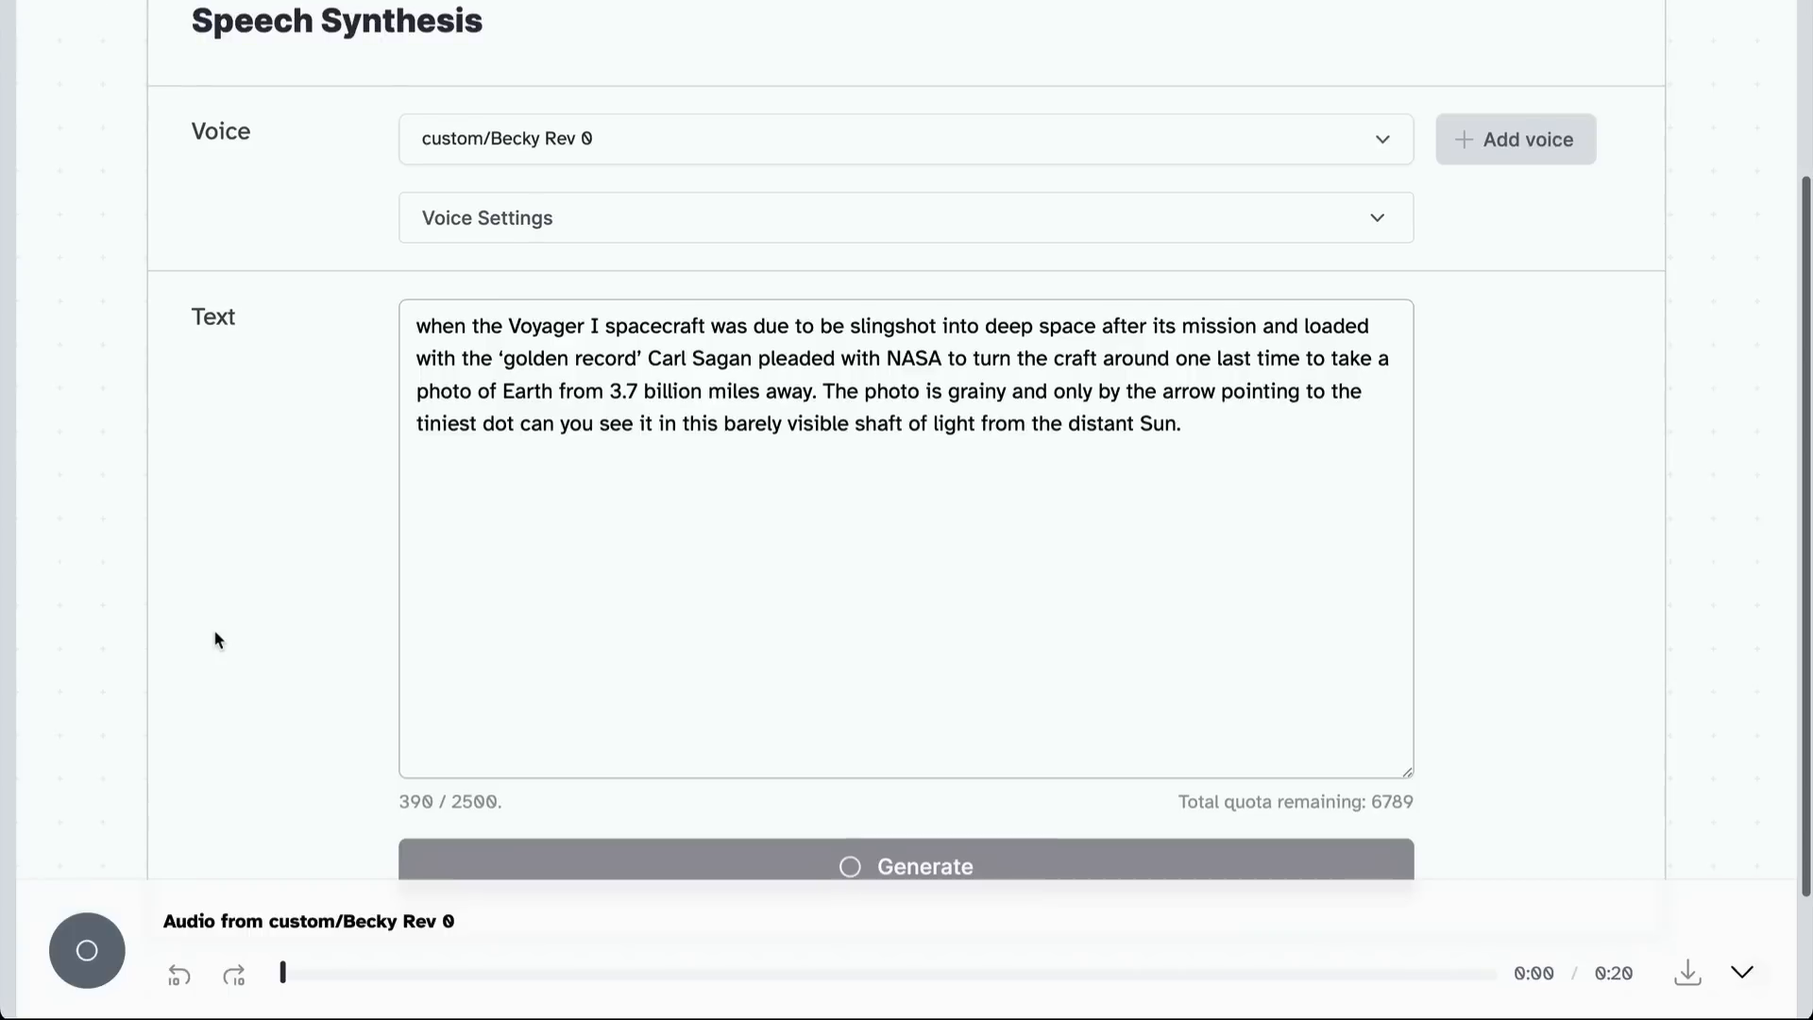
Play the Becky-voiced Voyager audio through, then switch to the Life Architect site.
{"action": "left_click", "coordinate": [83, 950]}
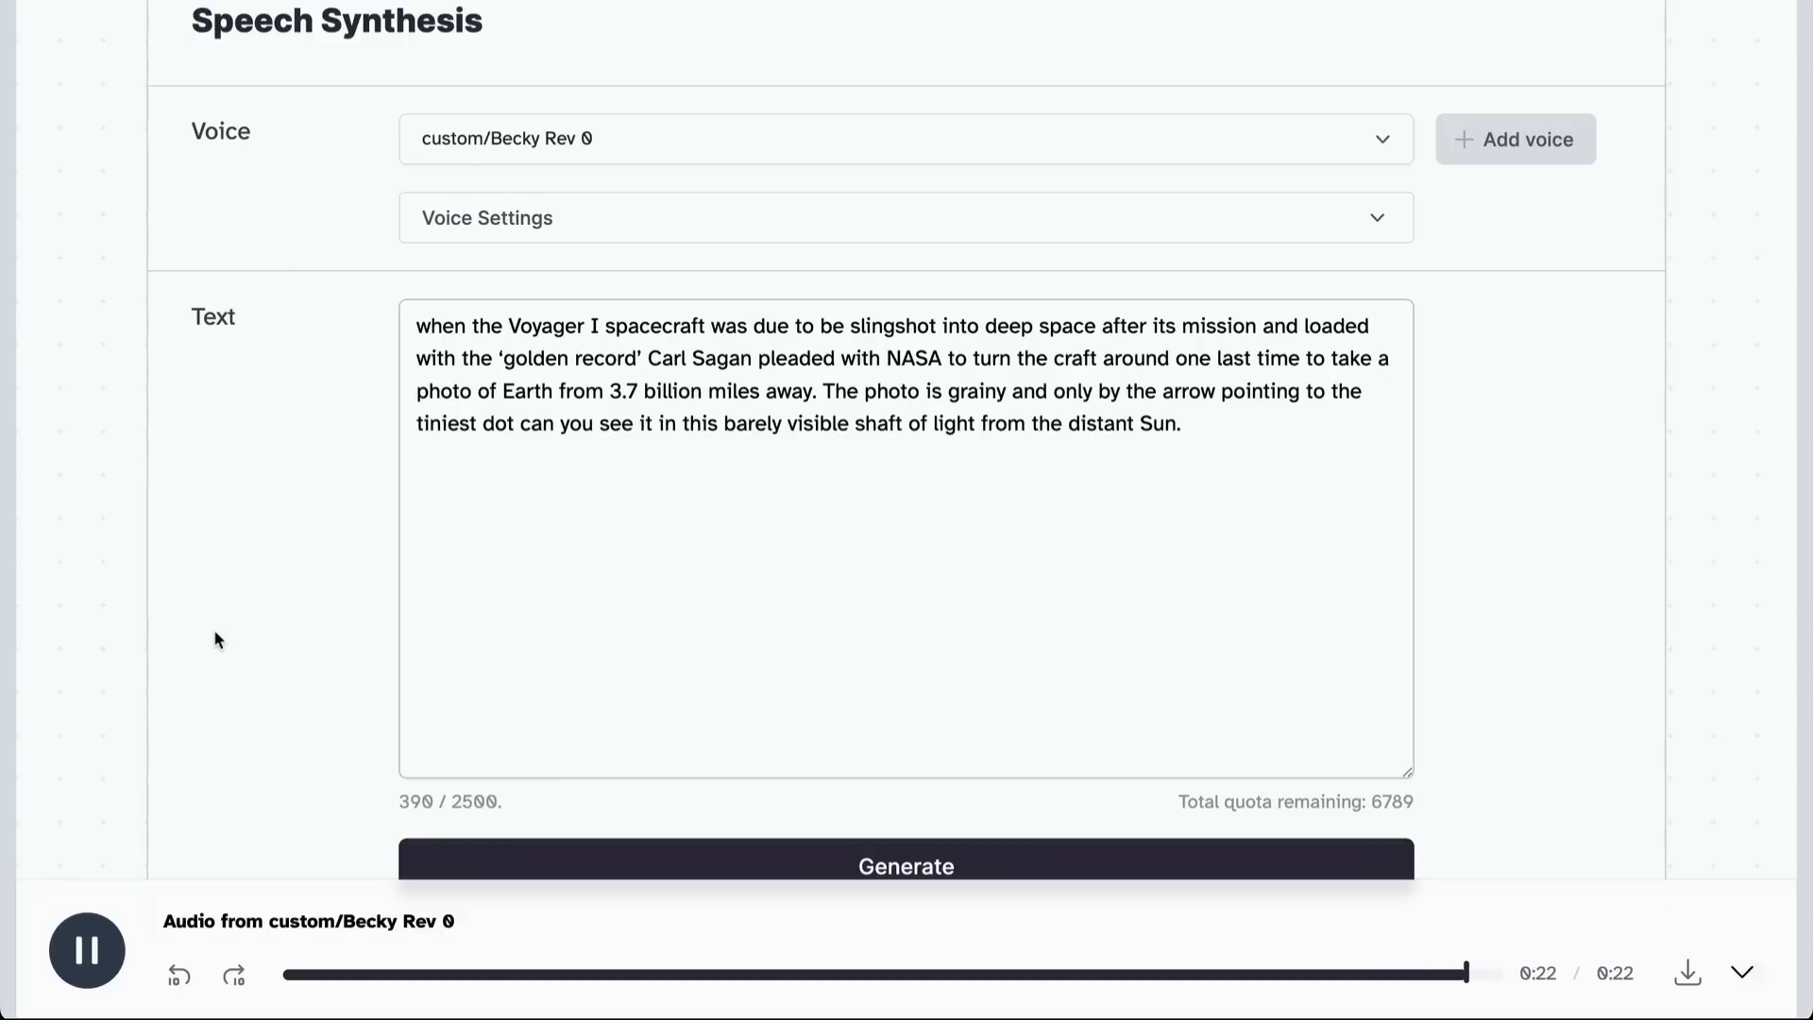
{"action": "left_click", "coordinate": [83, 951]}
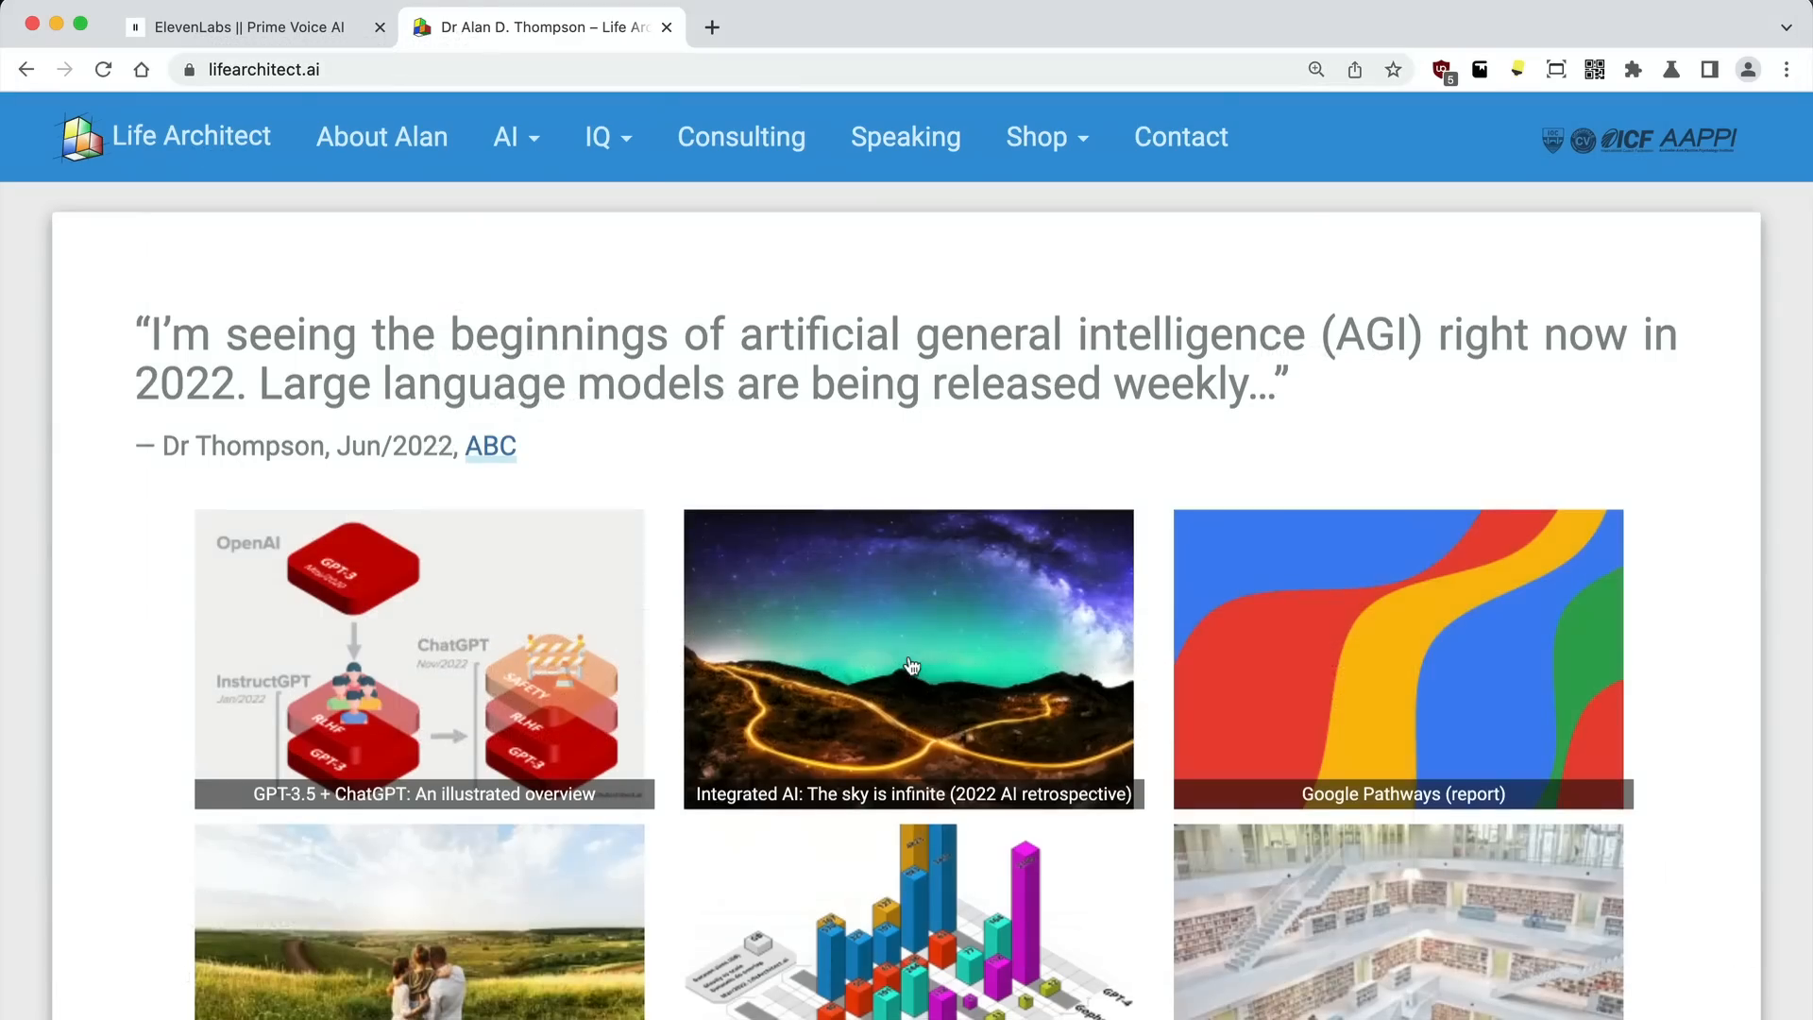
Open 'Integrated AI: The sky is infinite', reach its closing paragraphs and return to Speech Synthesis.
{"action": "left_click", "coordinate": [912, 665]}
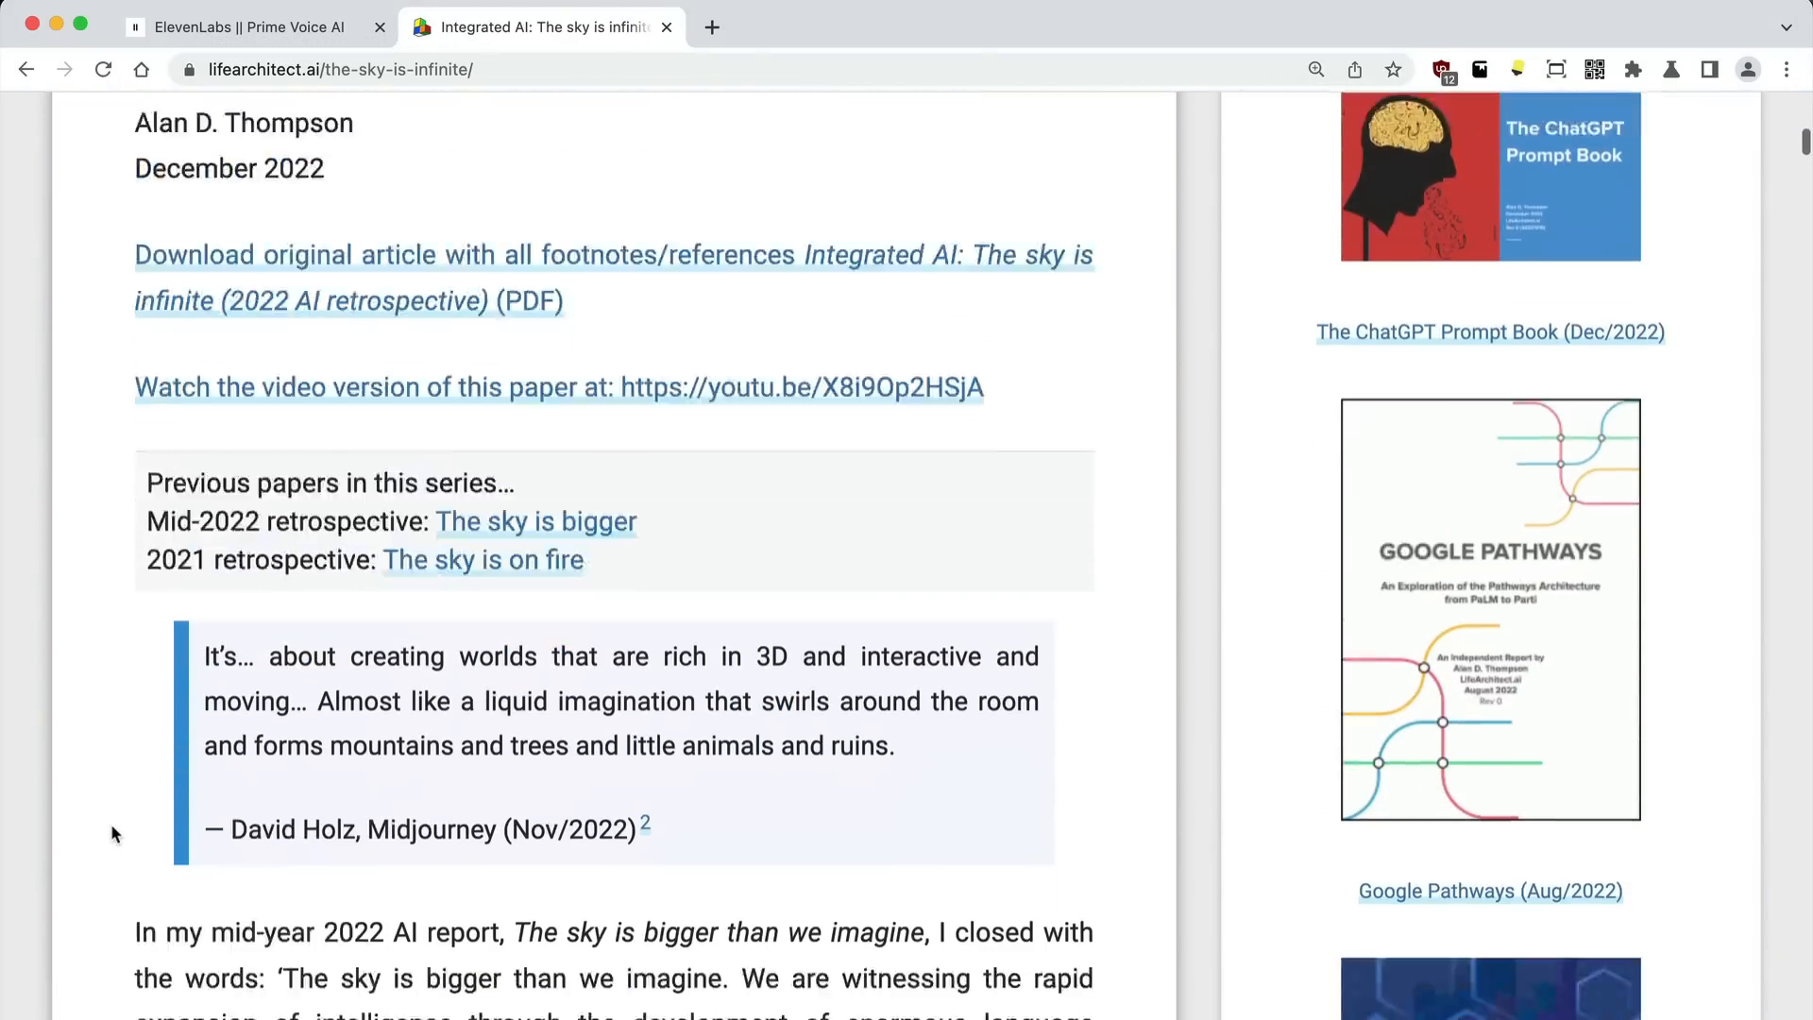
{"action": "scroll", "scroll_direction": "down", "scroll_amount": 3}
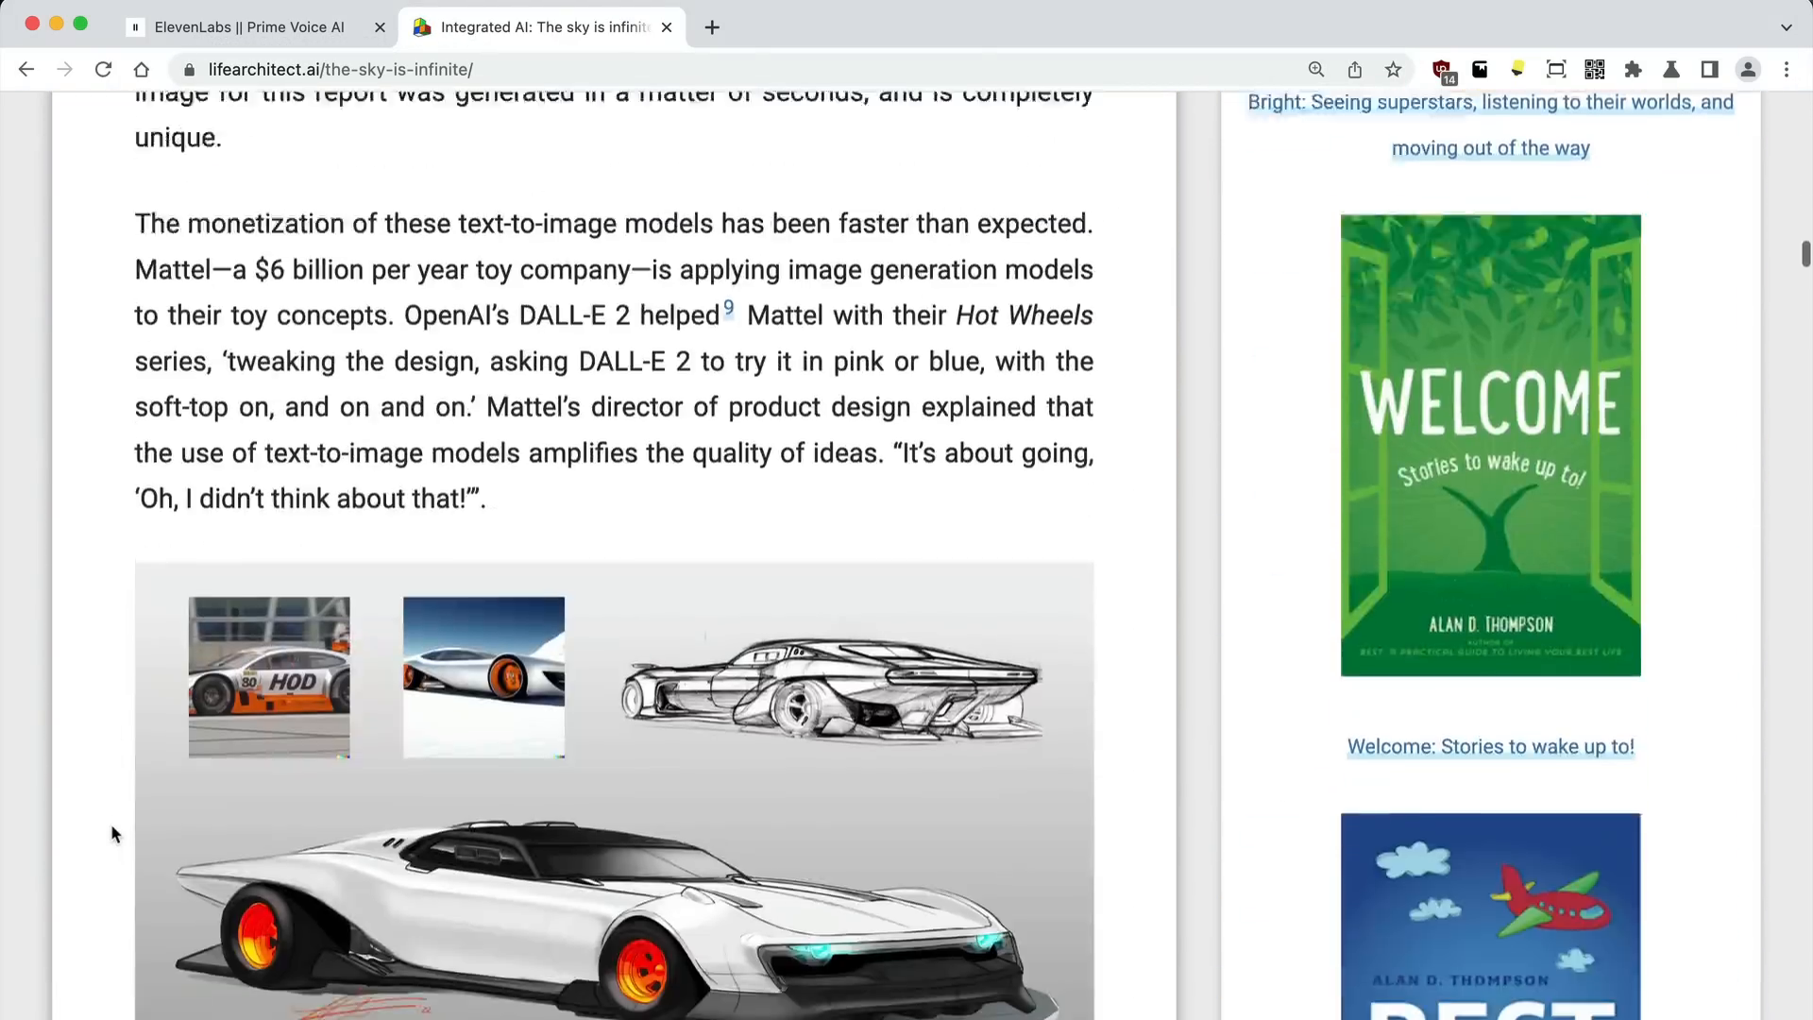
{"action": "scroll", "scroll_direction": "down", "scroll_amount": 3}
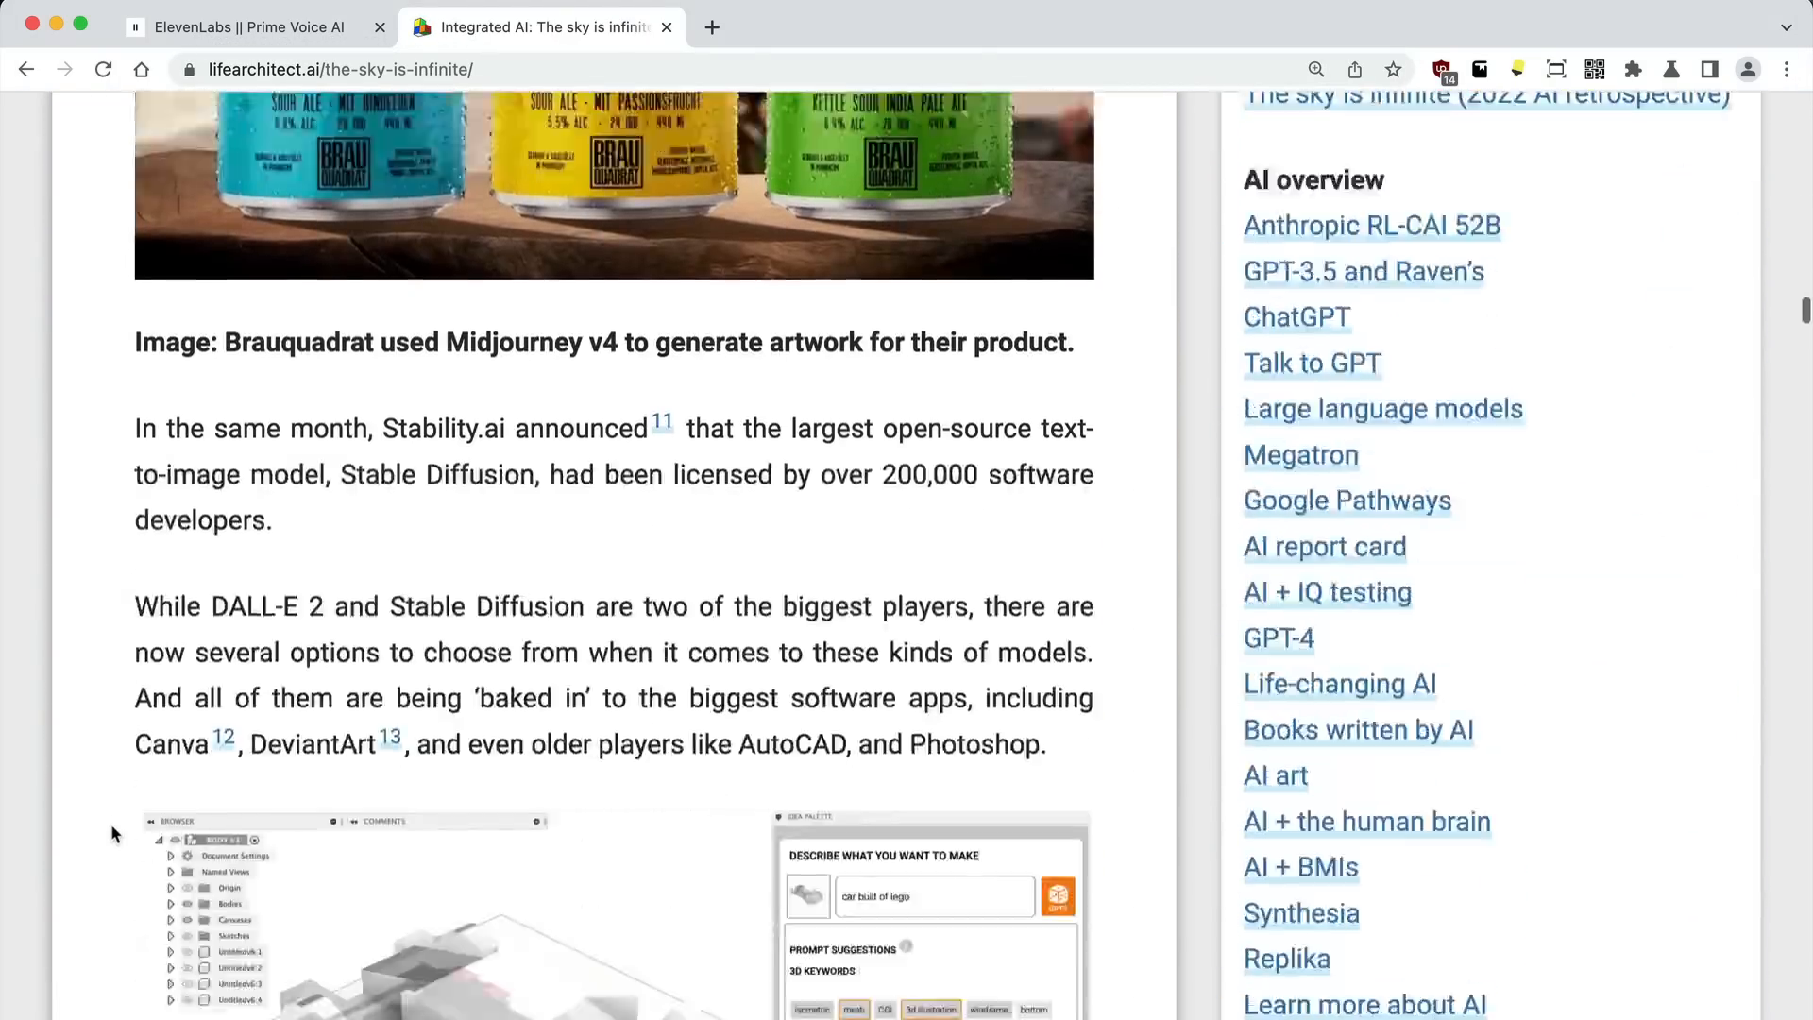
{"action": "scroll", "scroll_direction": "down", "scroll_amount": 3}
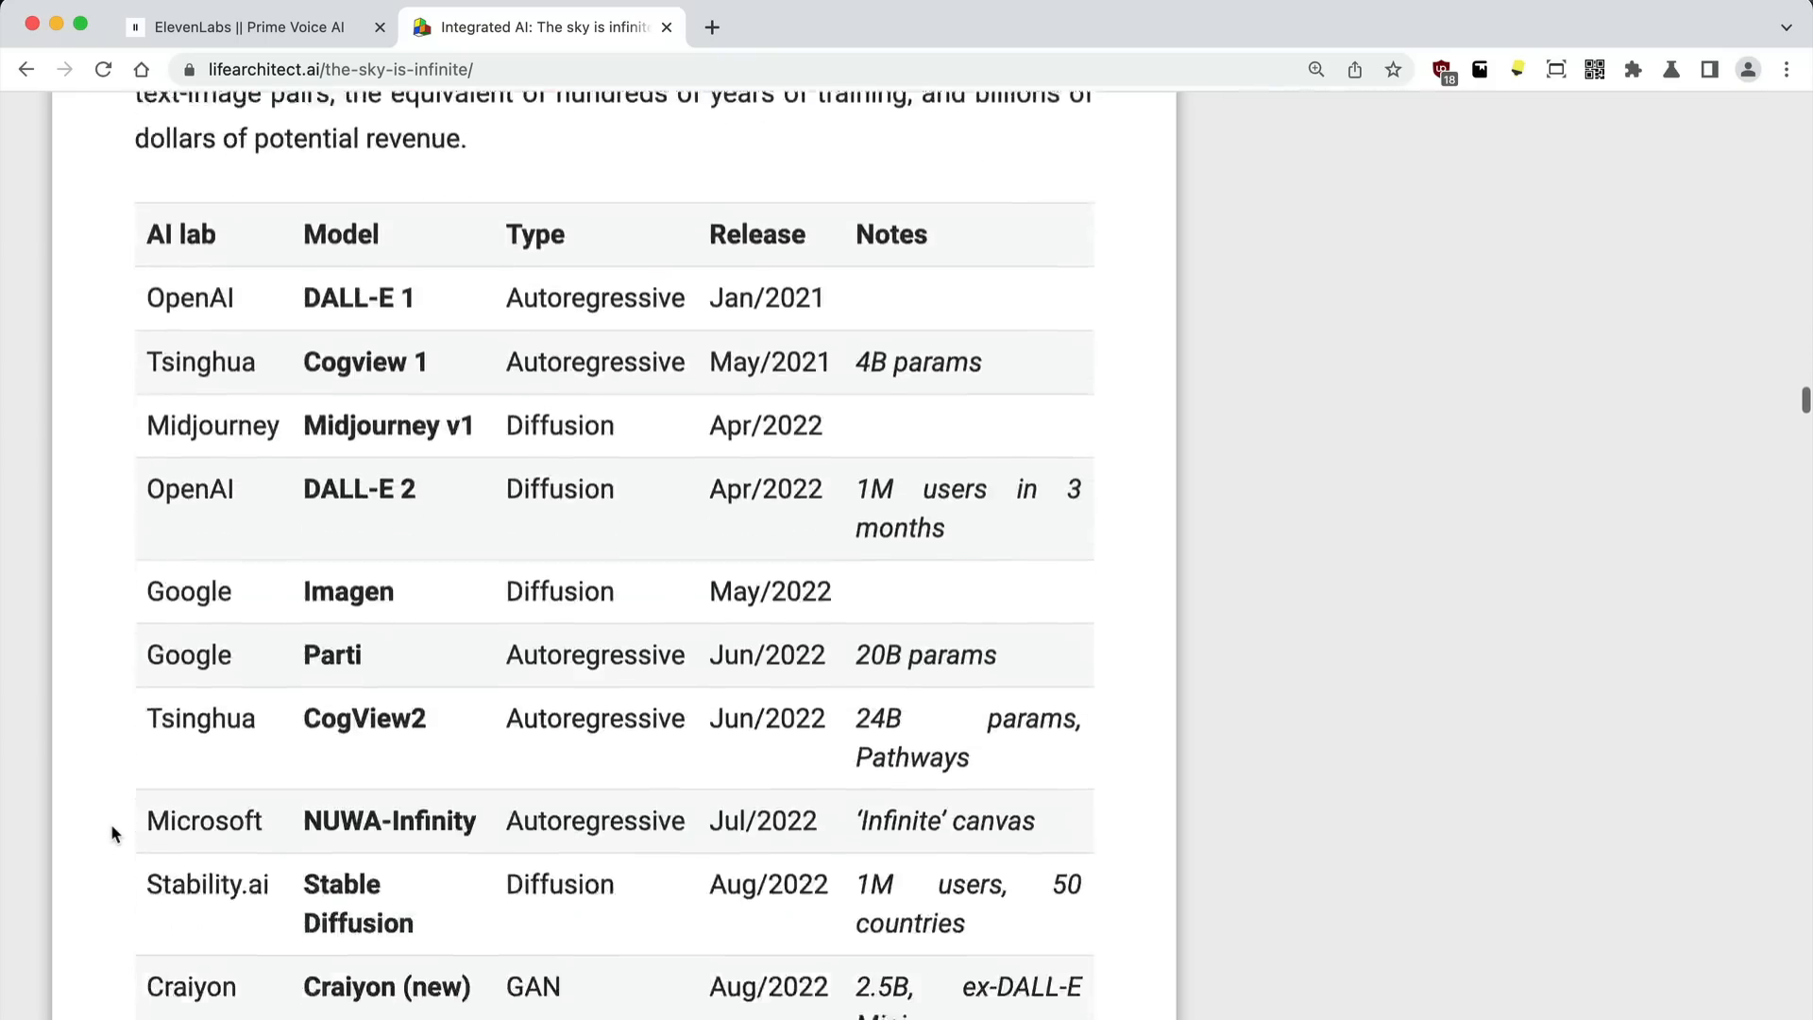
{"action": "scroll", "scroll_direction": "down", "scroll_amount": 3}
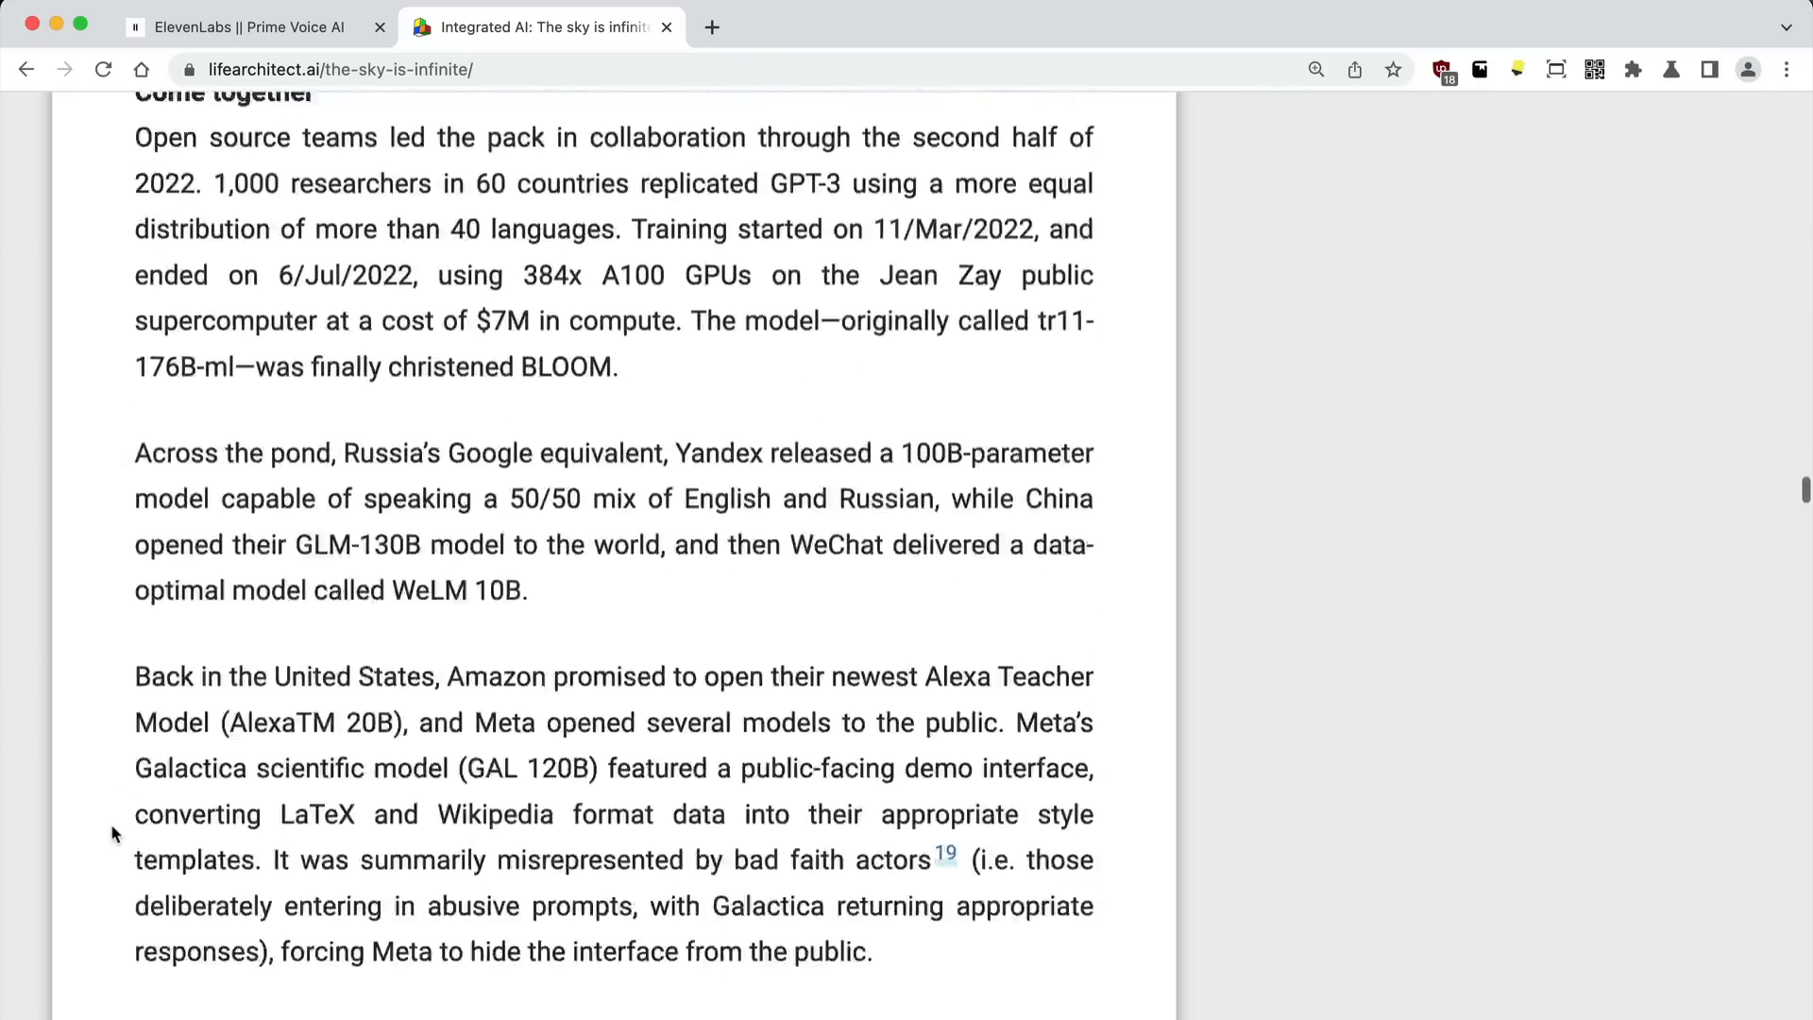
{"action": "scroll", "scroll_direction": "down", "scroll_amount": 3}
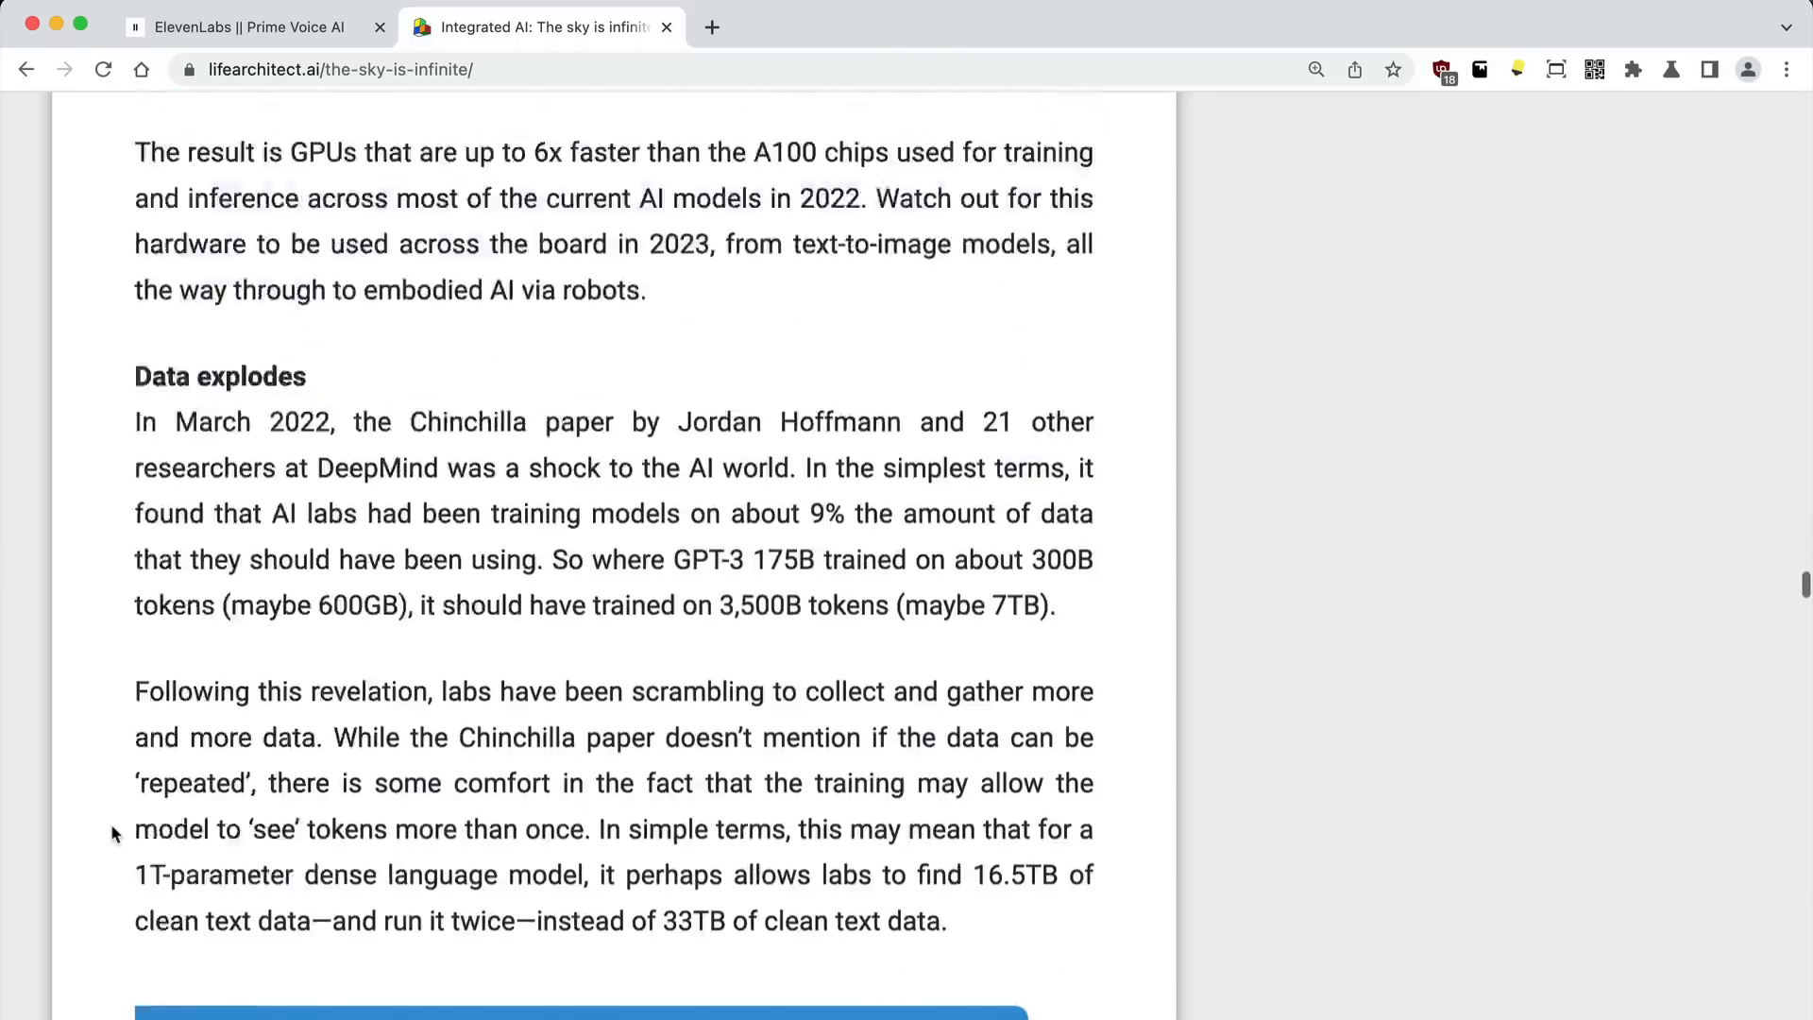
{"action": "scroll", "scroll_direction": "down", "scroll_amount": 3}
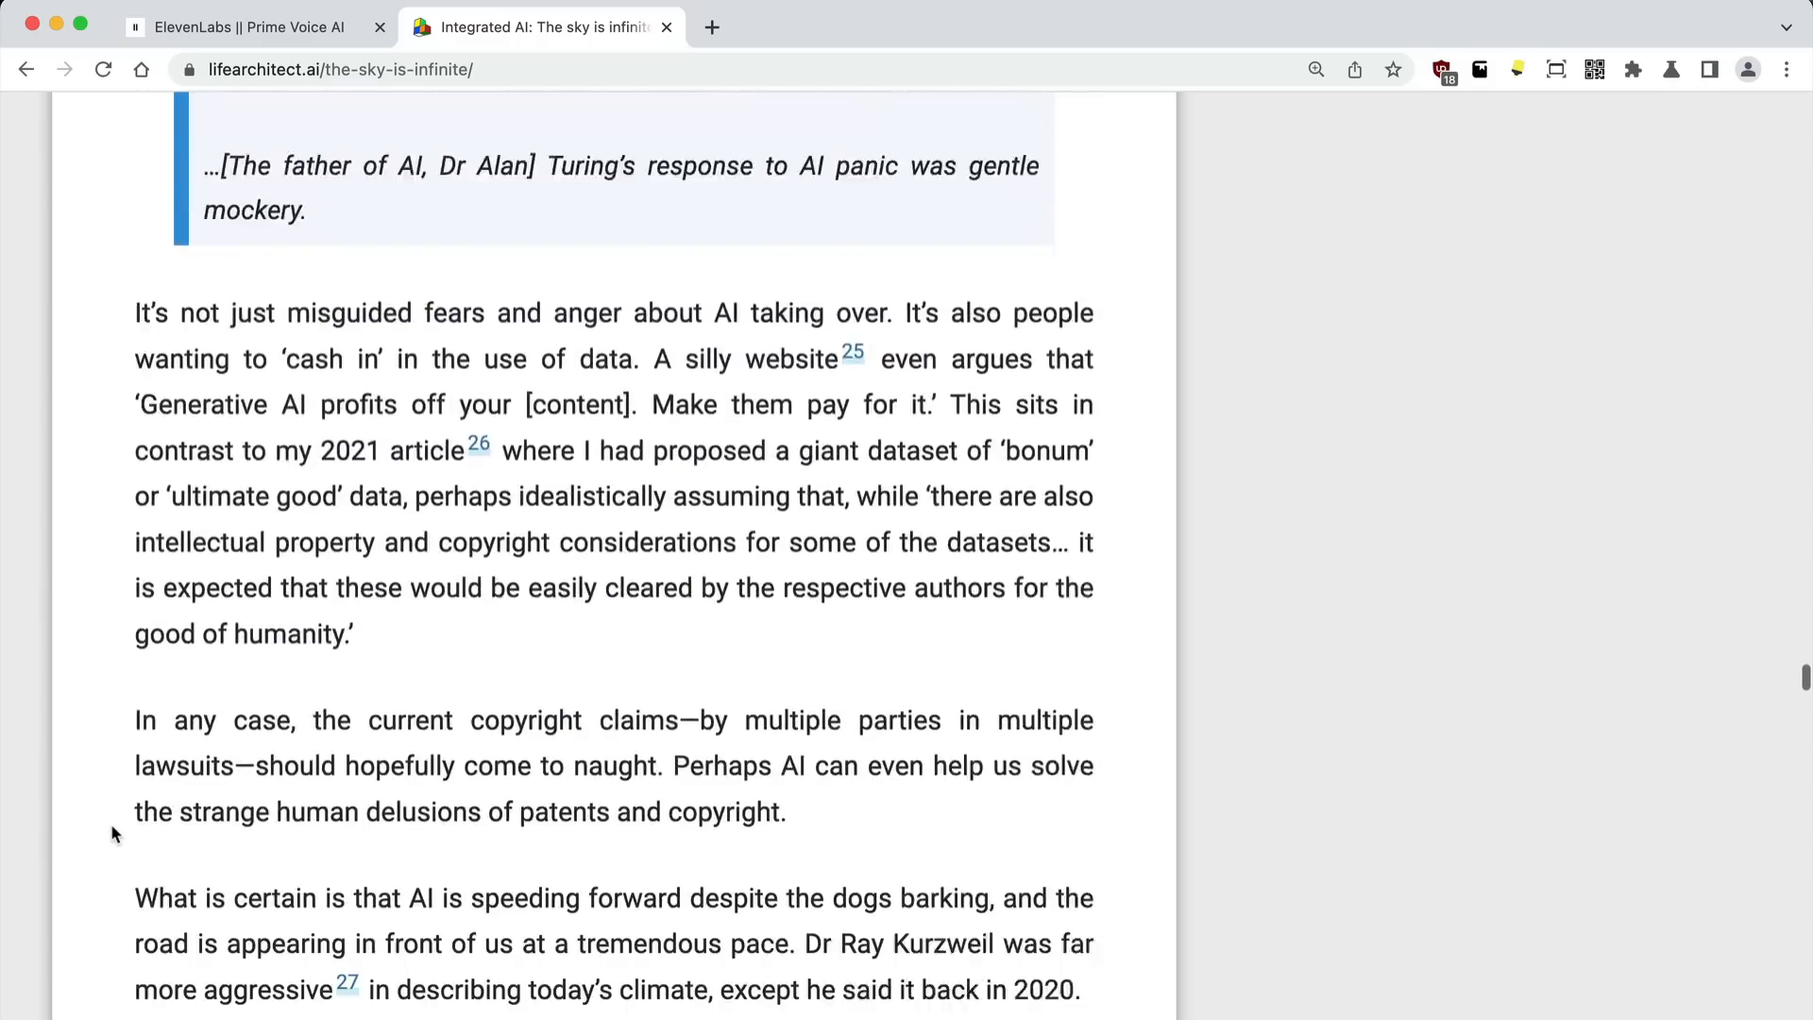
{"action": "scroll", "scroll_direction": "down", "scroll_amount": 3}
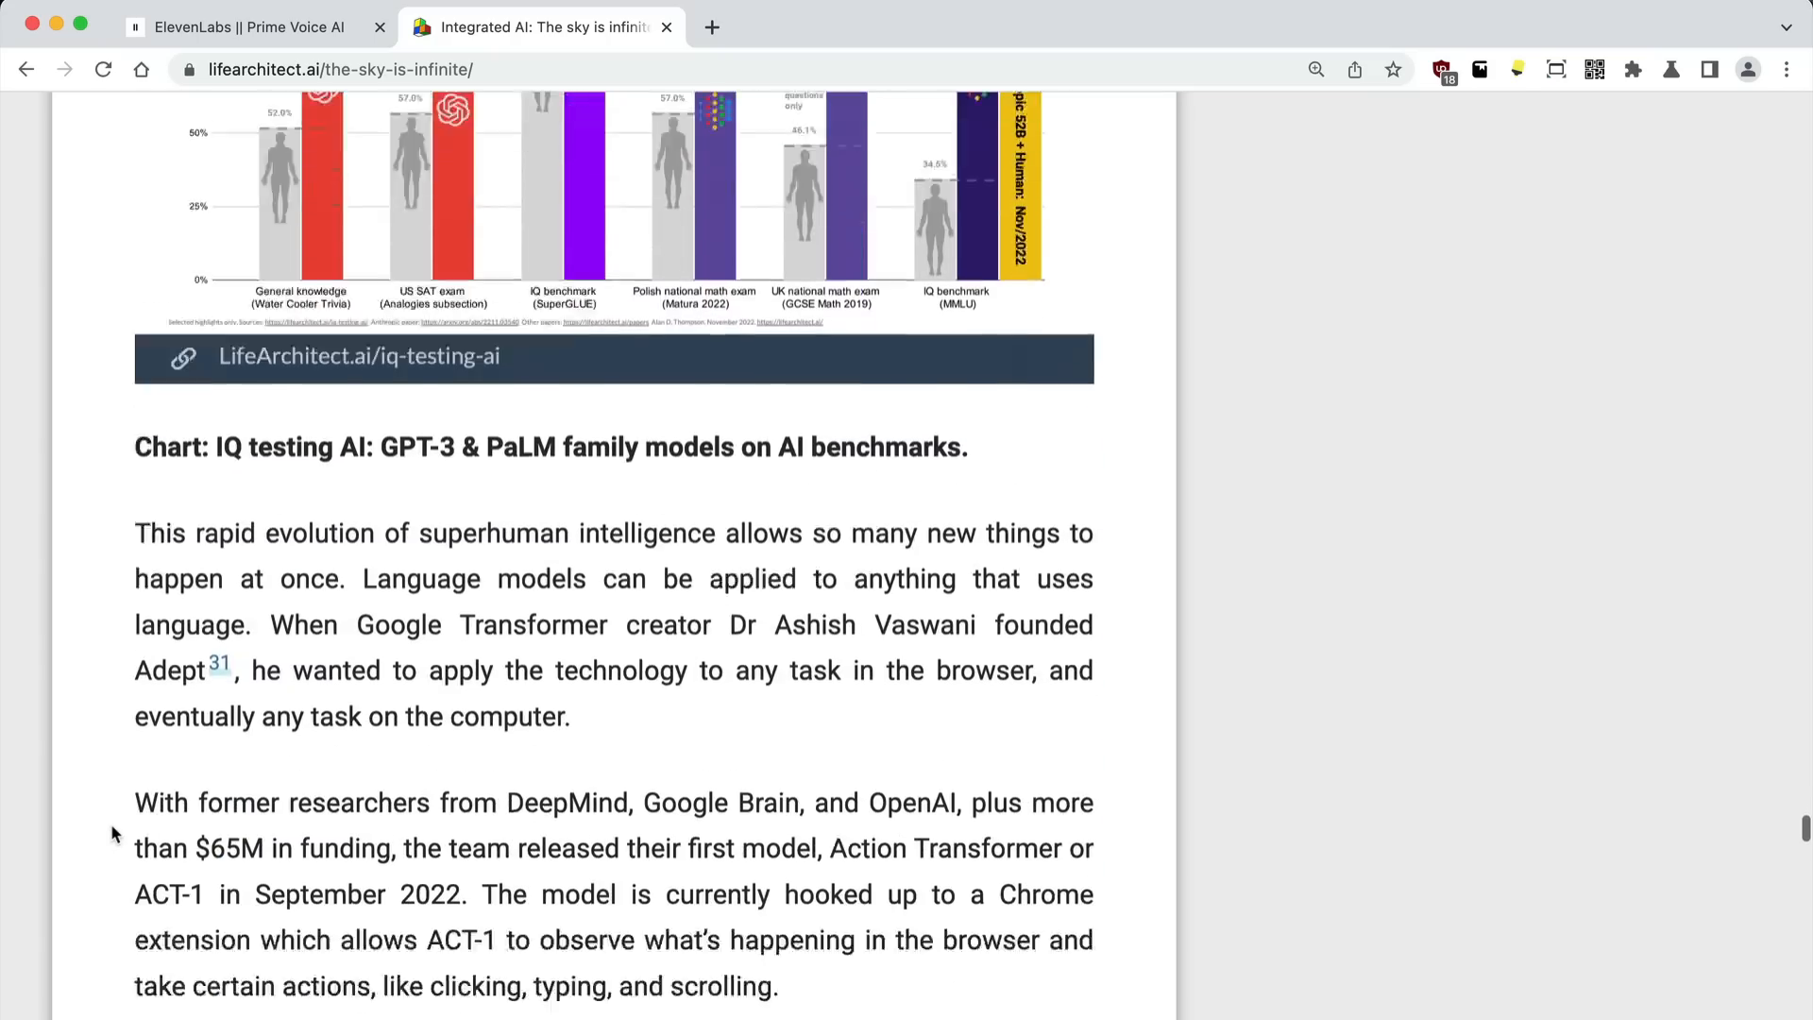
{"action": "scroll", "scroll_direction": "down", "scroll_amount": 3}
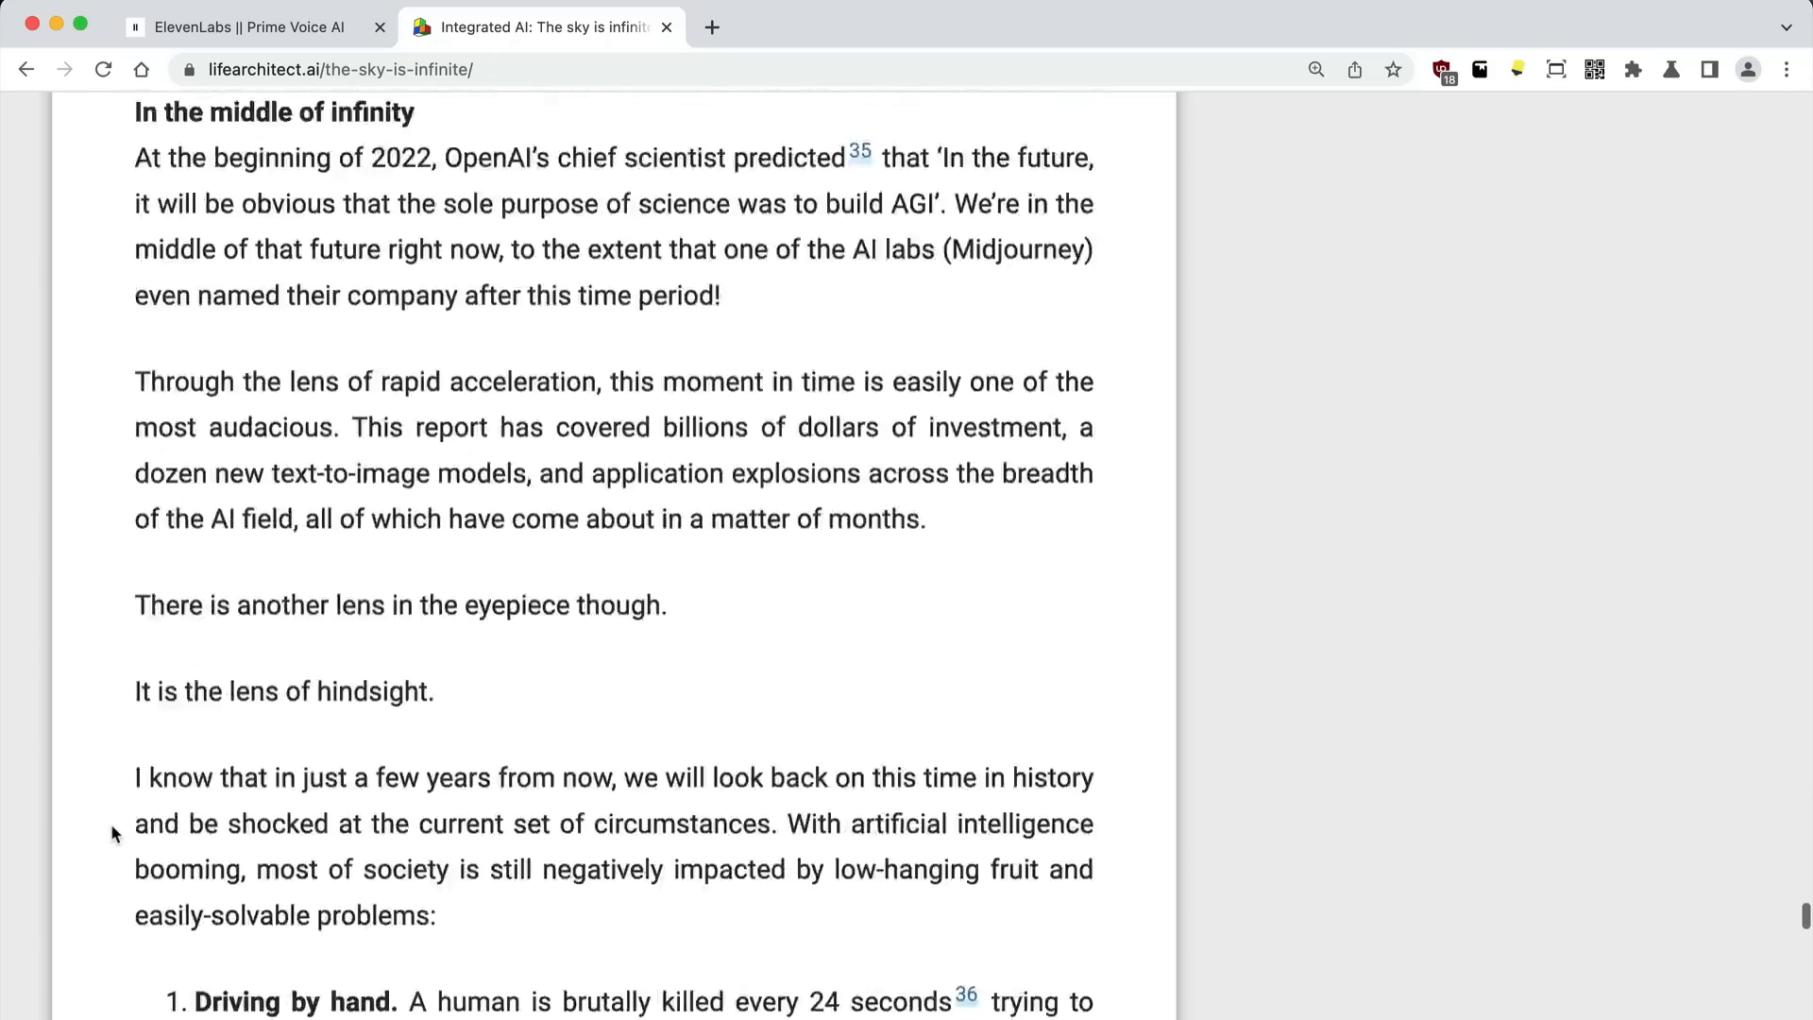
{"action": "scroll", "scroll_direction": "down", "scroll_amount": 3}
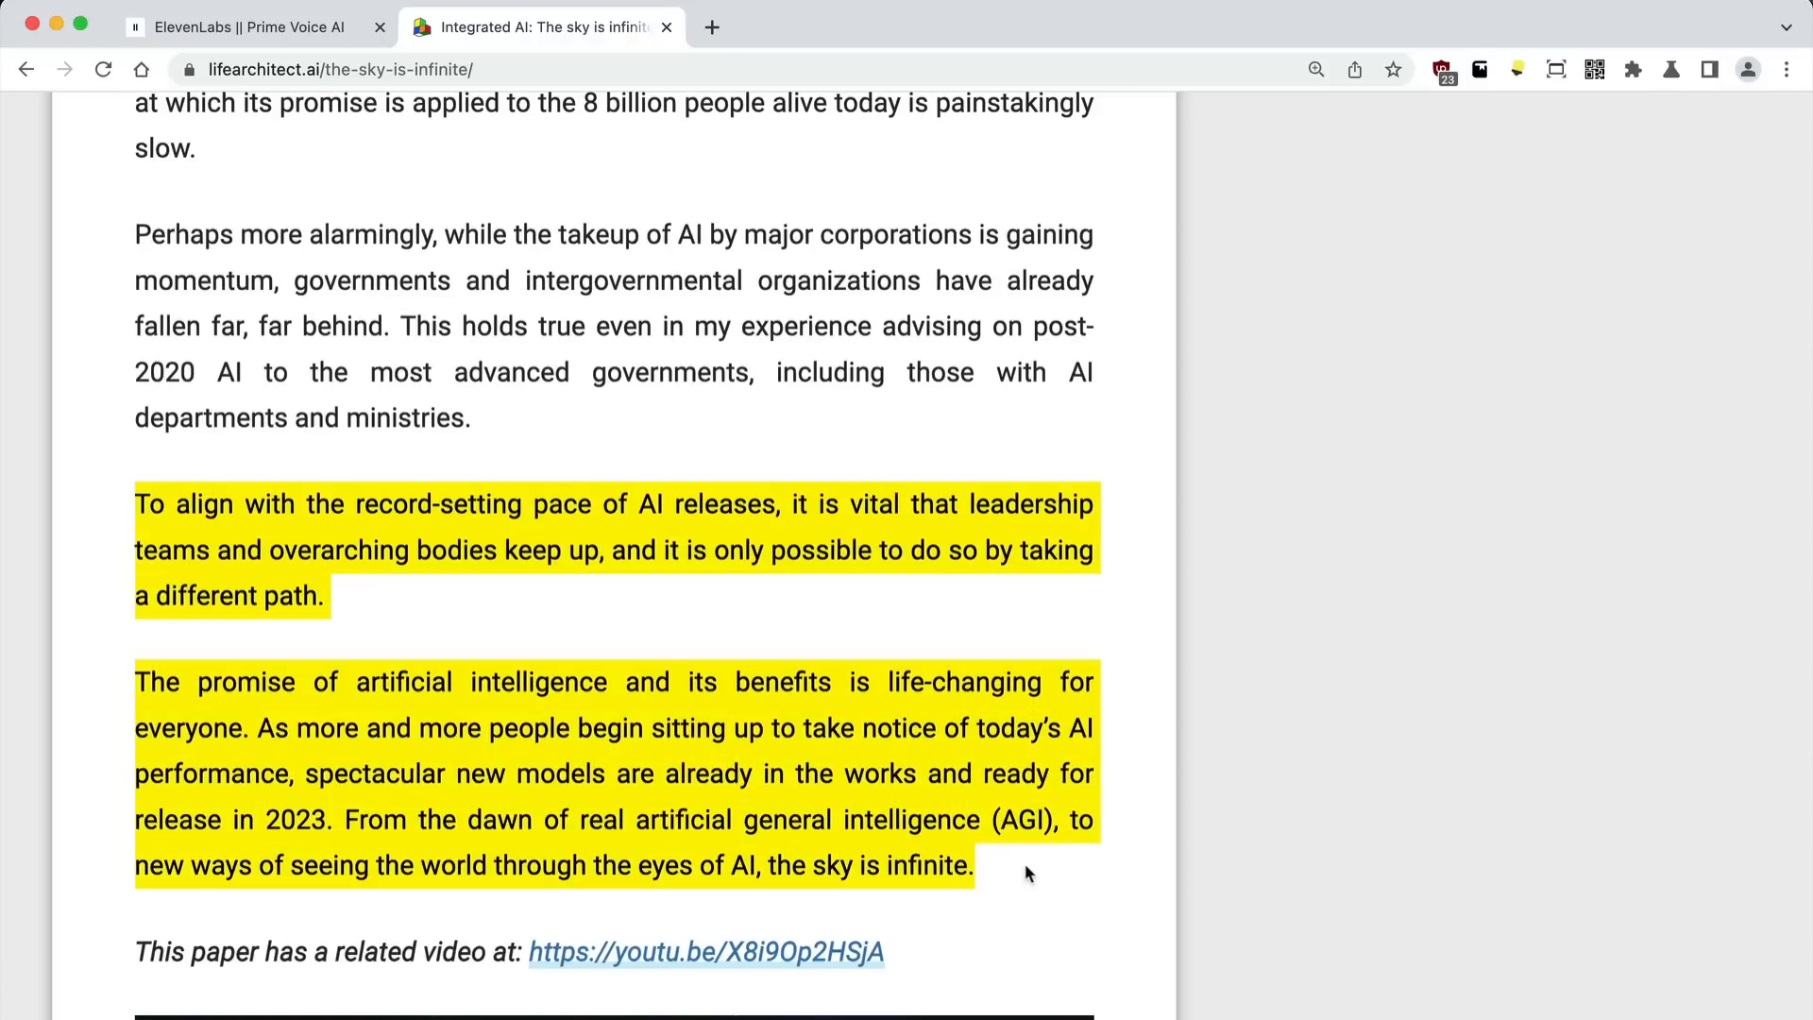
{"action": "left_click", "coordinate": [255, 27]}
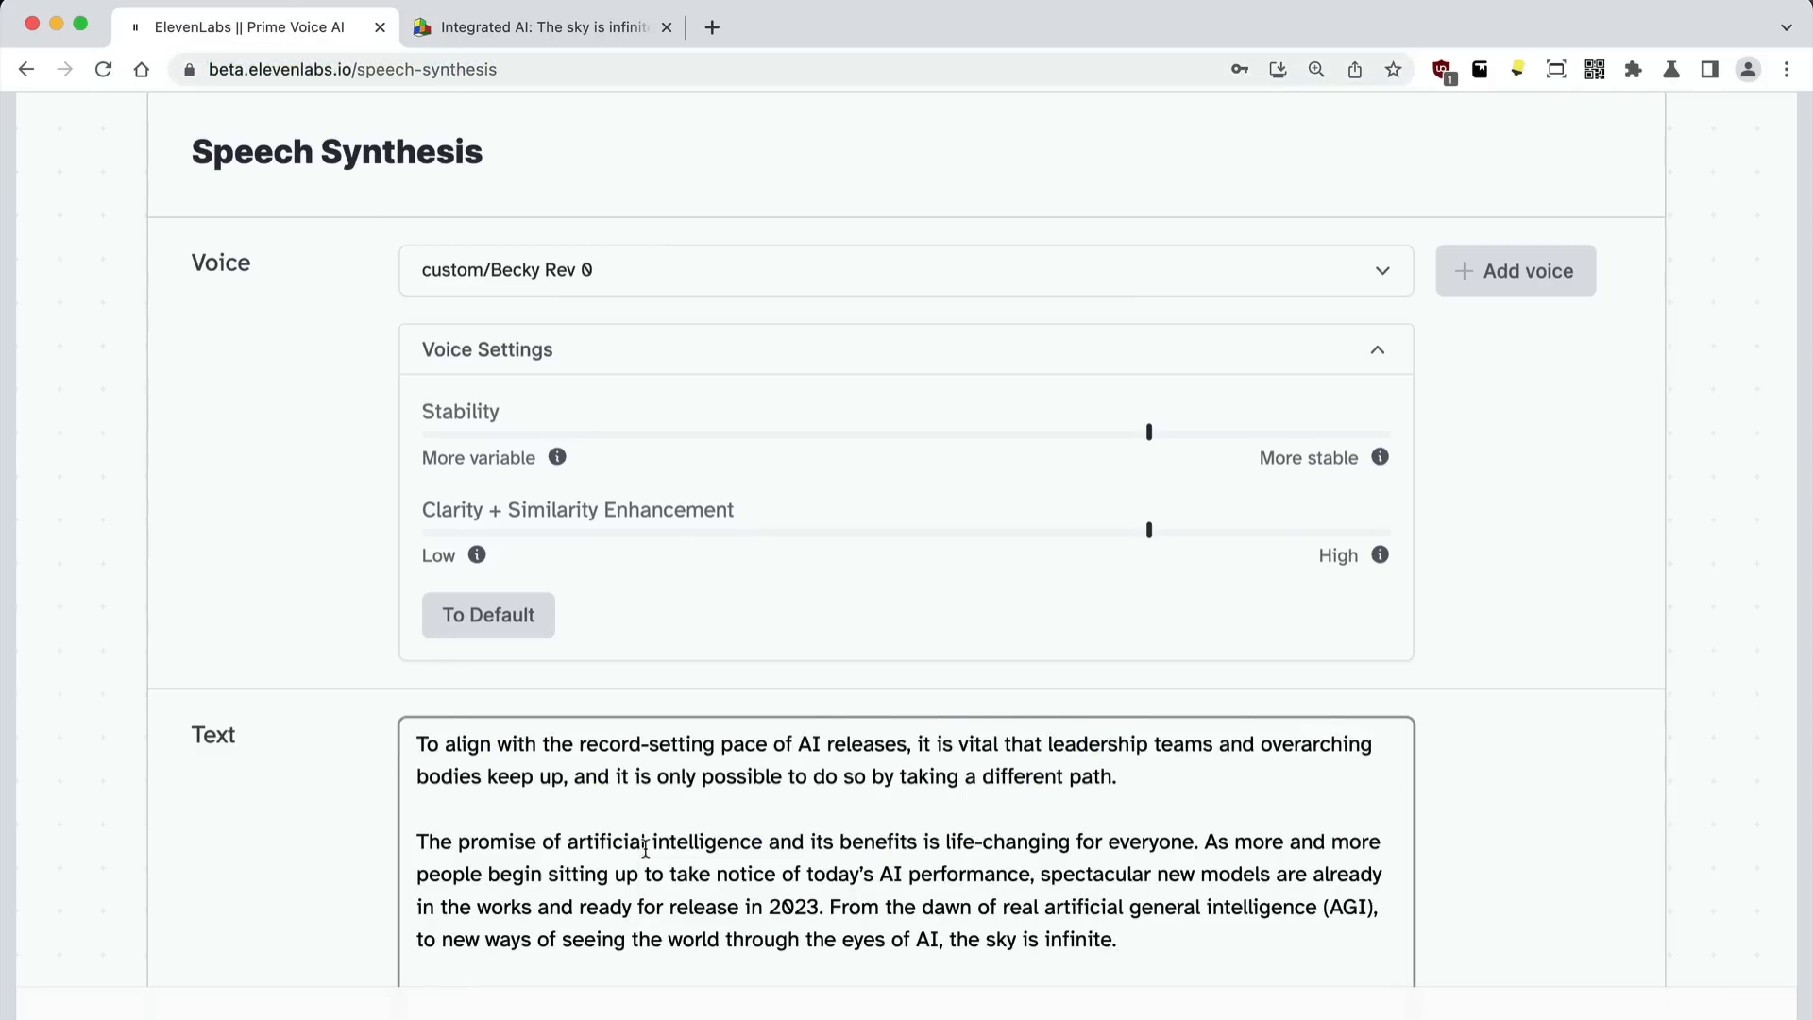
Play the 36-second narration of the article's closing paragraphs in the custom voice.
{"action": "scroll", "scroll_direction": "down", "scroll_amount": 3}
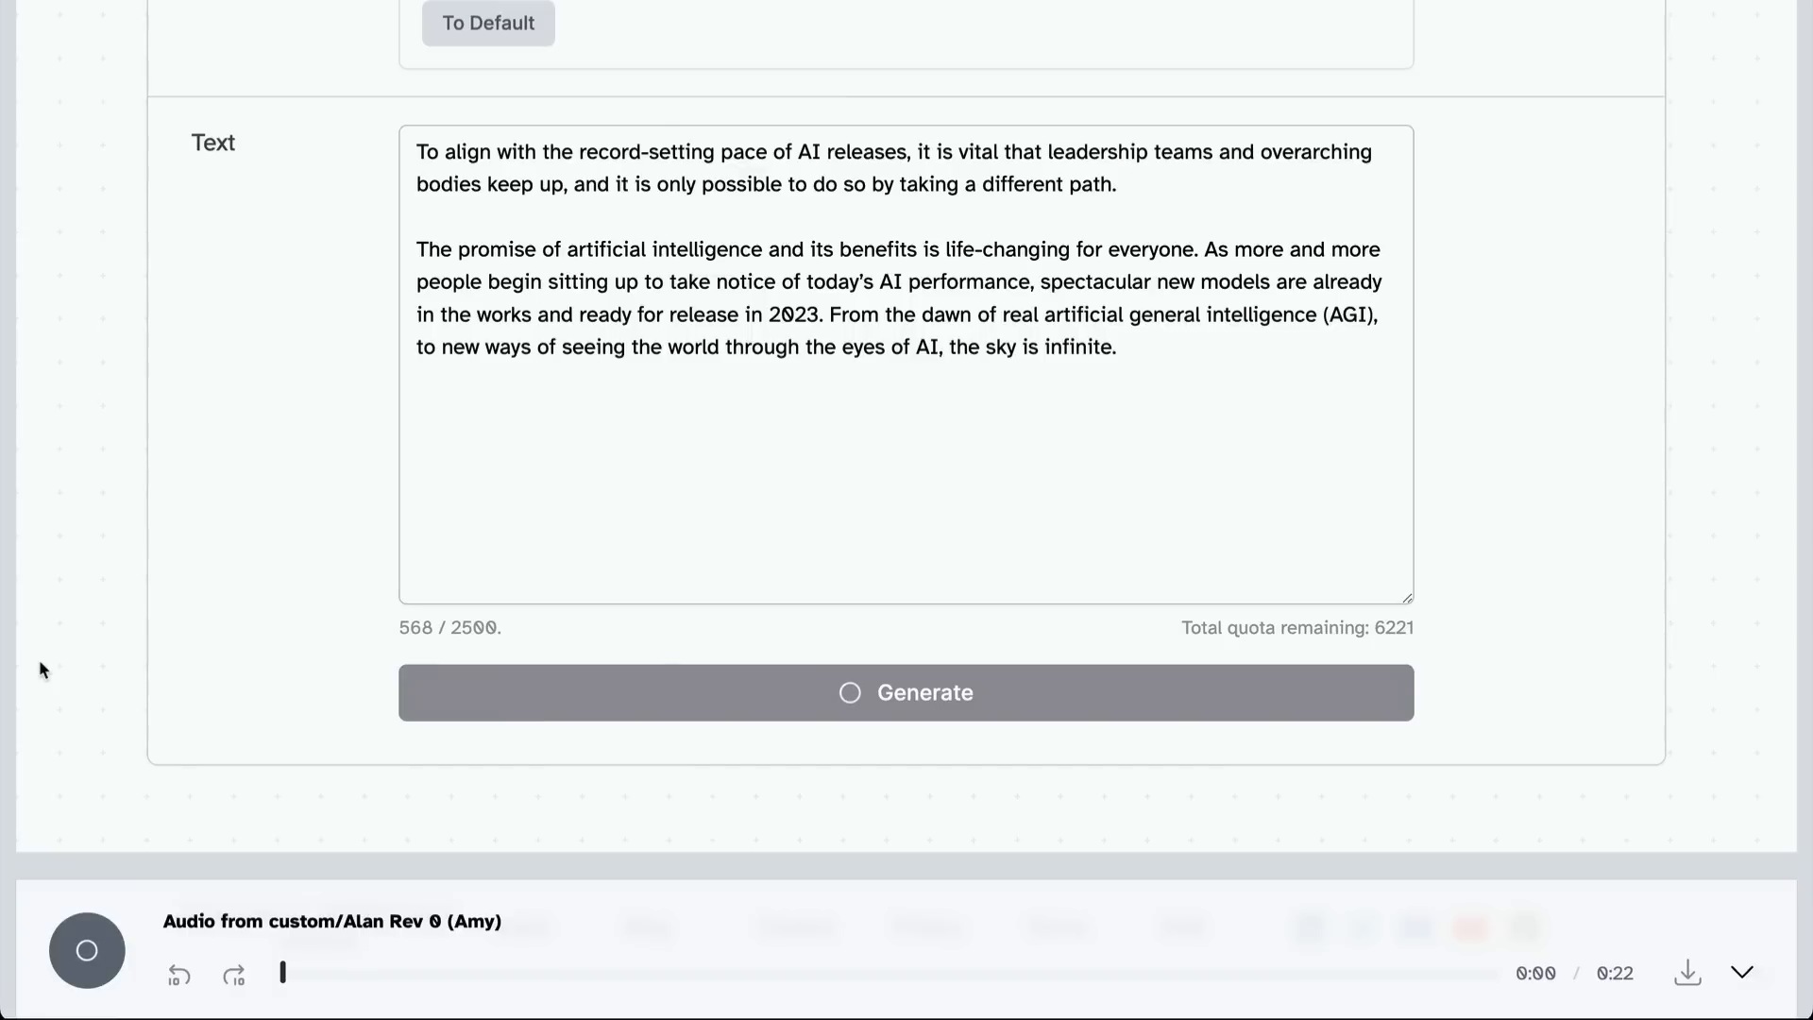
{"action": "left_click", "coordinate": [83, 950]}
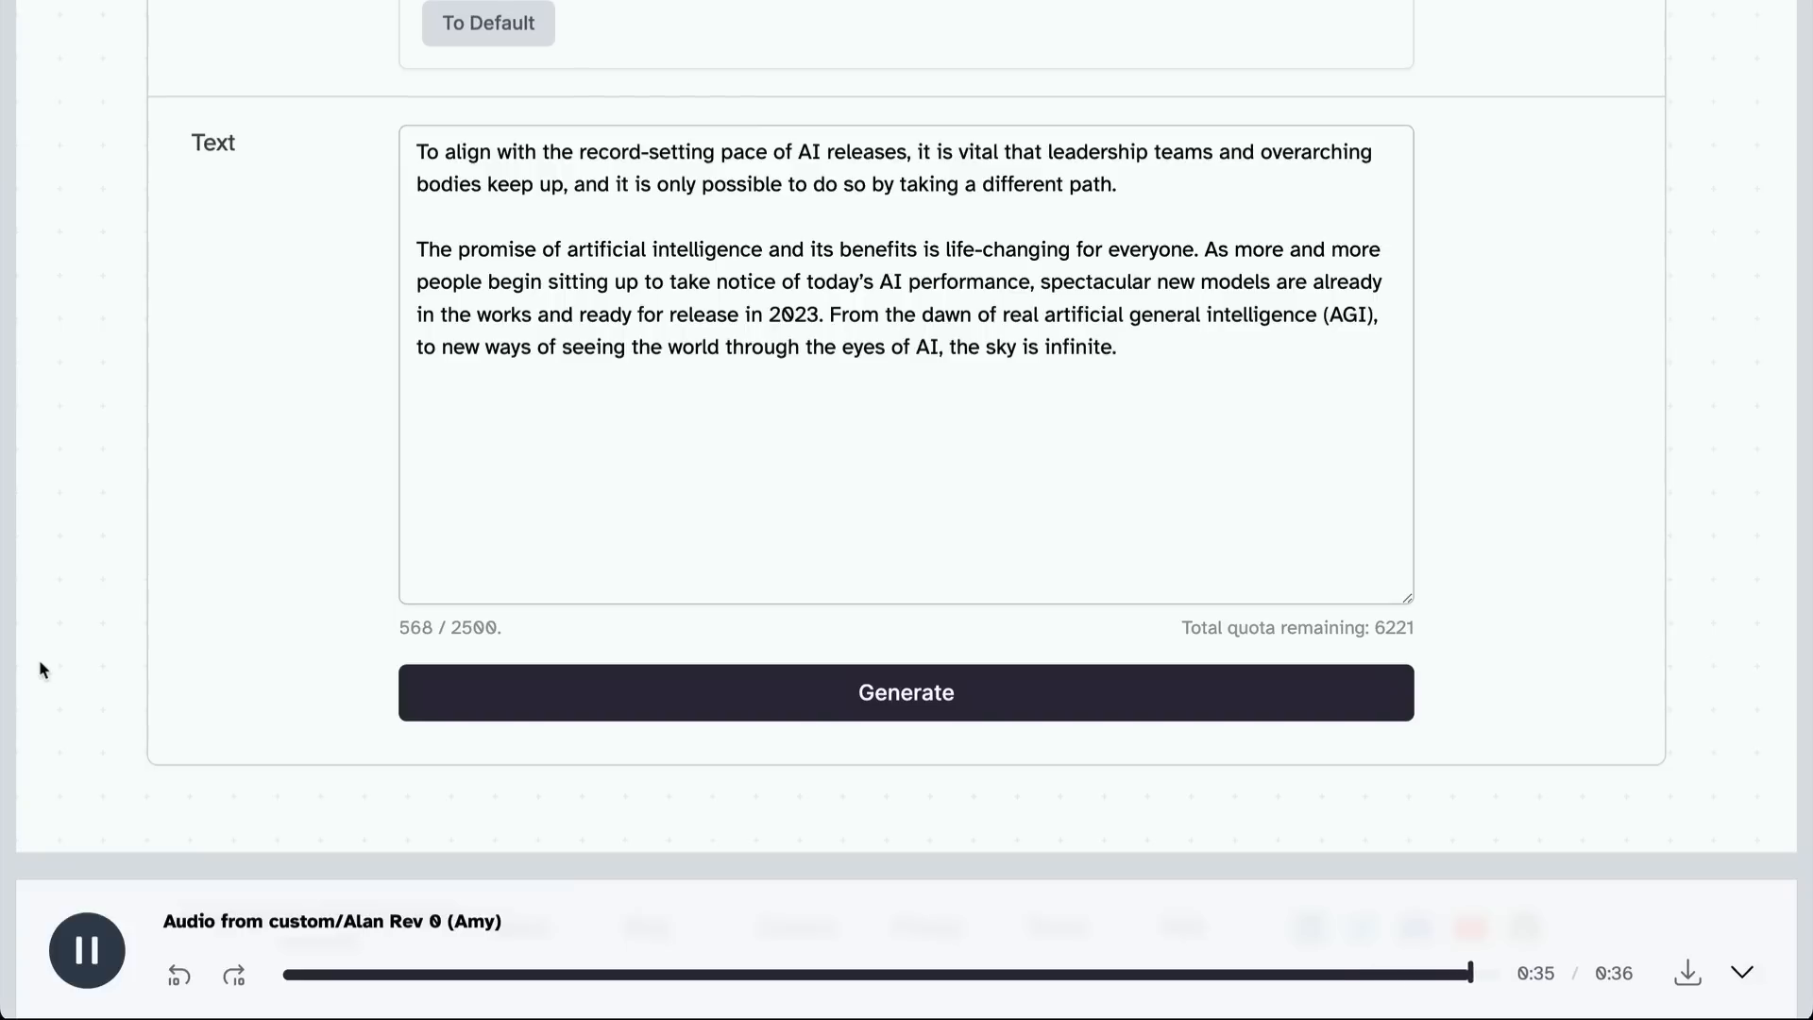
{"action": "left_click", "coordinate": [84, 950]}
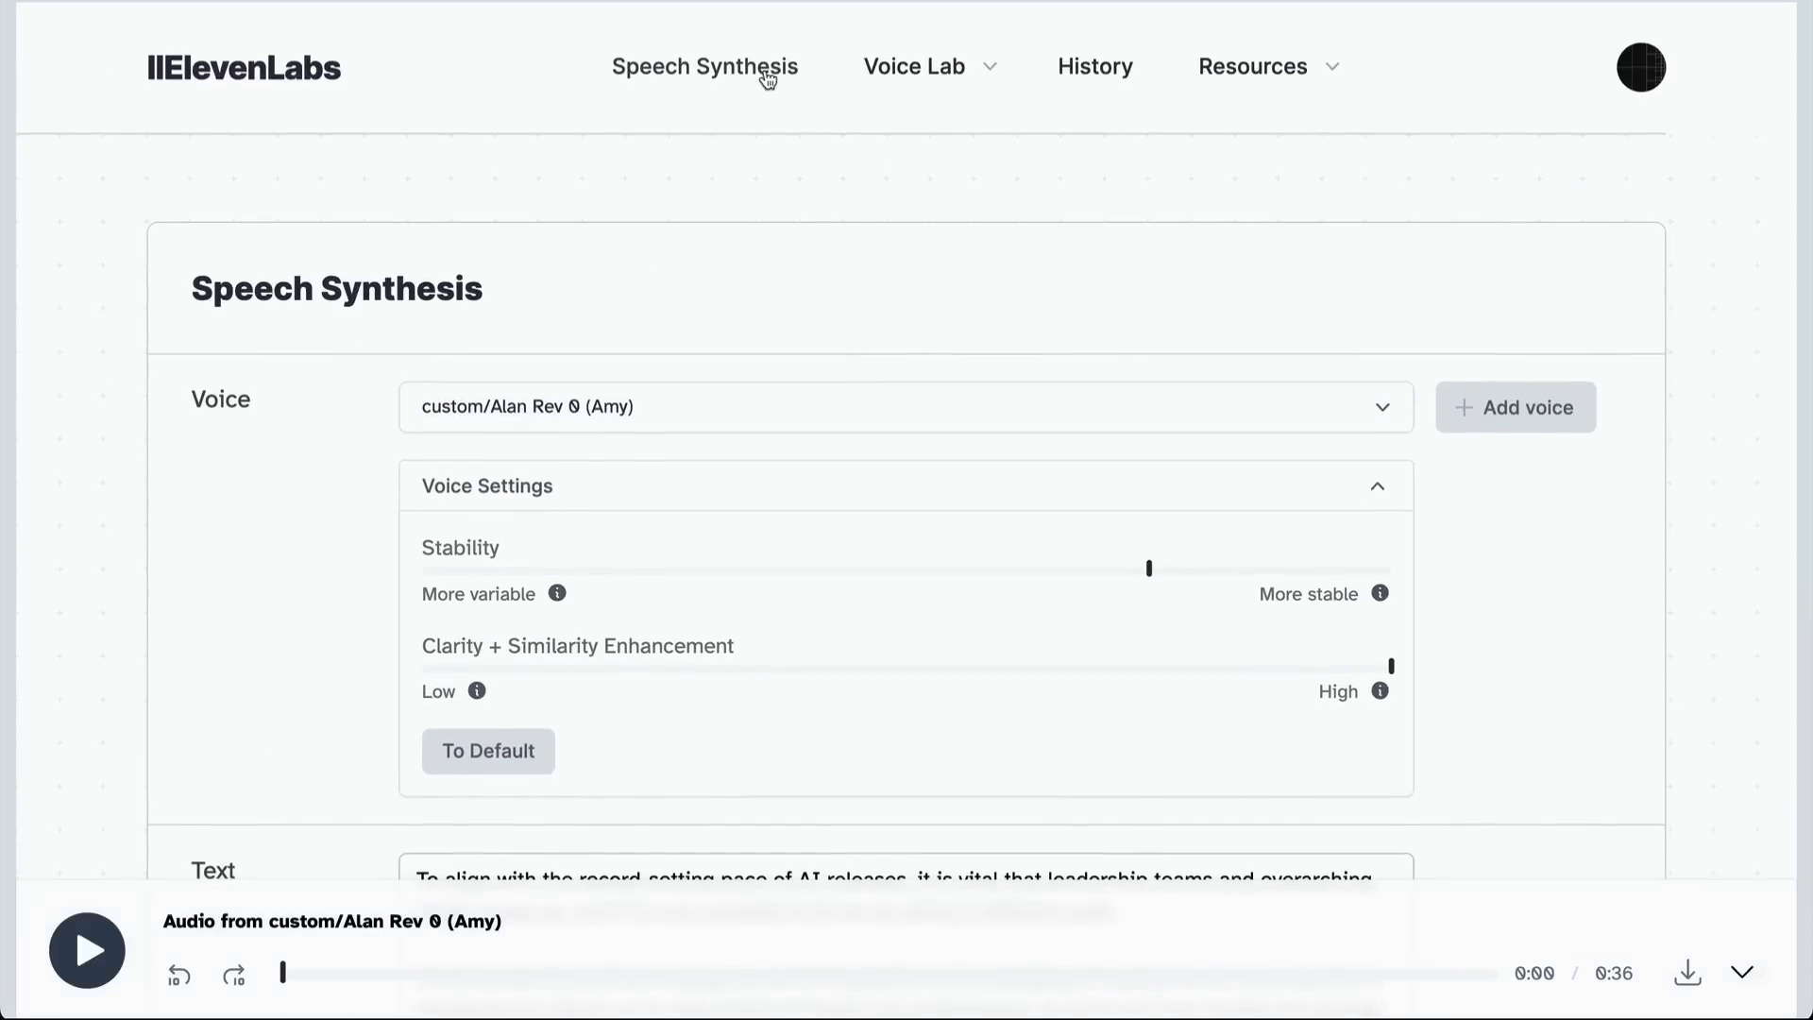
Open the FAQ from Resources and expand the answers on maximum text length and publishing content.
{"action": "left_click", "coordinate": [1254, 66]}
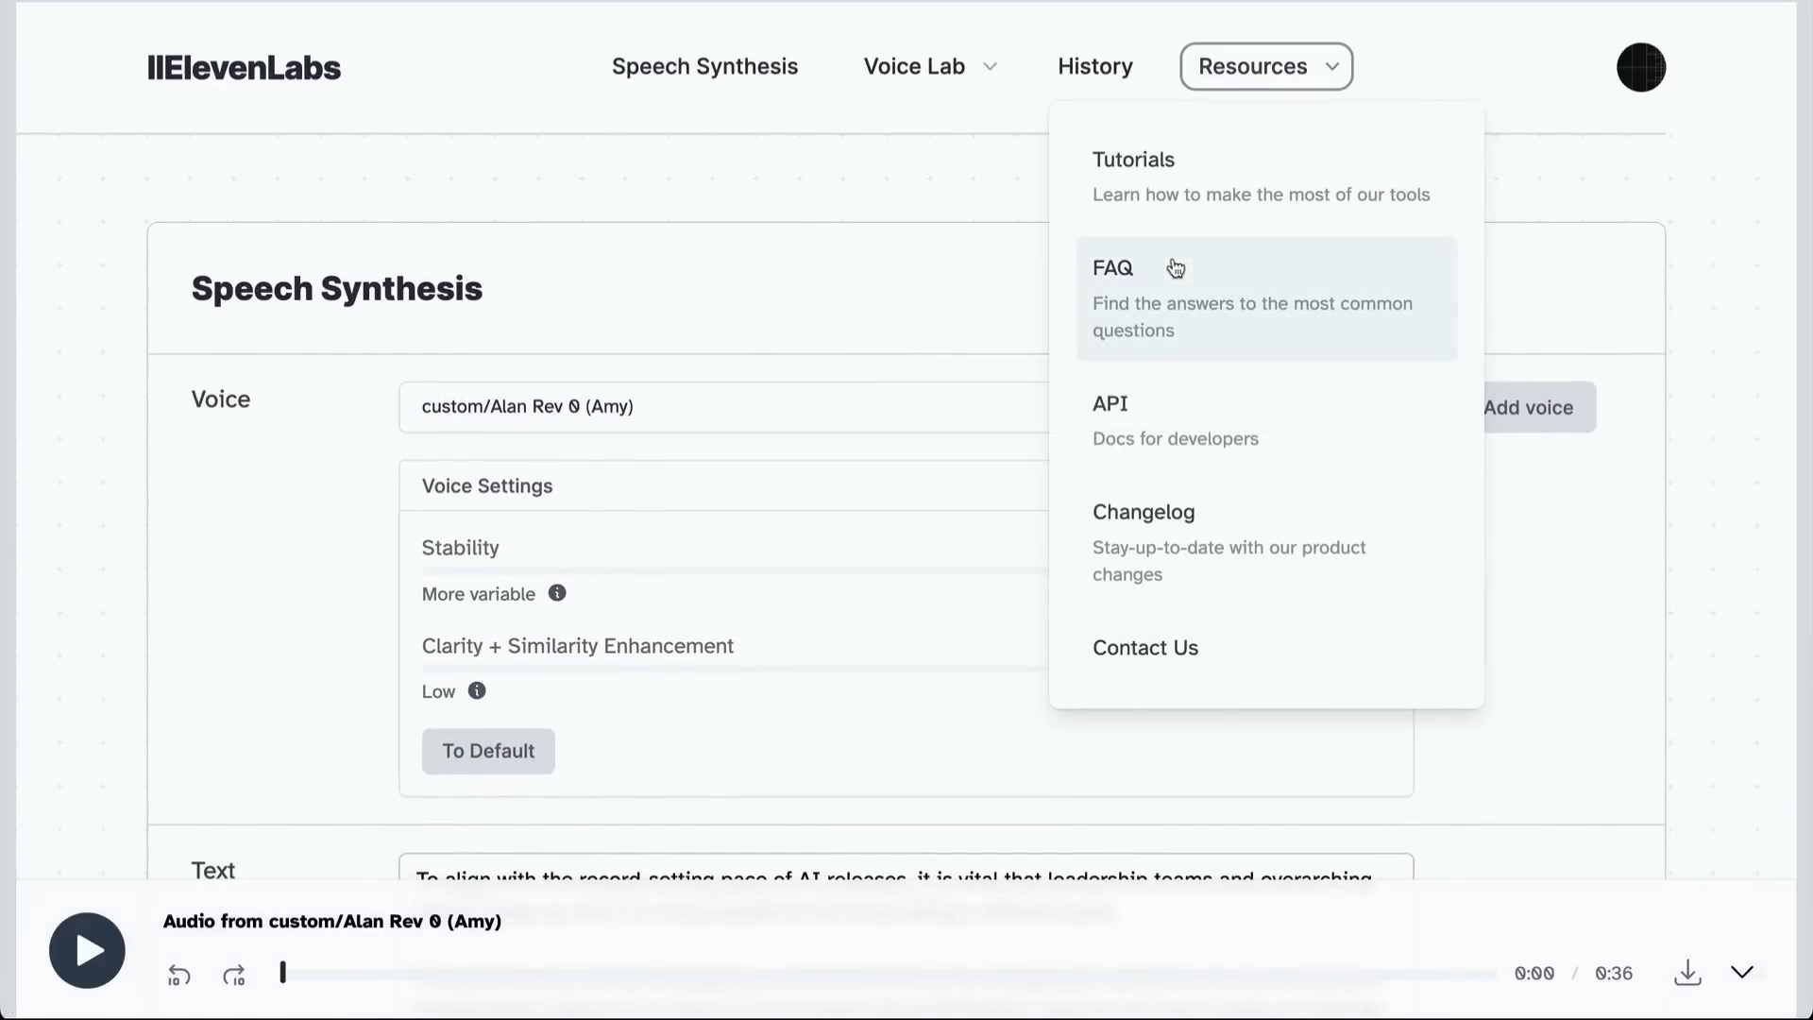
{"action": "mouse_move", "coordinate": [1143, 300]}
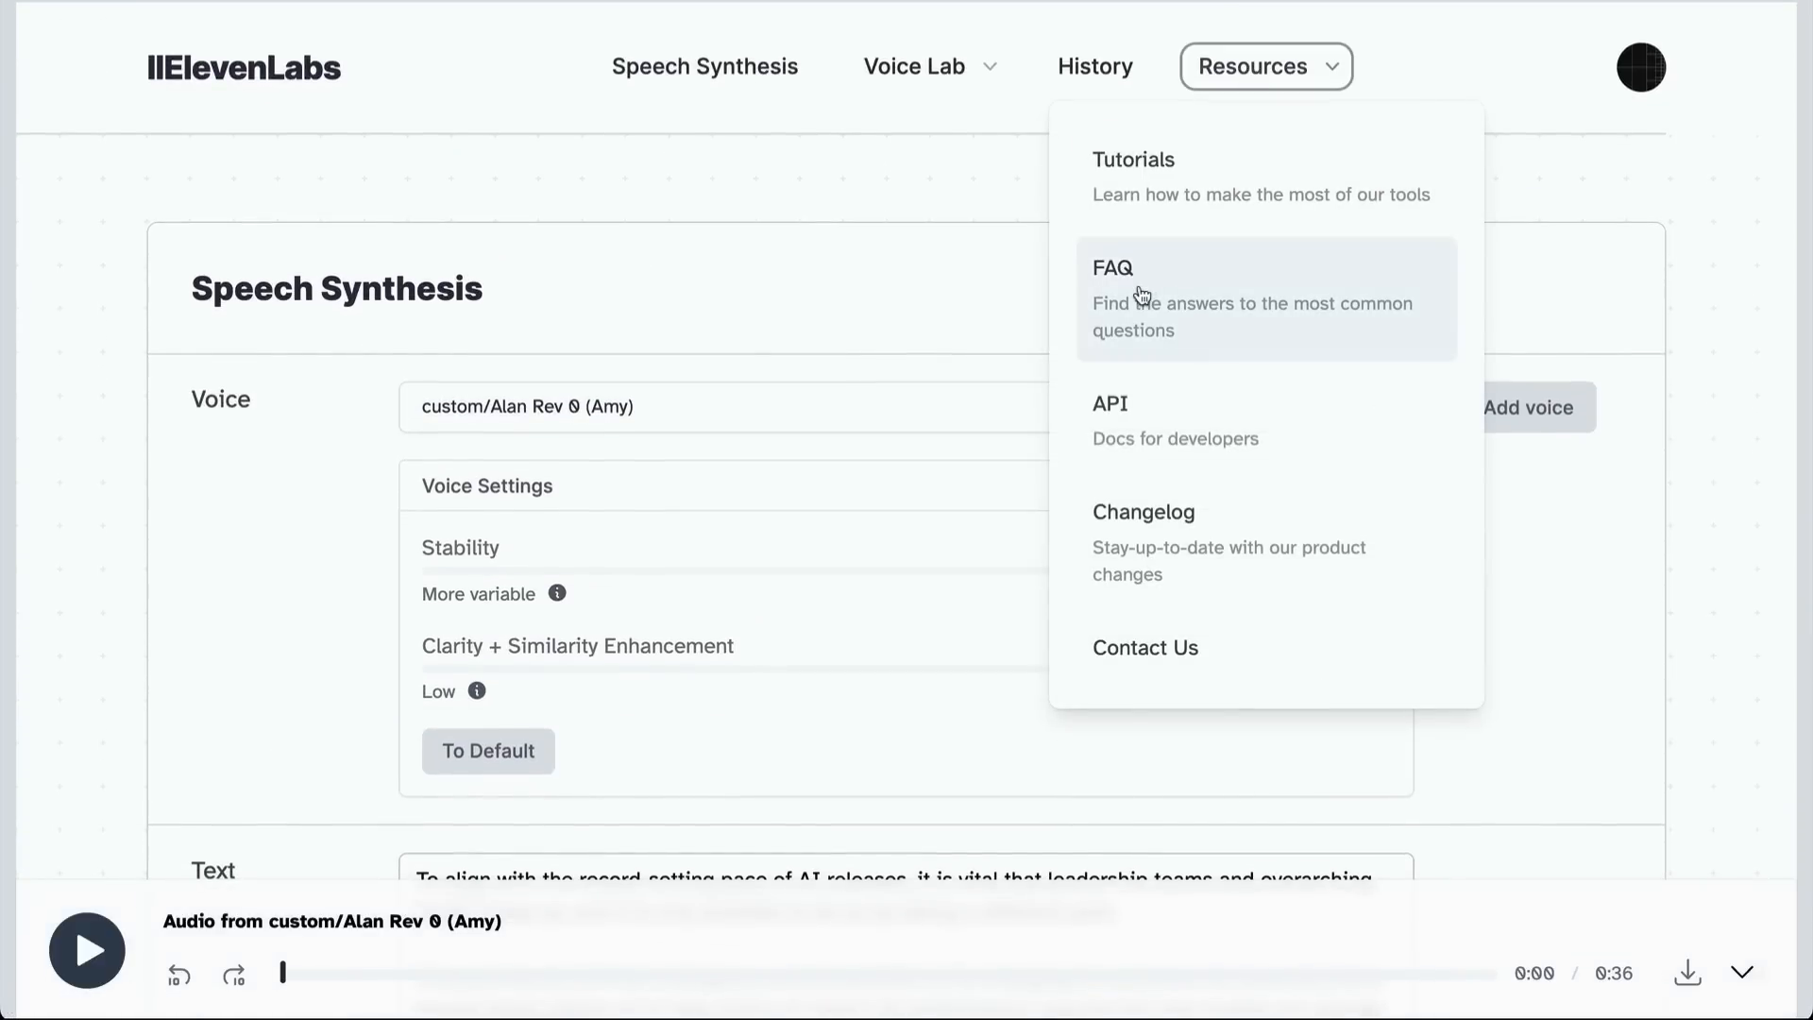
{"action": "left_click", "coordinate": [1115, 268]}
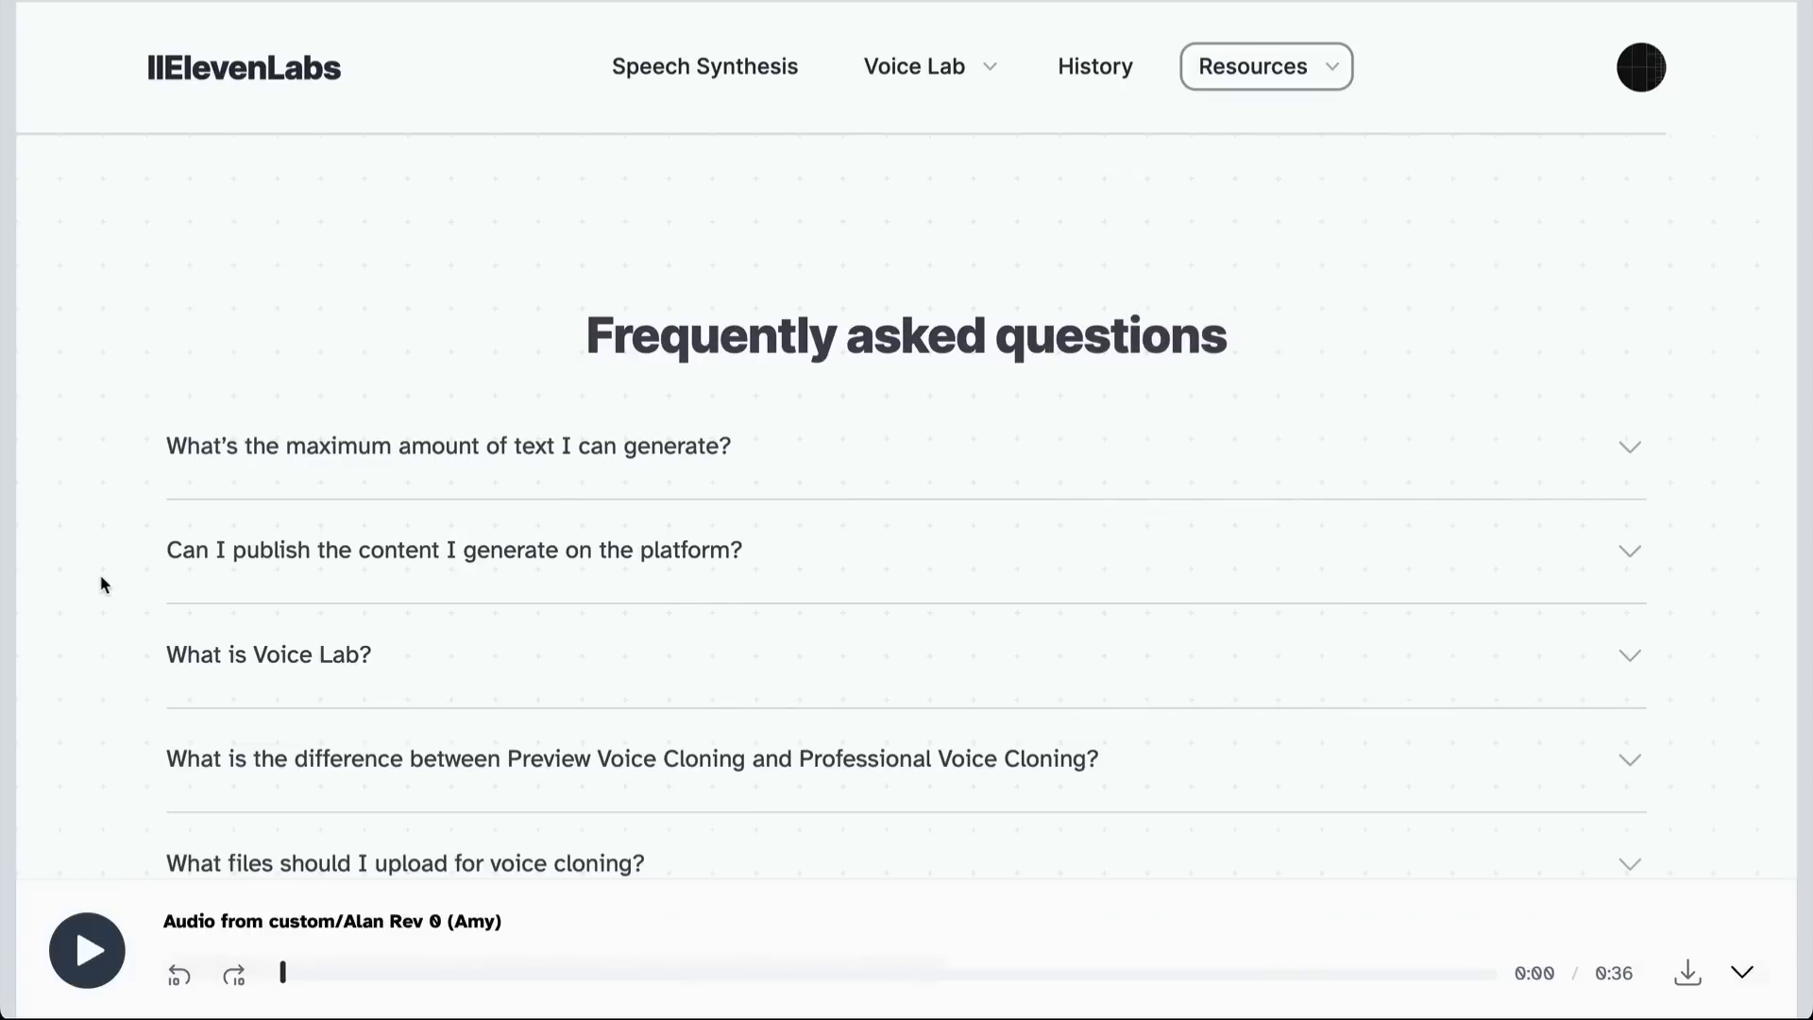
{"action": "scroll", "scroll_direction": "down", "scroll_amount": 3}
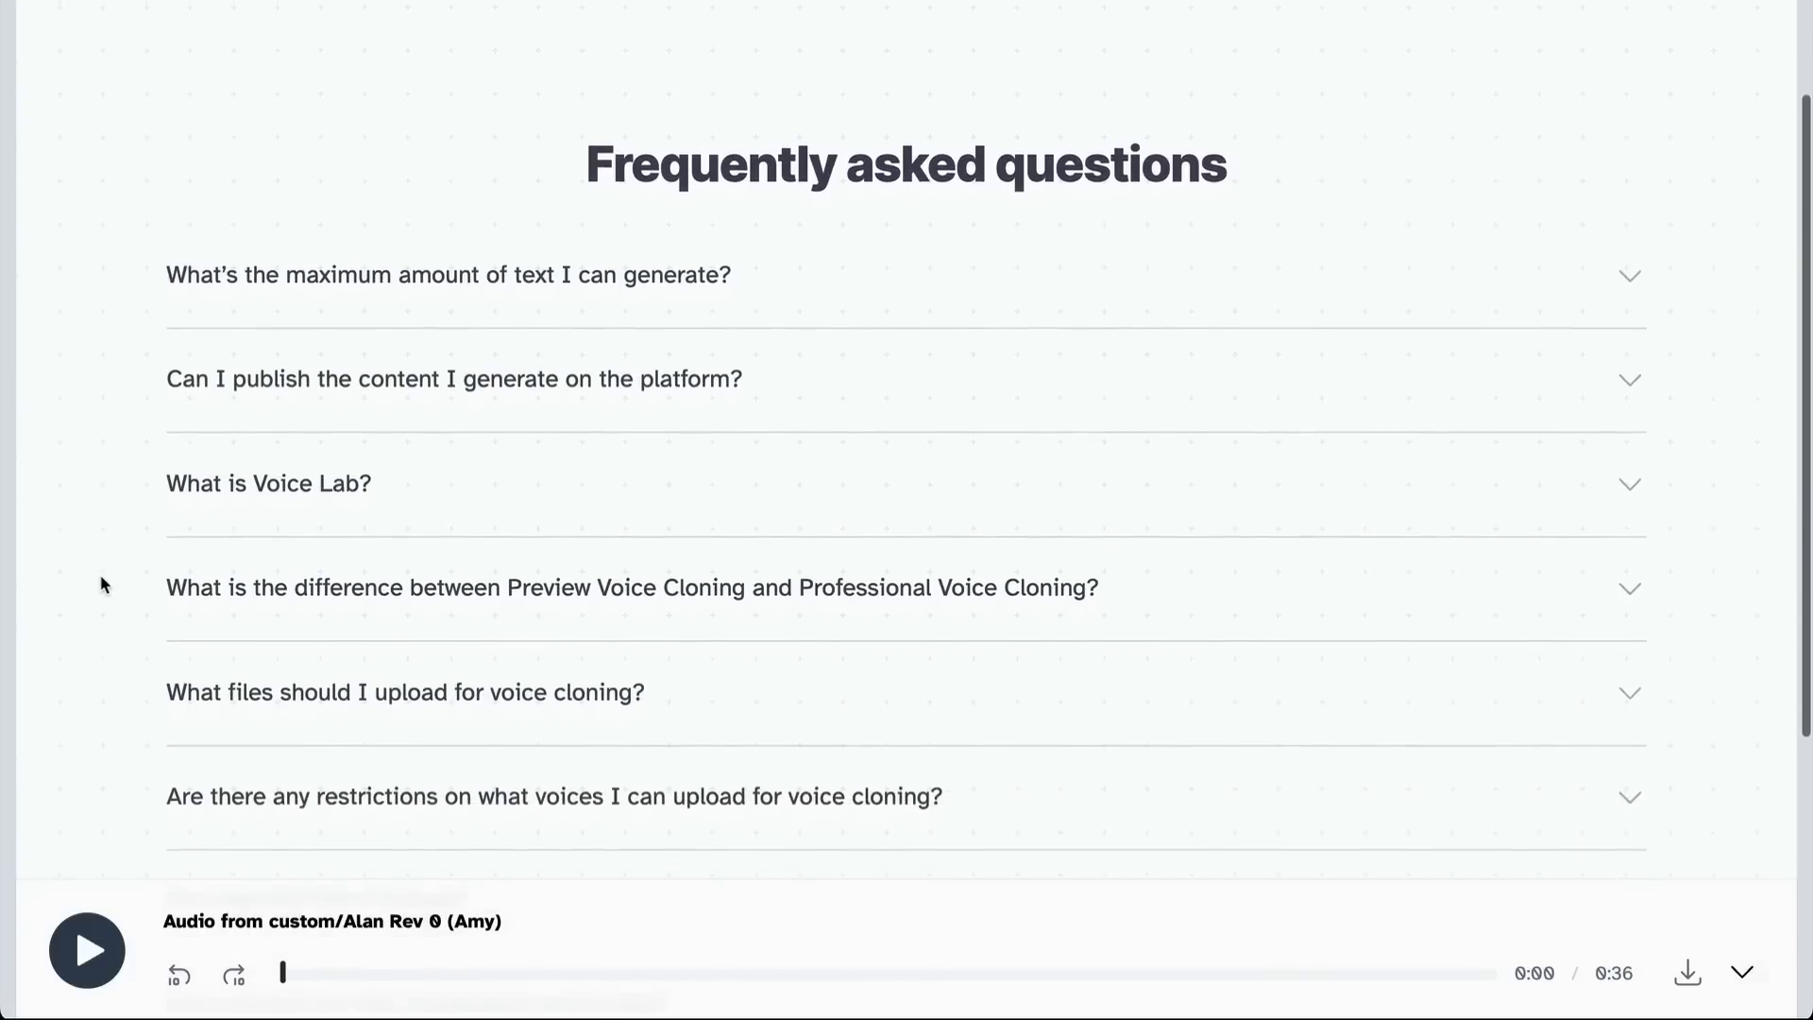
{"action": "left_click", "coordinate": [450, 276]}
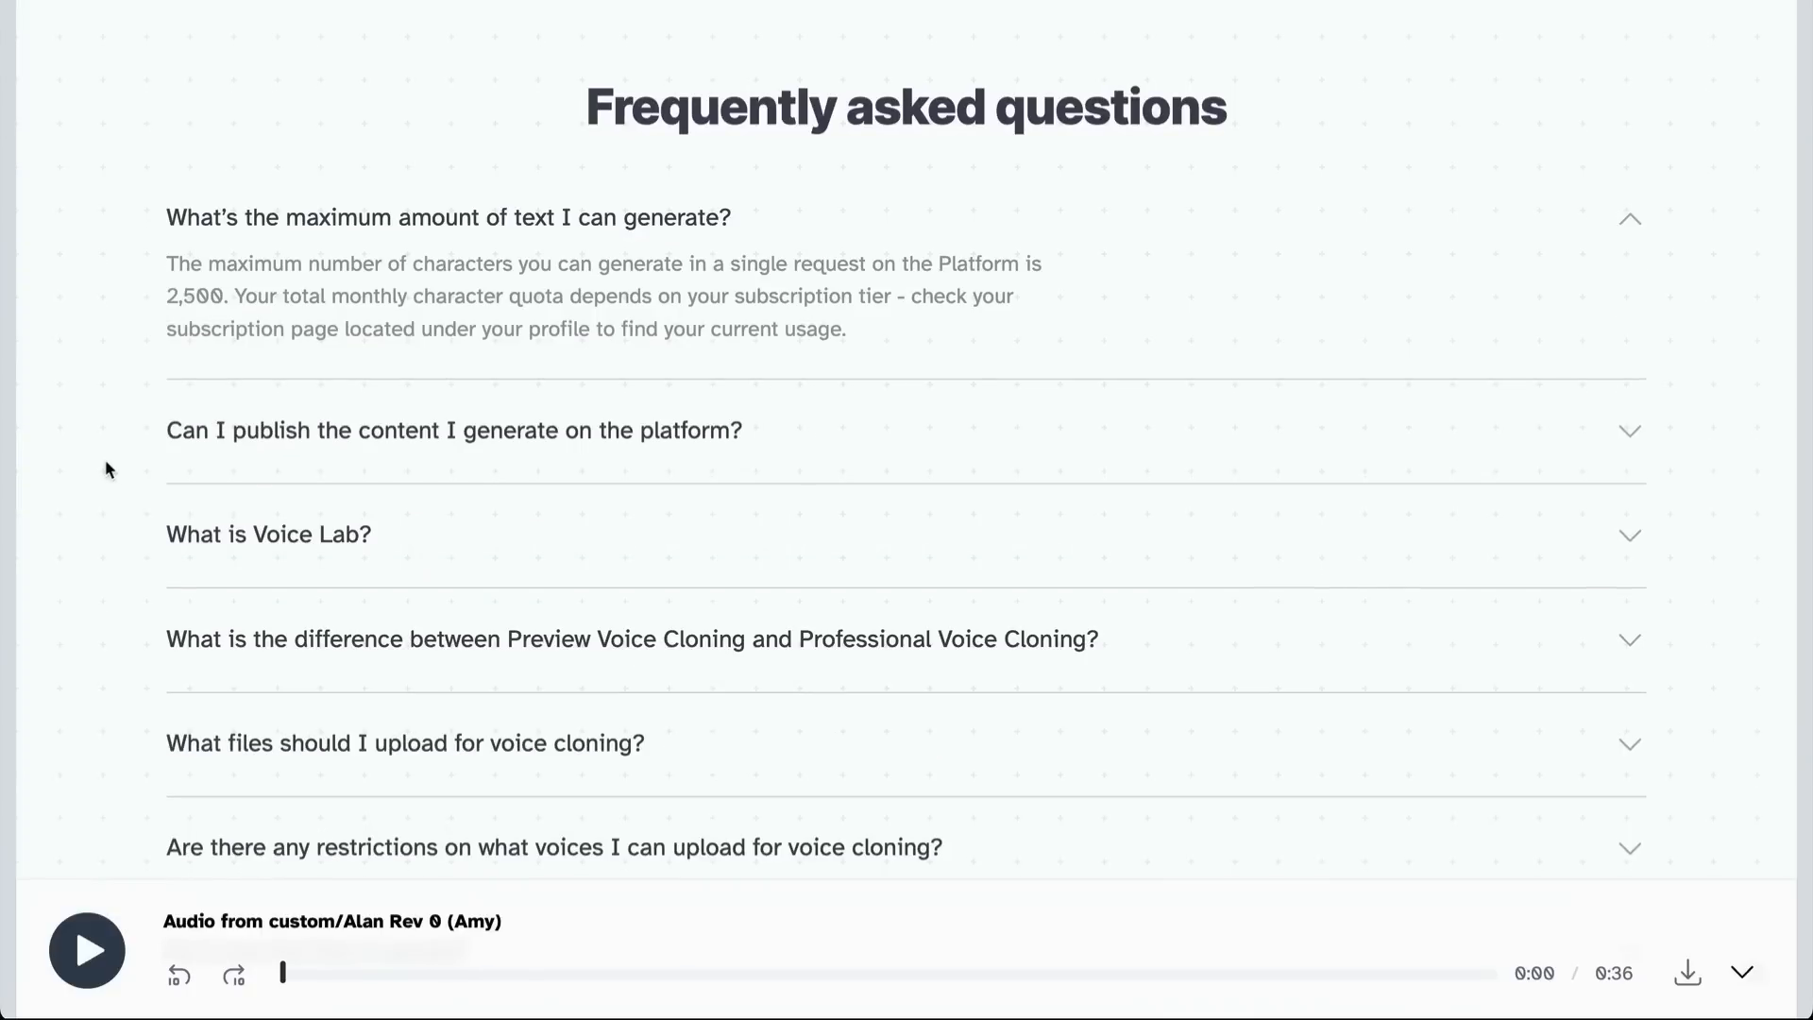
{"action": "mouse_move", "coordinate": [195, 442]}
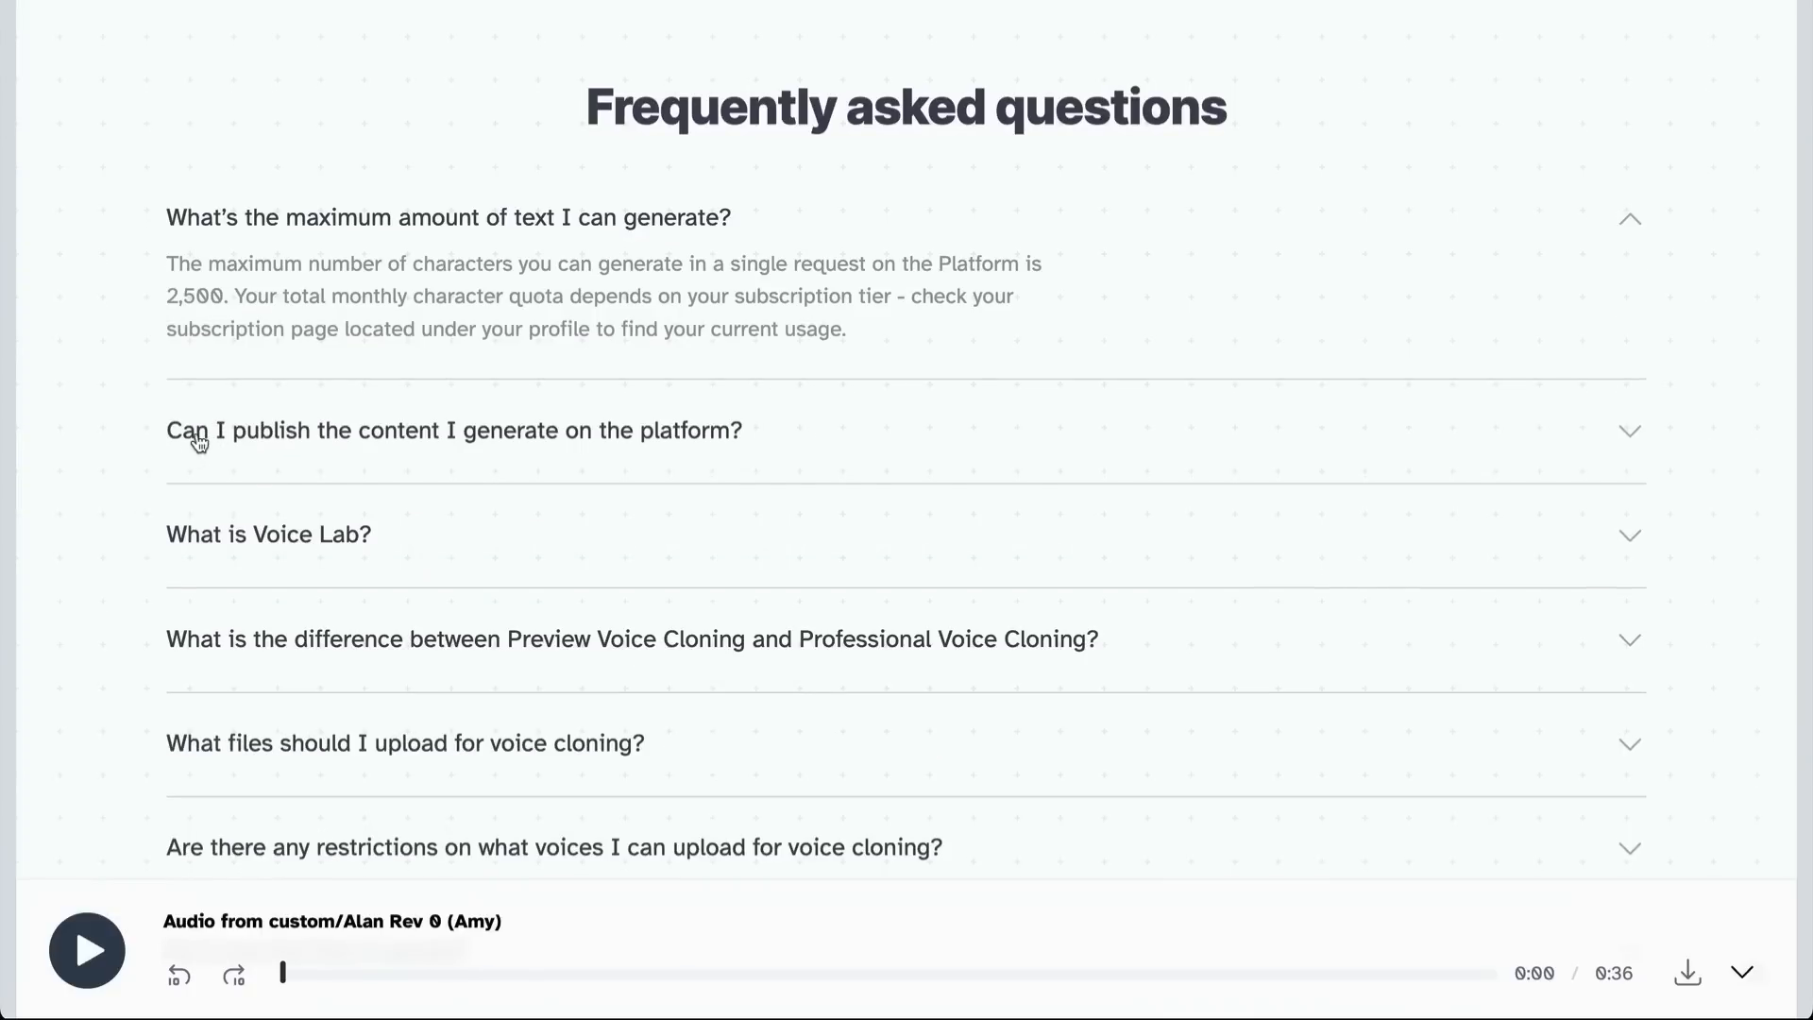
{"action": "left_click", "coordinate": [454, 431]}
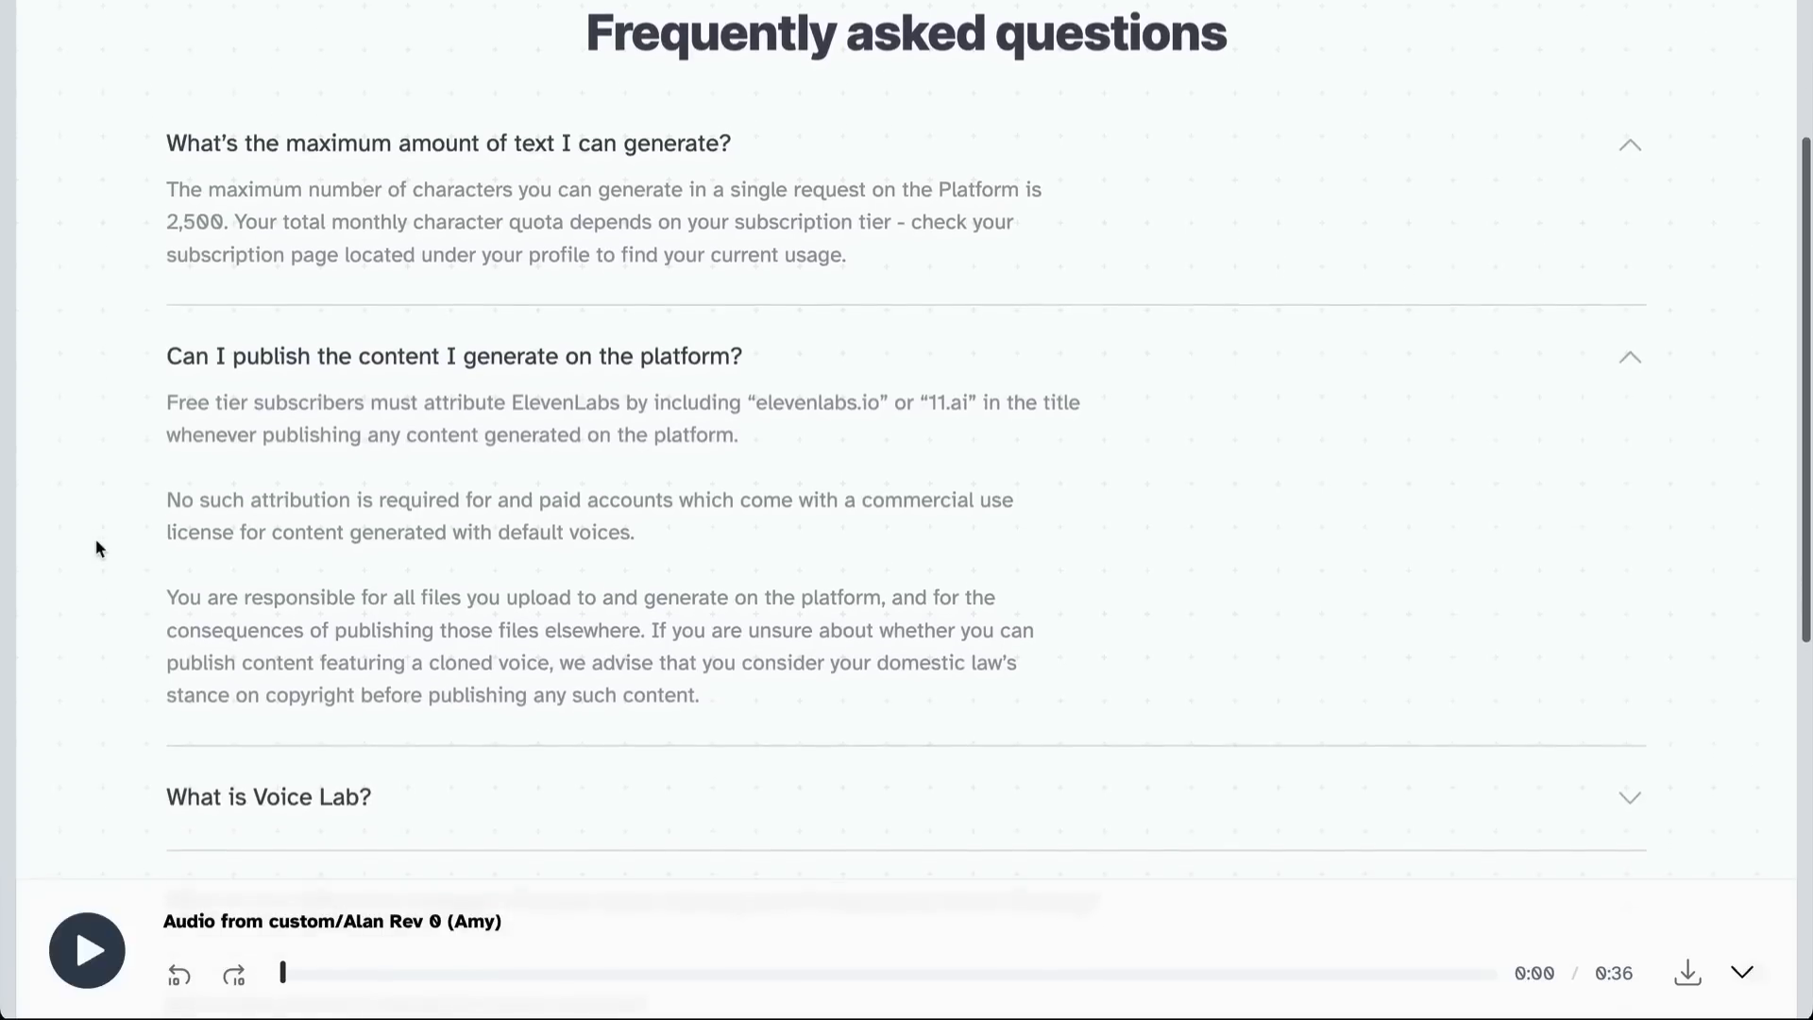
Read further down and expand the answer explaining what Voice Lab is.
{"action": "scroll", "scroll_direction": "down", "scroll_amount": 3}
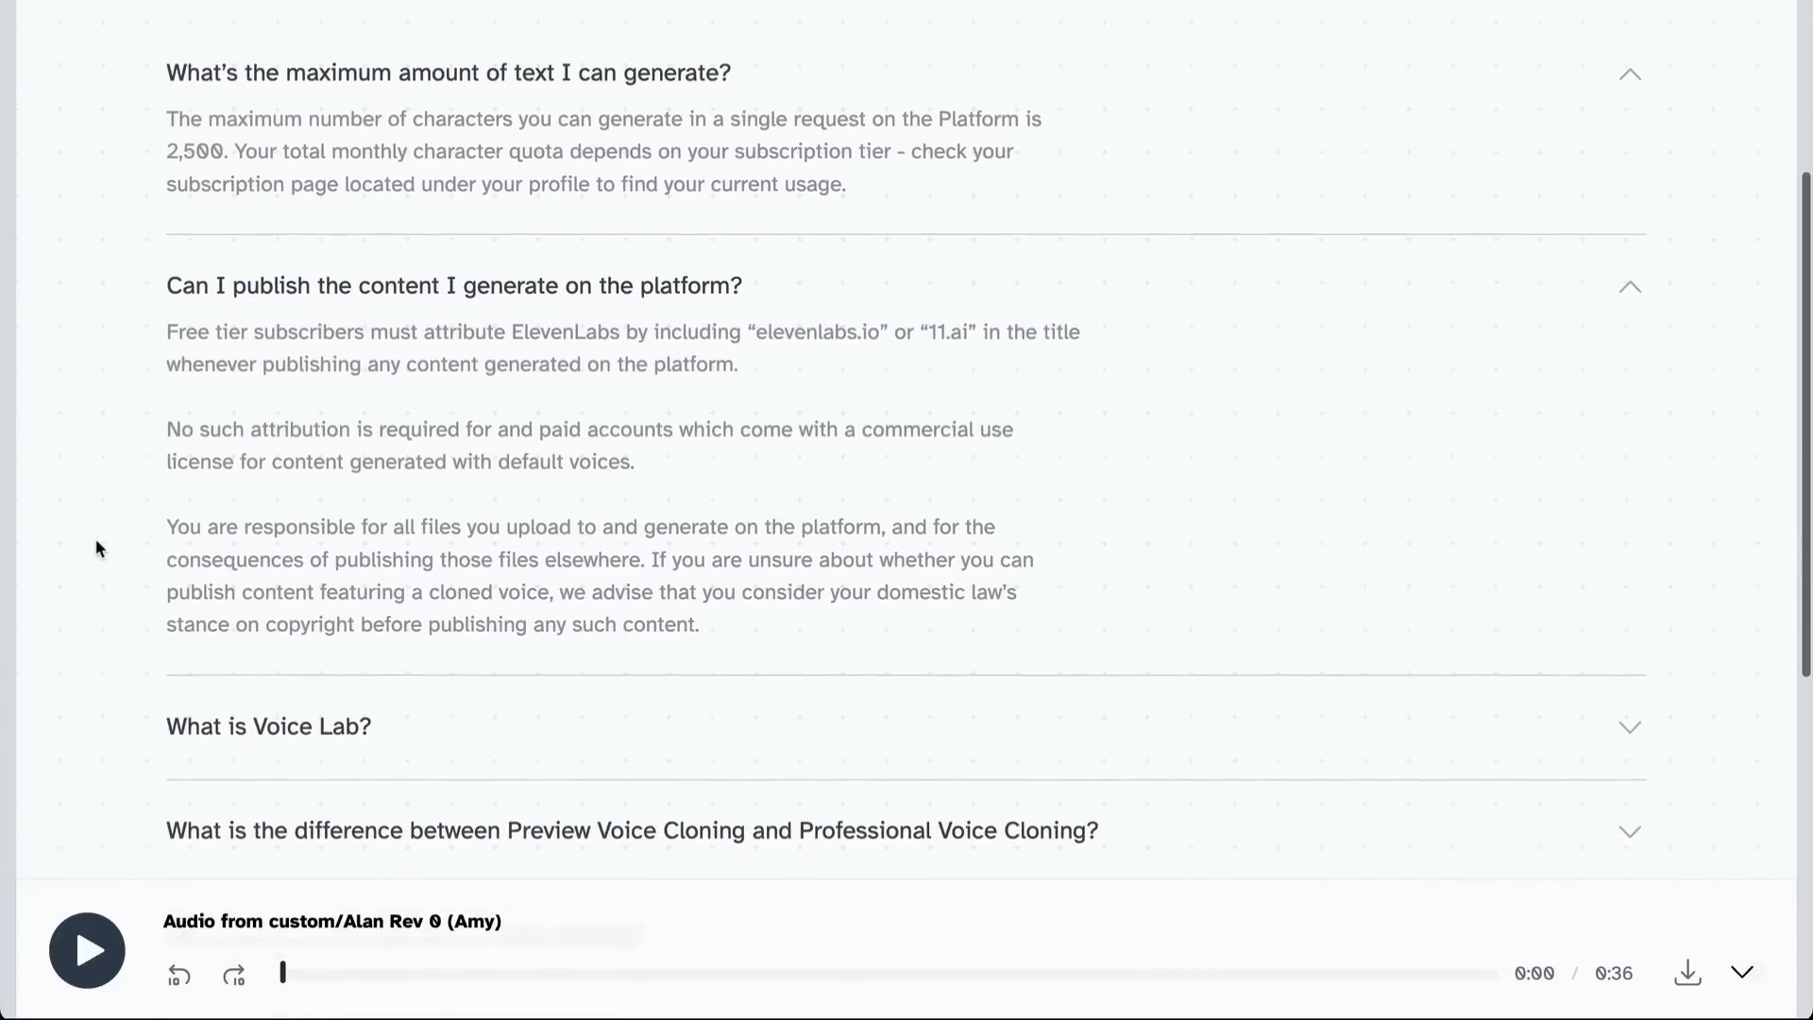
{"action": "scroll", "scroll_direction": "down", "scroll_amount": 3}
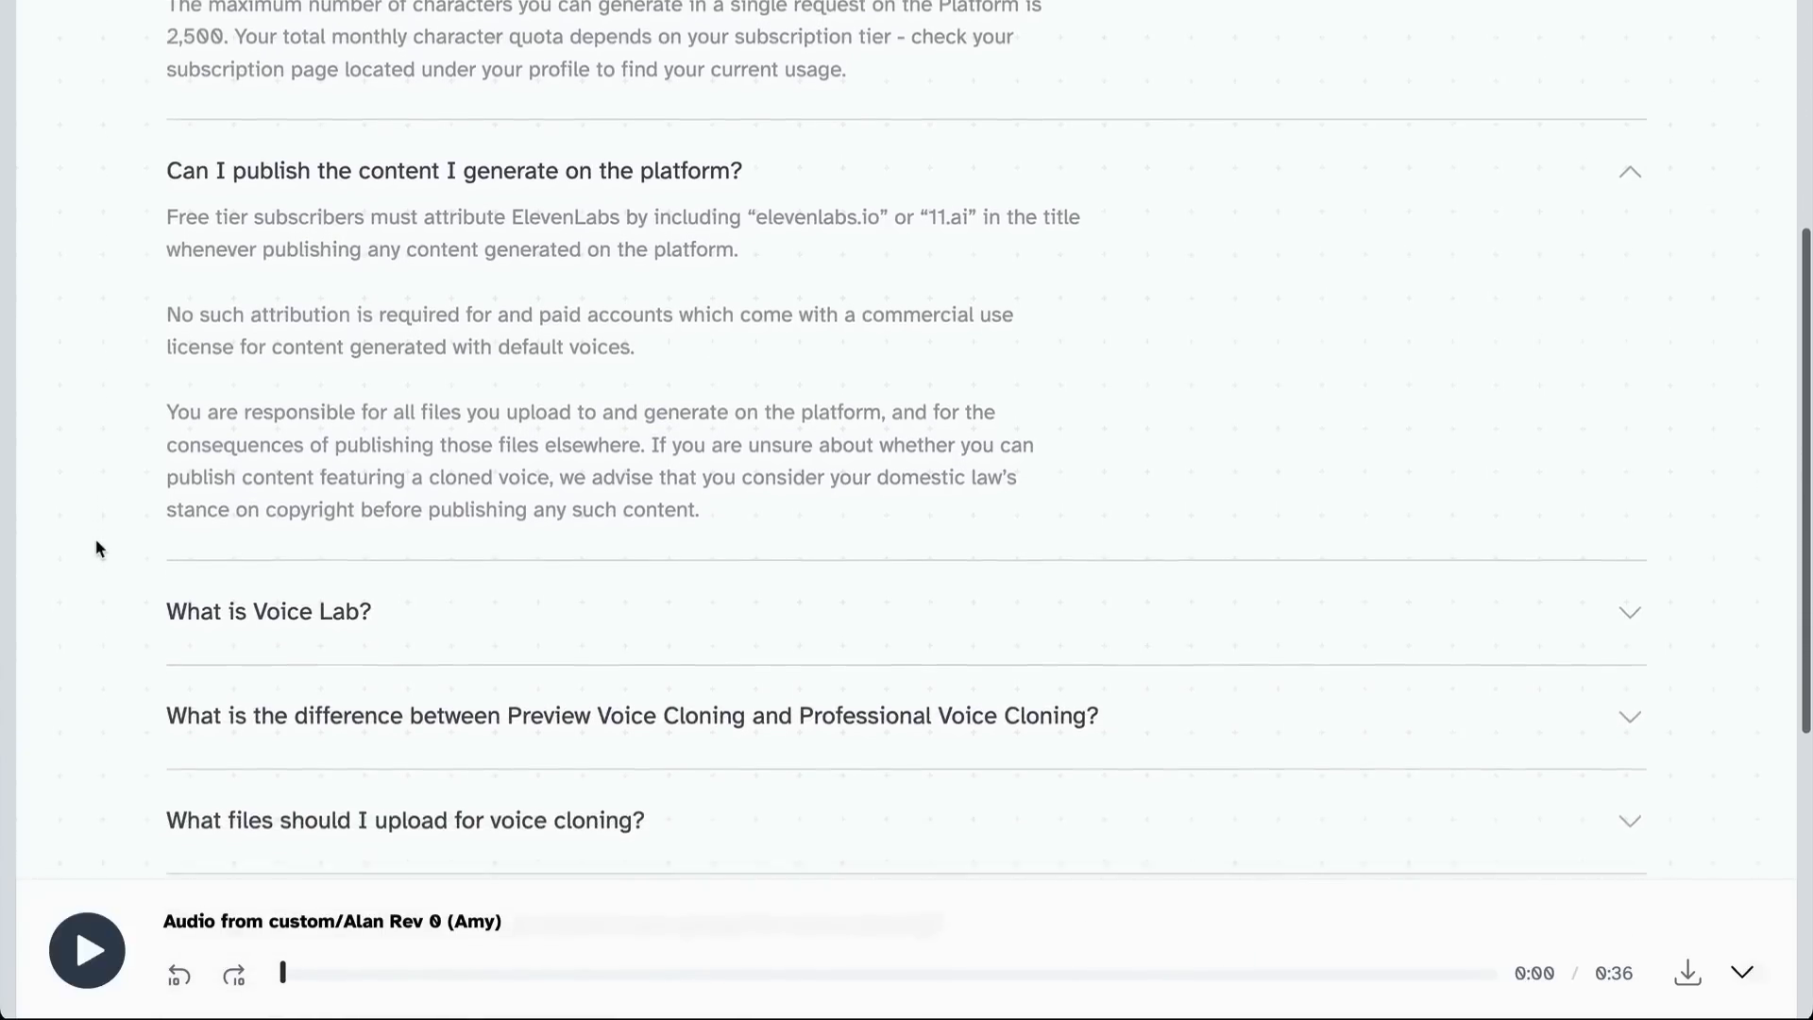
{"action": "scroll", "scroll_direction": "down", "scroll_amount": 3}
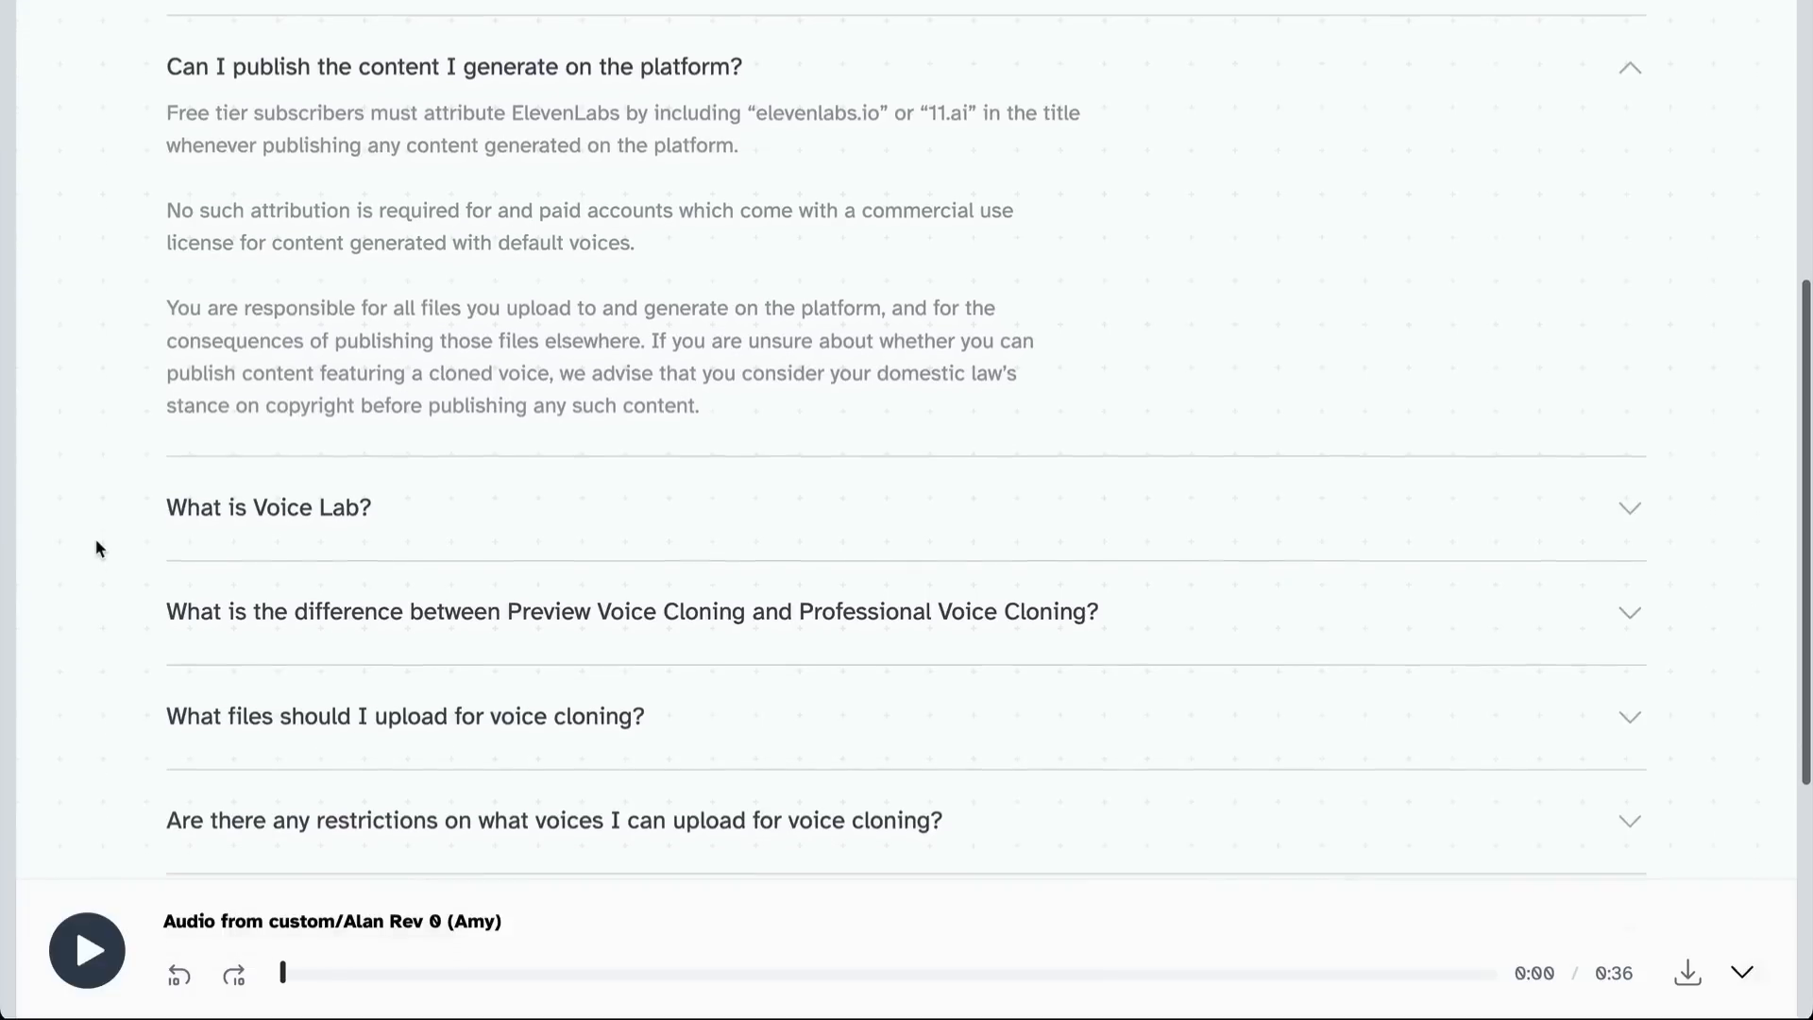
{"action": "scroll", "scroll_direction": "down", "scroll_amount": 3}
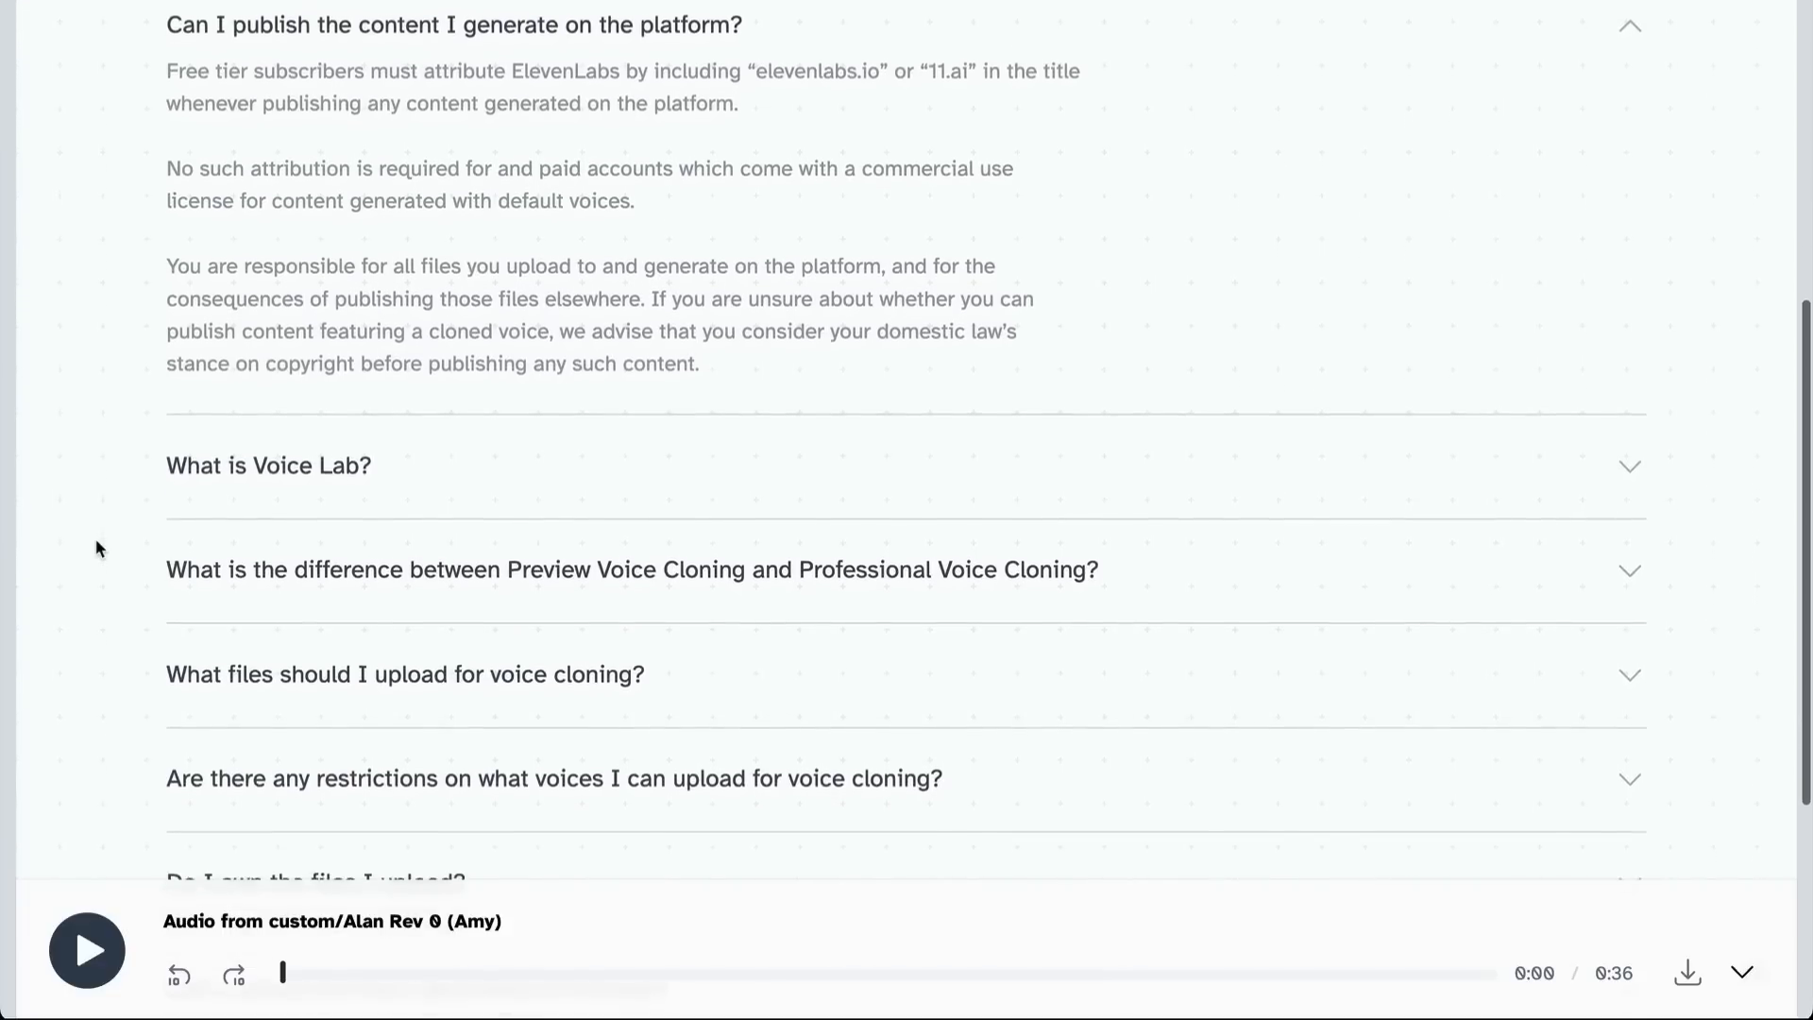
{"action": "scroll", "scroll_direction": "down", "scroll_amount": 3}
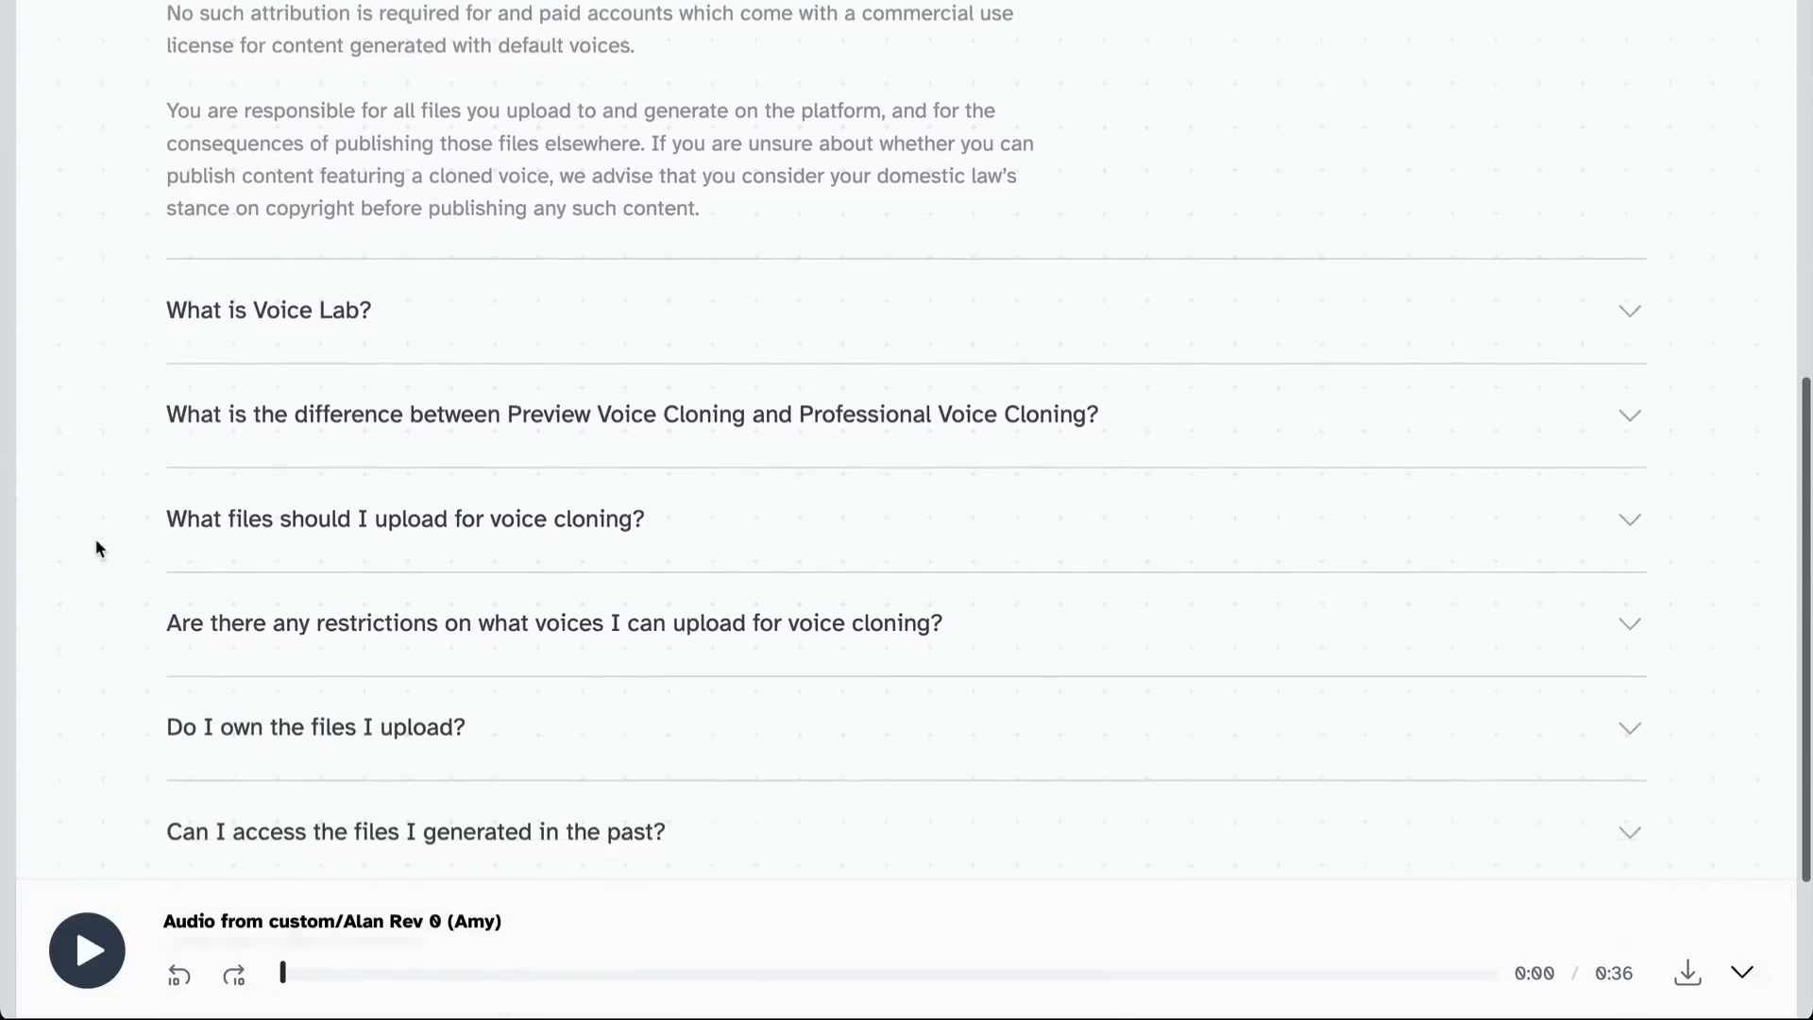
{"action": "left_click", "coordinate": [269, 310]}
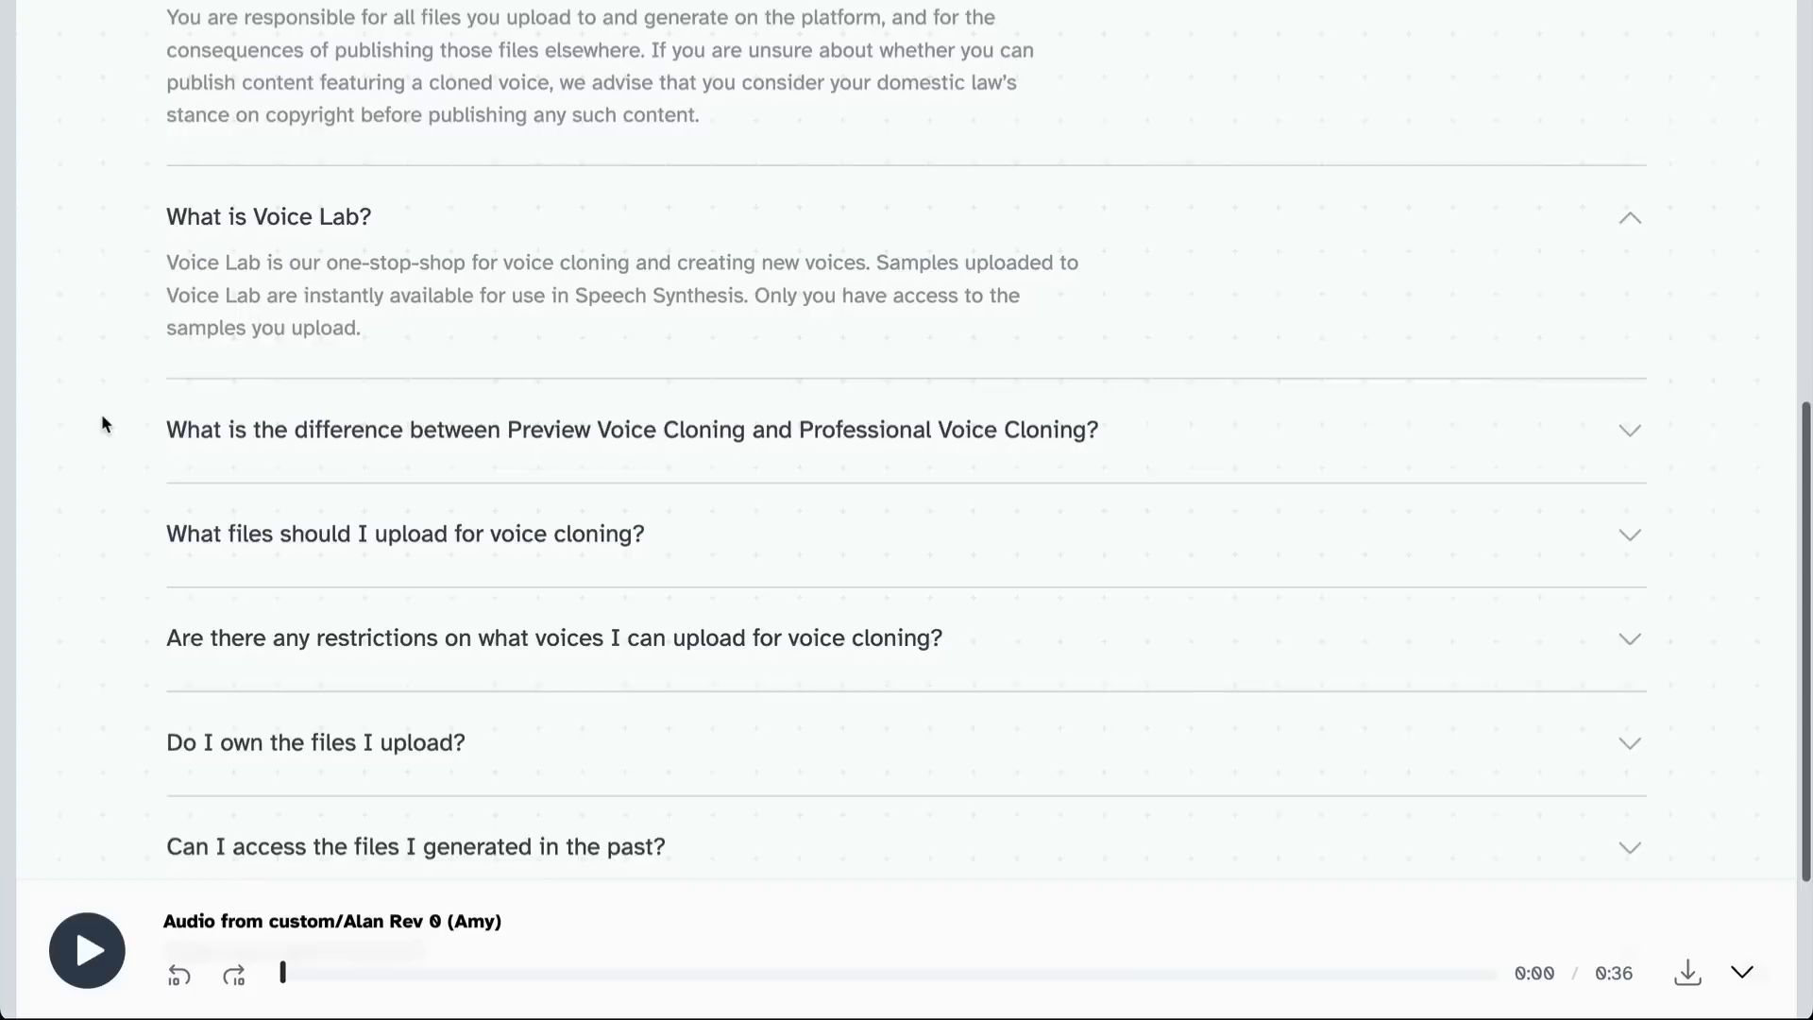
{"action": "scroll", "scroll_direction": "down", "scroll_amount": 3}
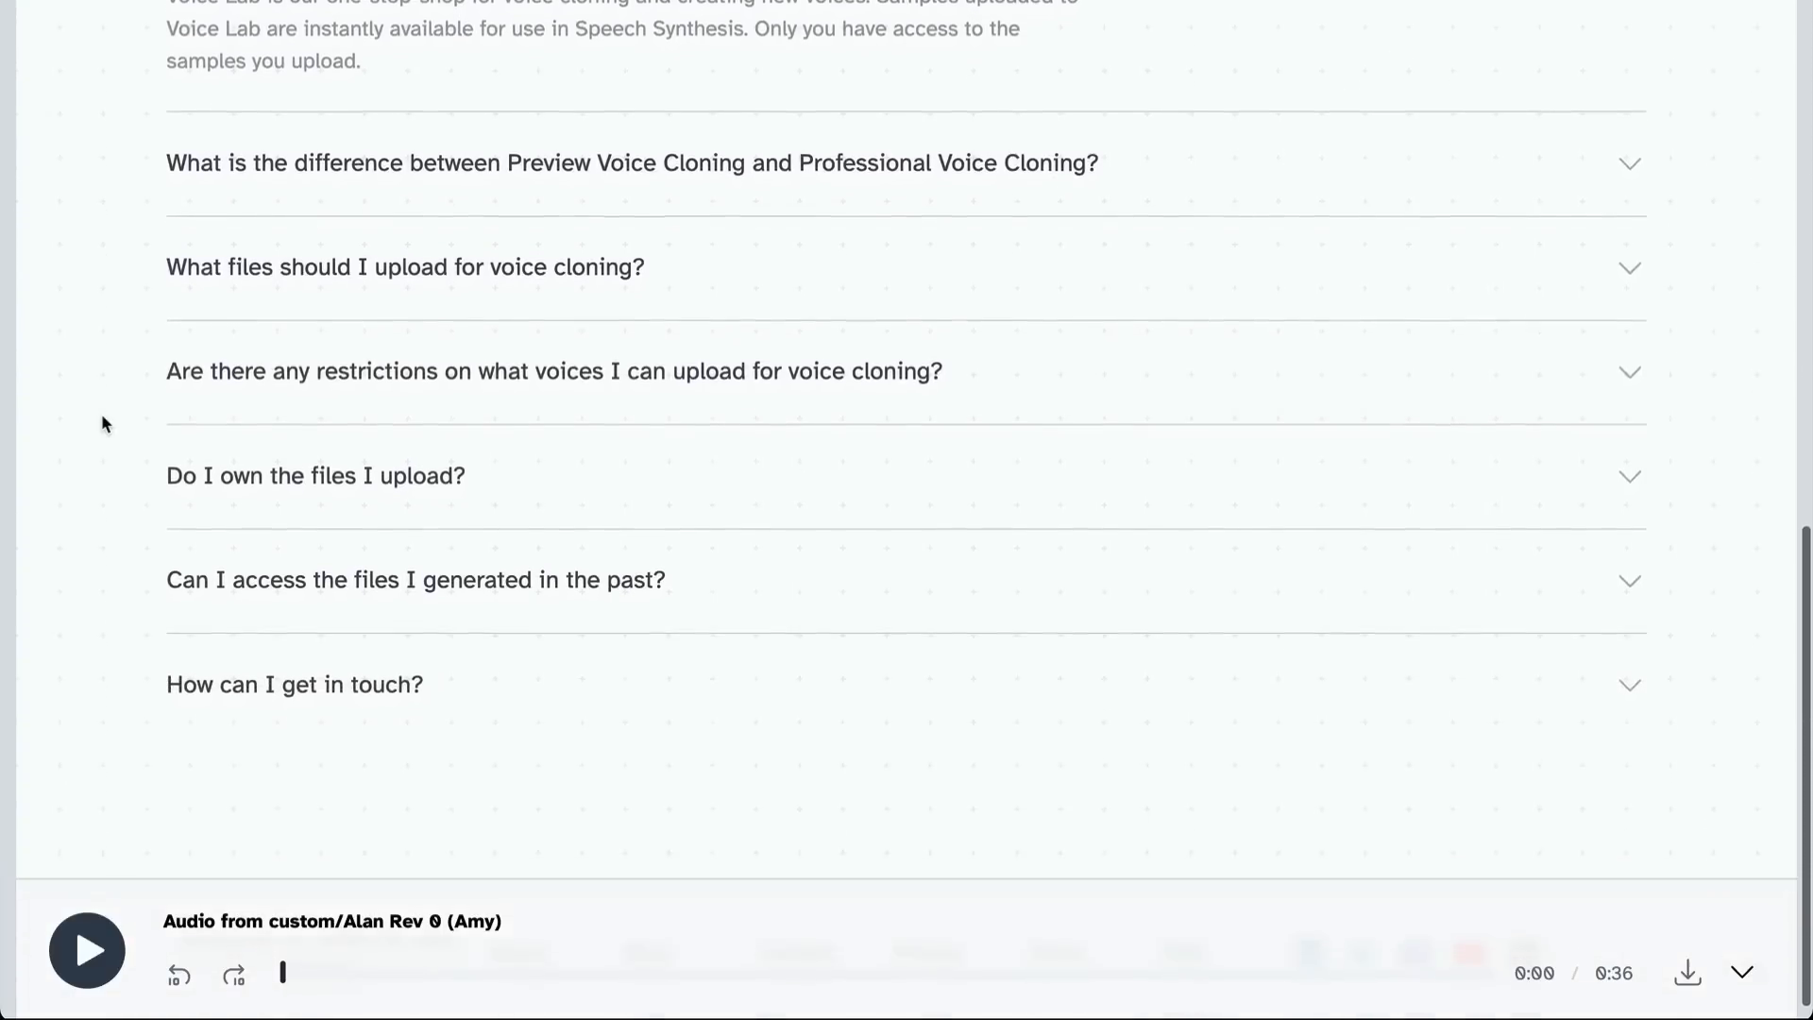
{"action": "scroll", "scroll_direction": "down", "scroll_amount": 3}
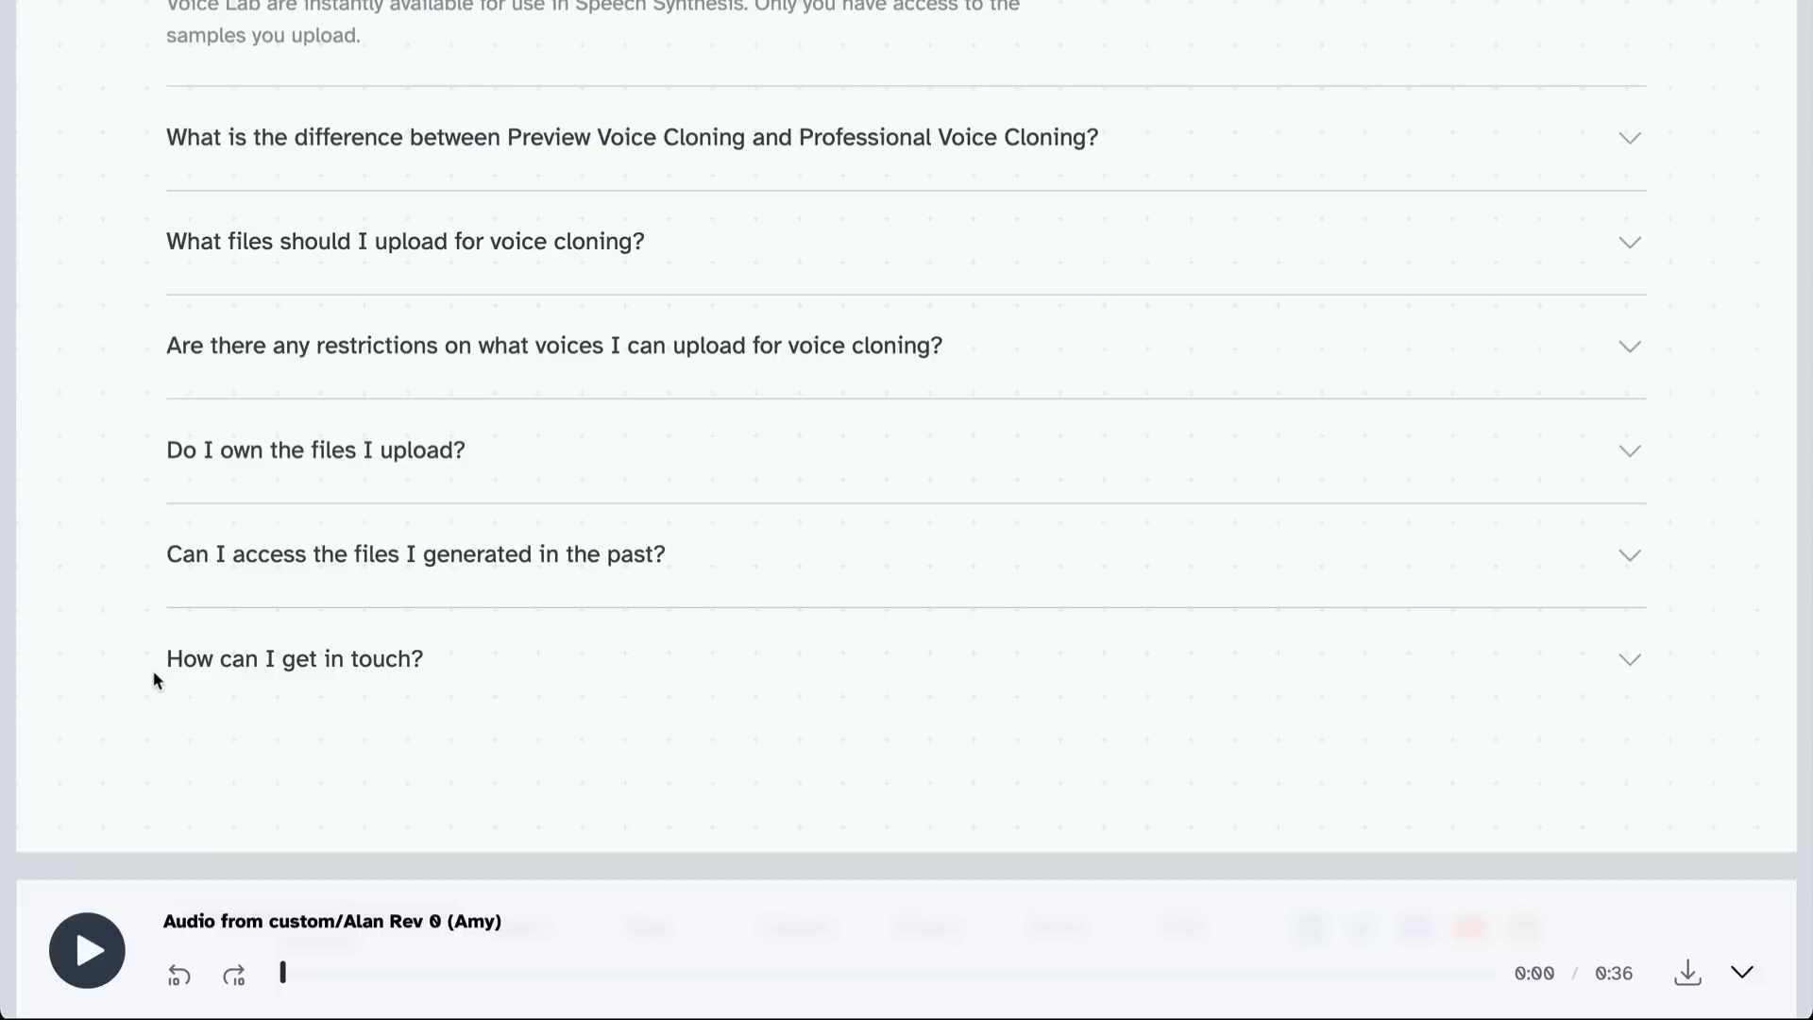
{"action": "mouse_move", "coordinate": [113, 649]}
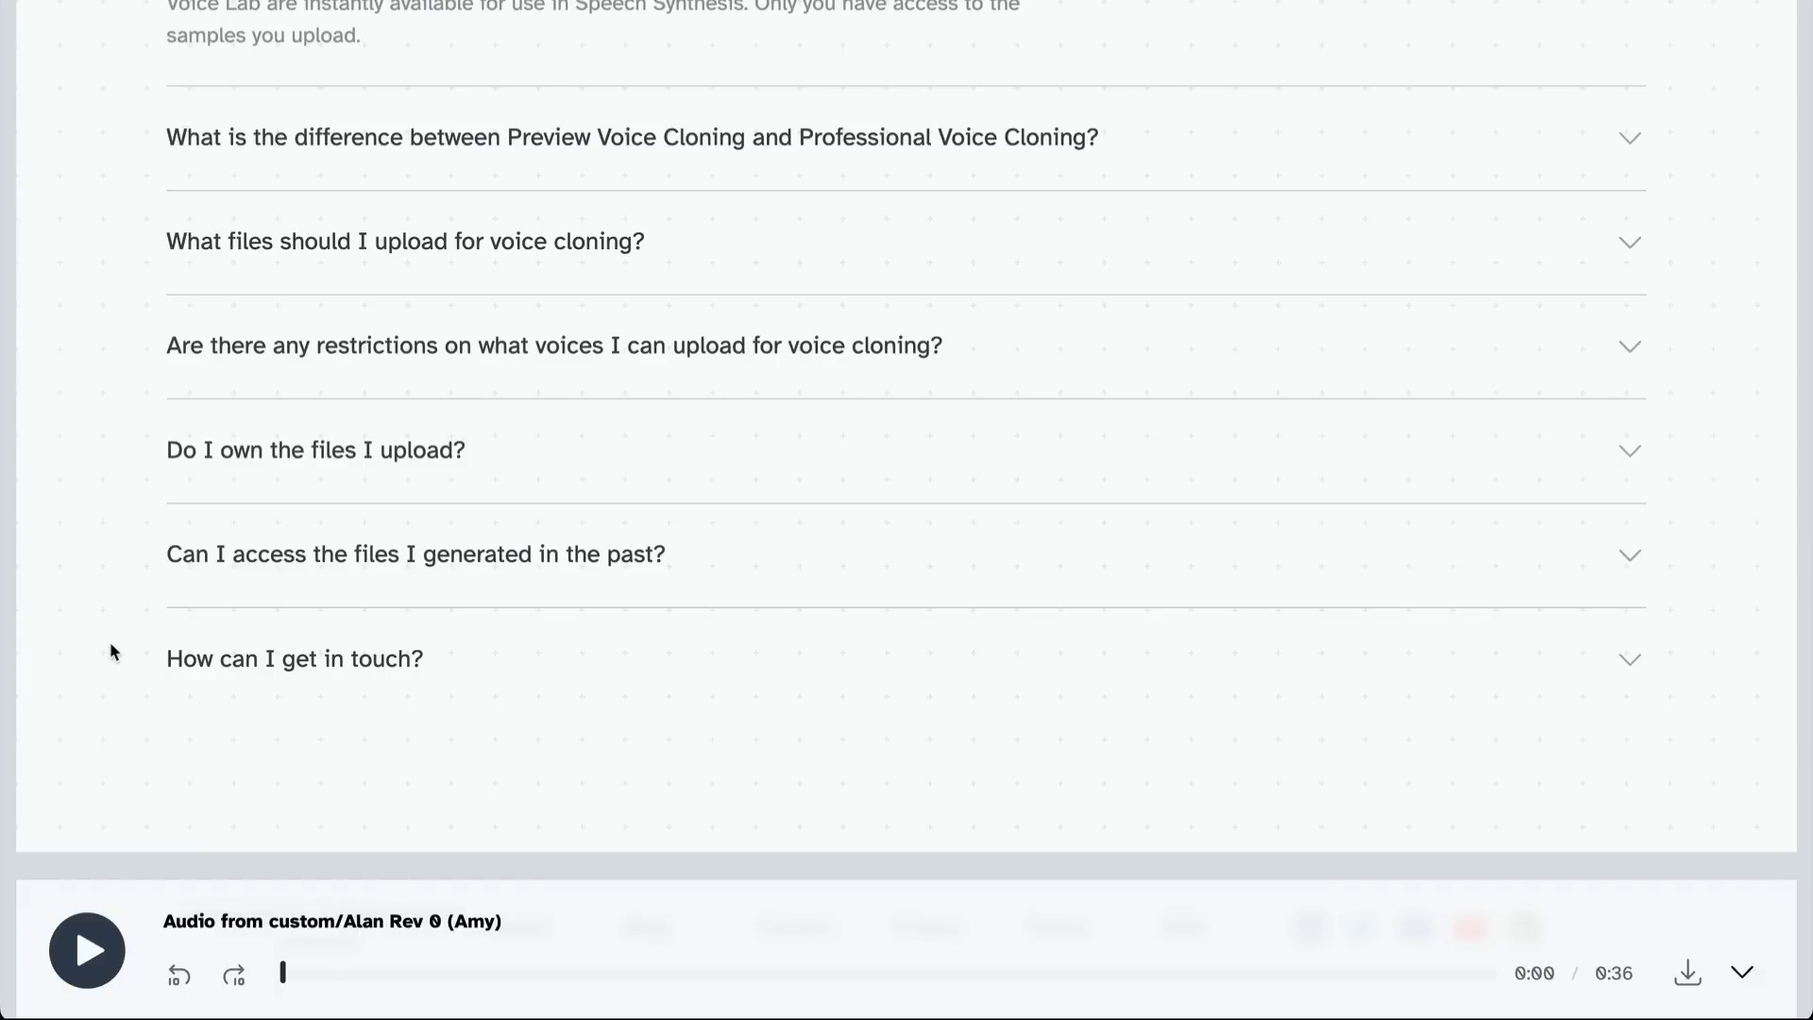
{"action": "mouse_move", "coordinate": [249, 370]}
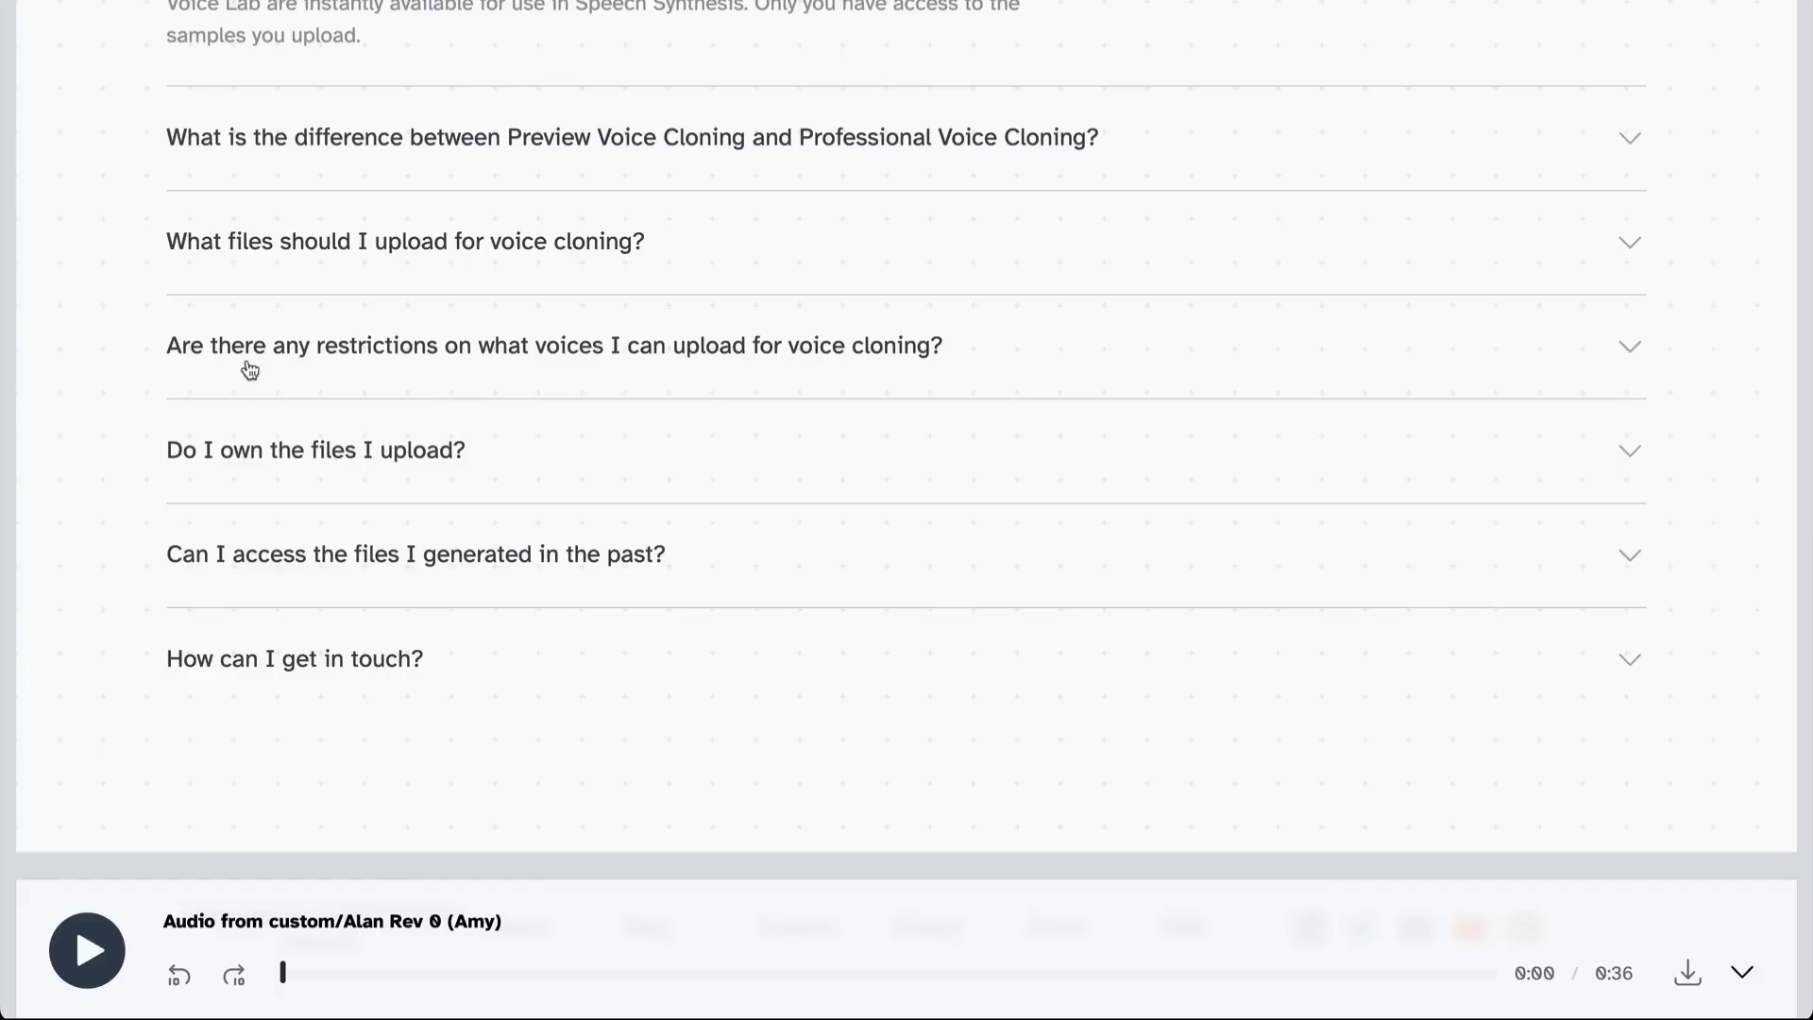
Expand the voice upload restrictions answer with its audio watermarking commitment.
{"action": "left_click", "coordinate": [529, 344]}
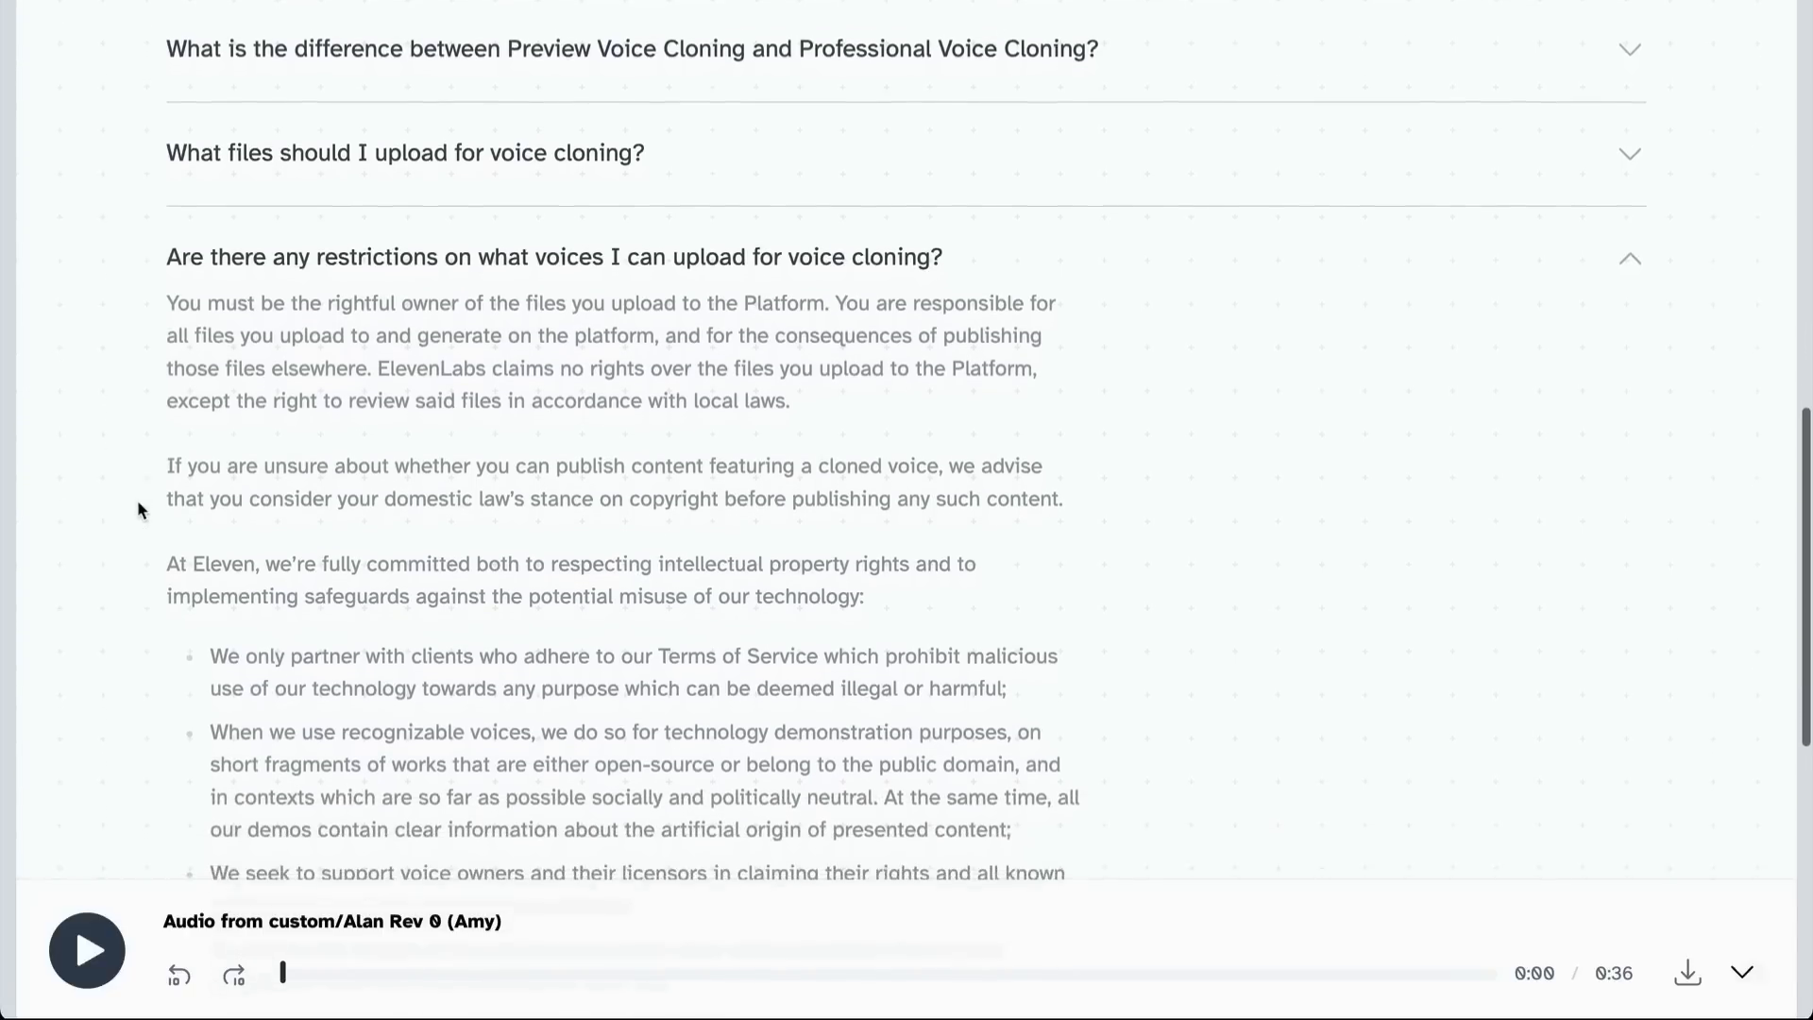
{"action": "scroll", "scroll_direction": "down", "scroll_amount": 3}
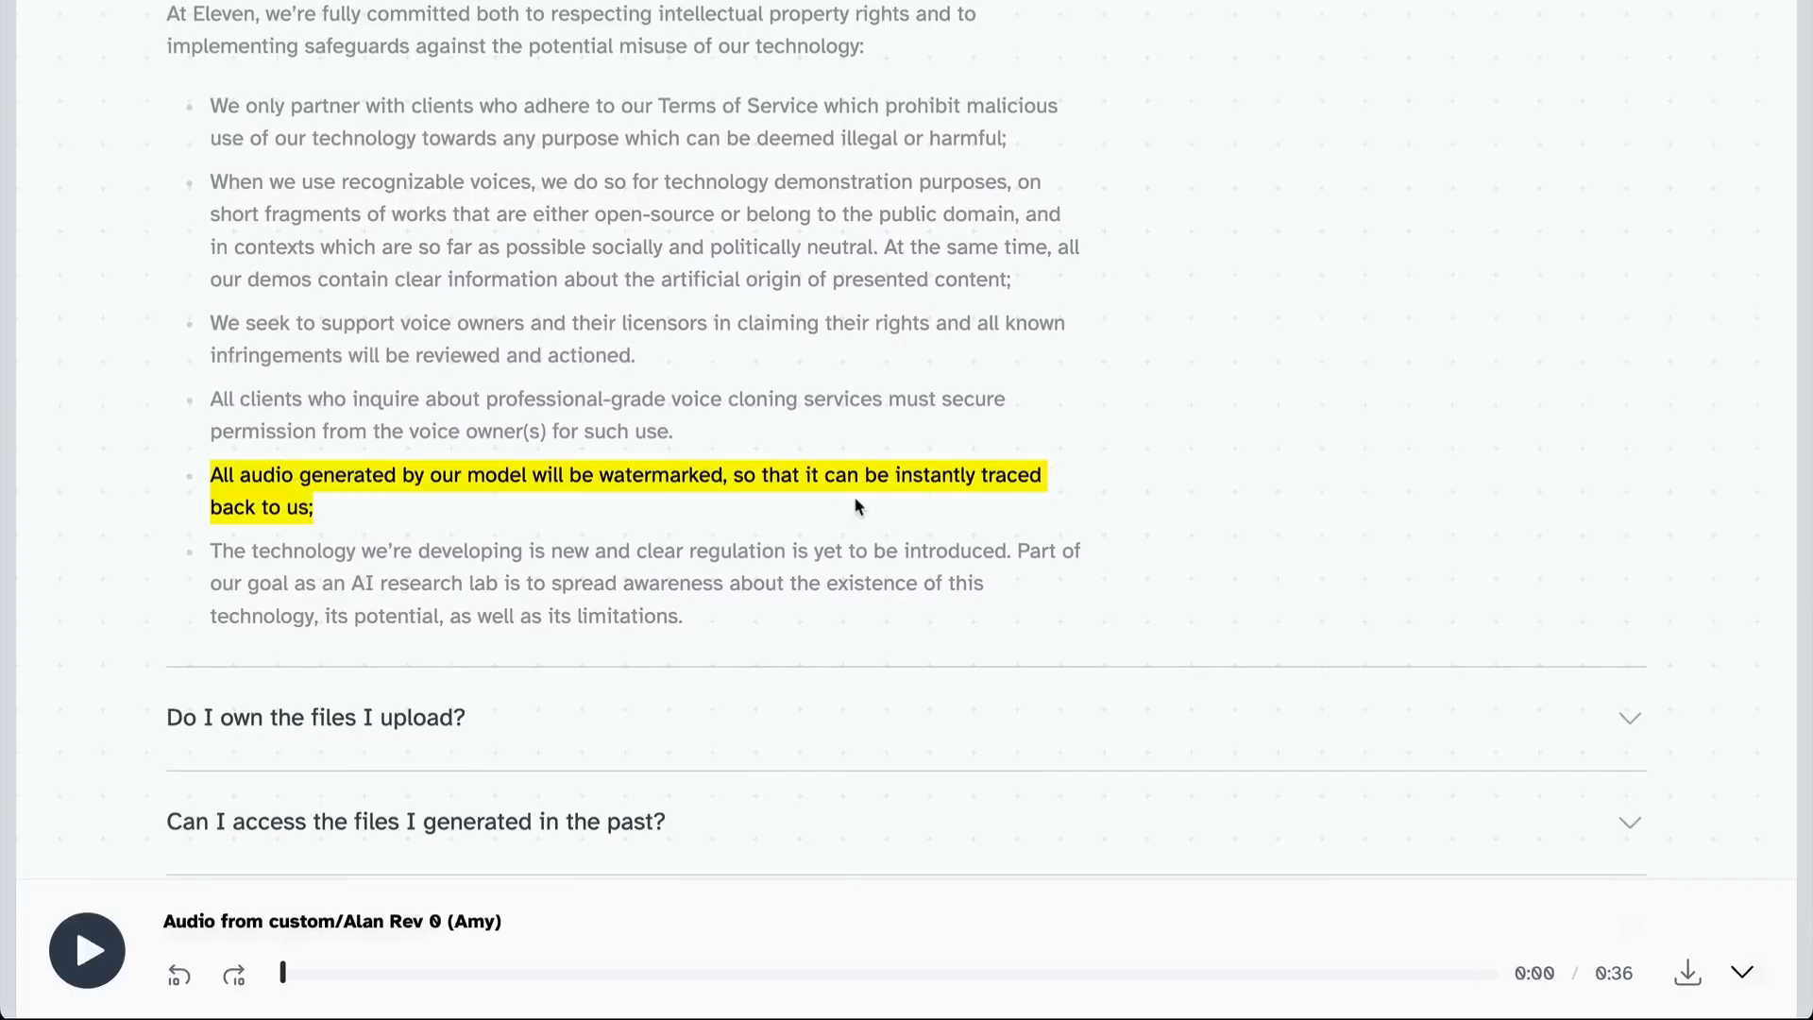
{"action": "mouse_move", "coordinate": [1352, 498]}
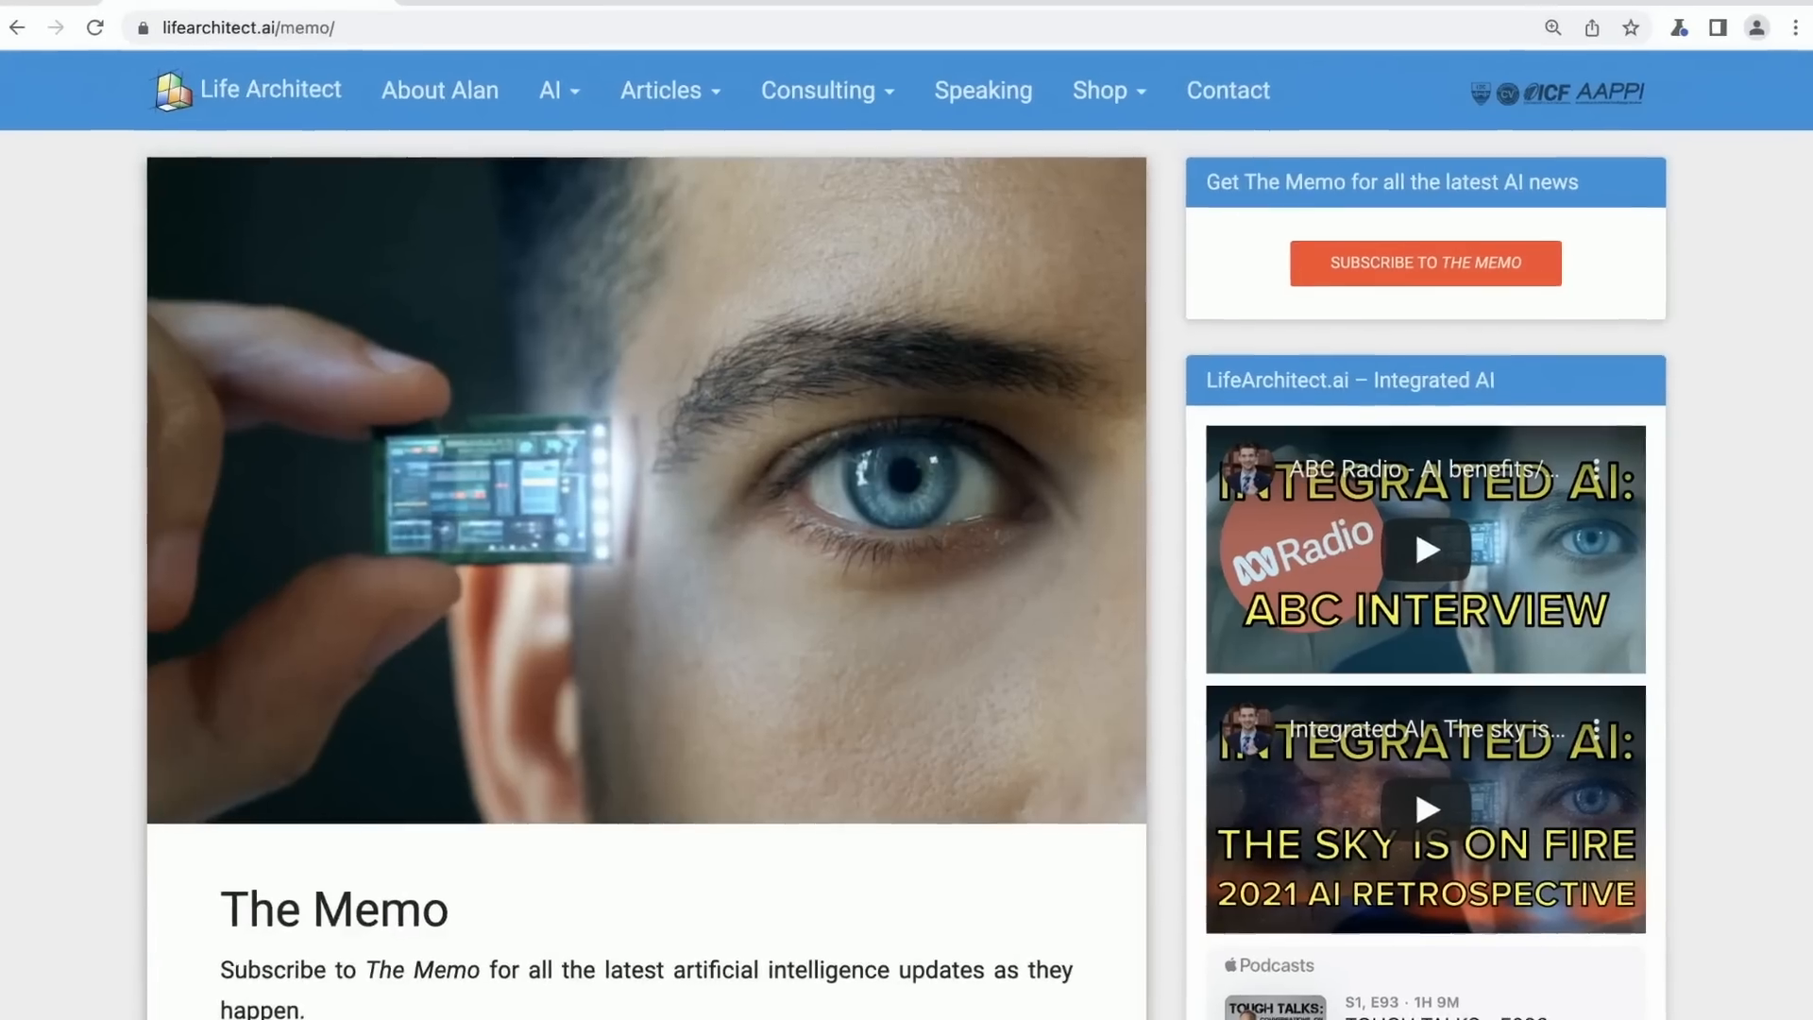
Scroll down The Memo page to view its AI news subscription details and benefits.
{"action": "scroll", "scroll_direction": "down", "scroll_amount": 3}
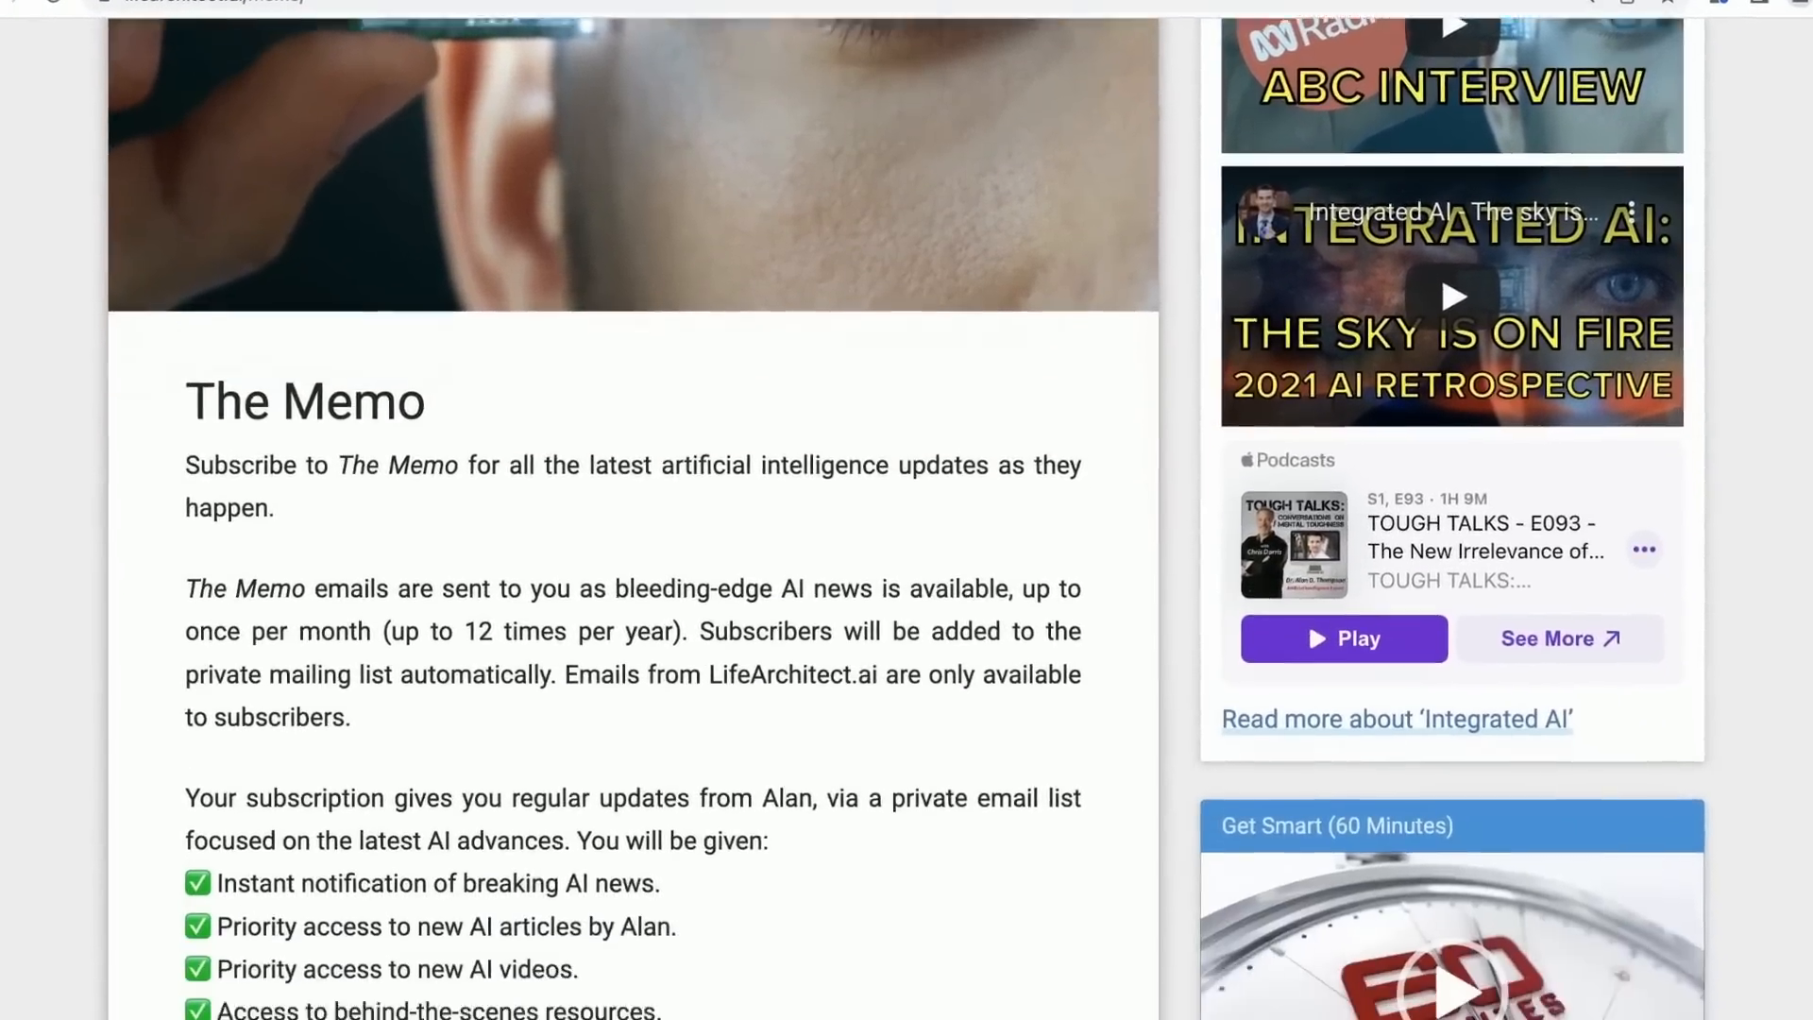